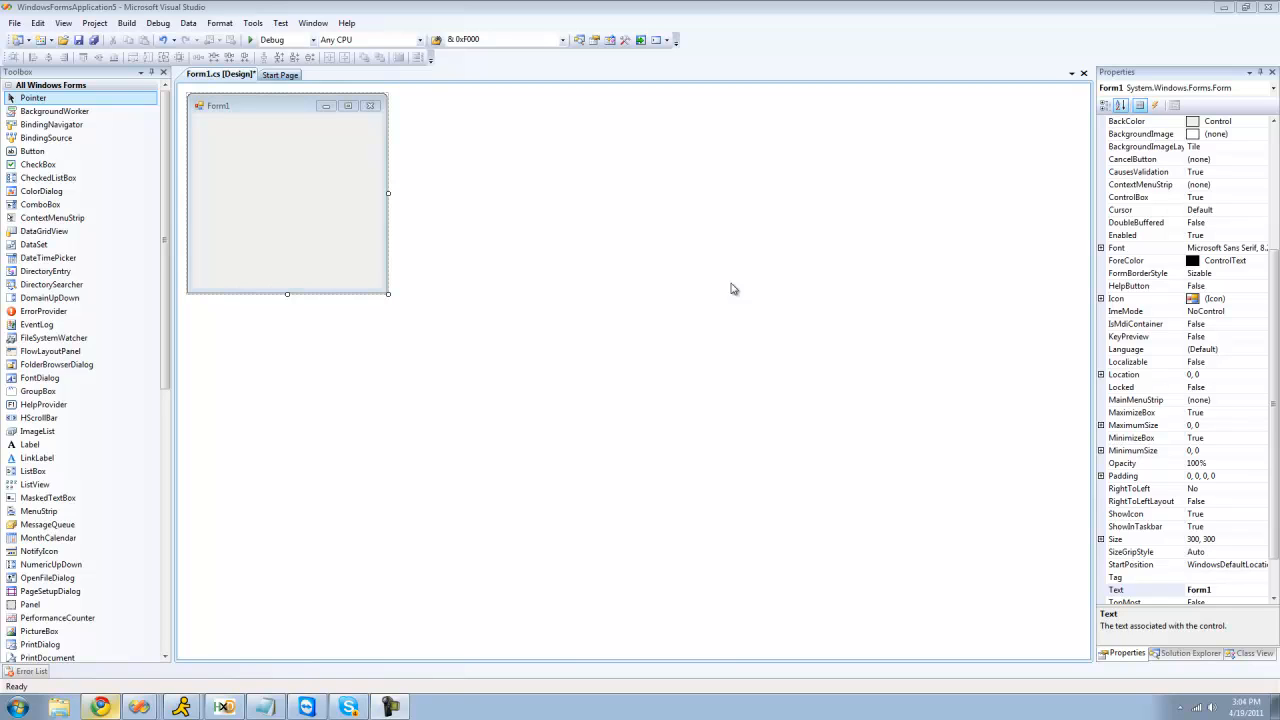
mouse_move(63, 154)
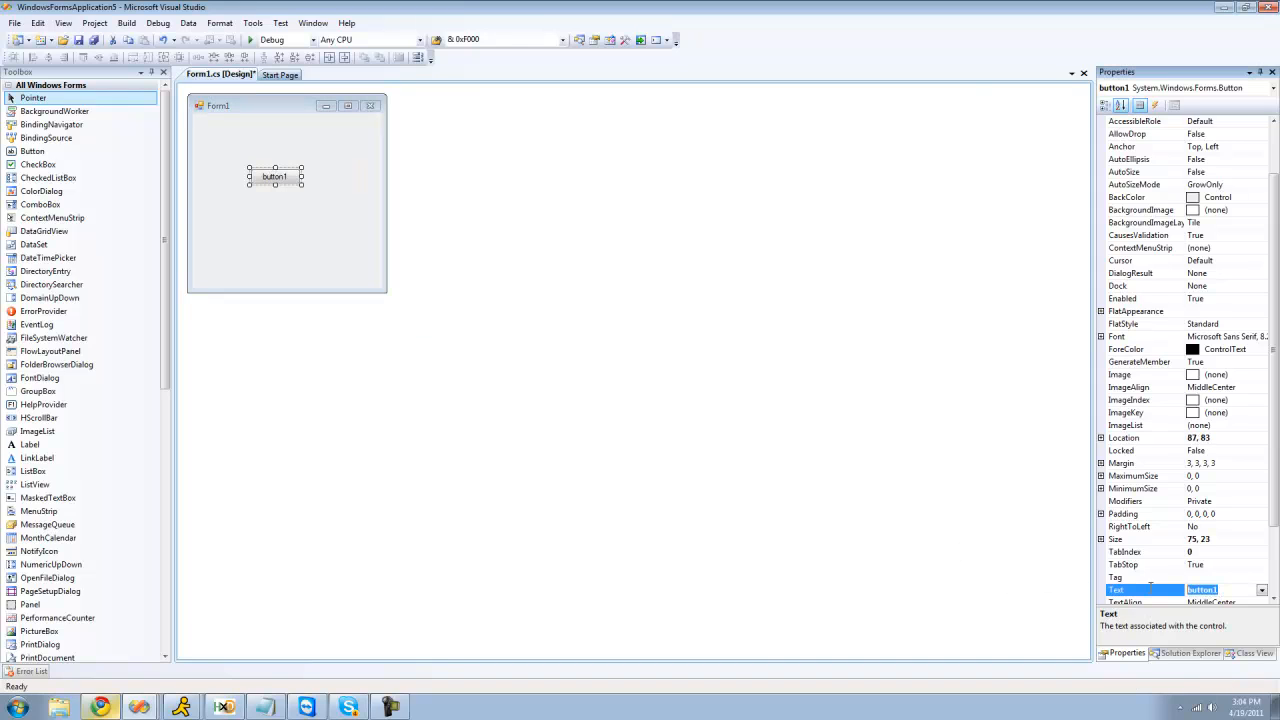
Step: Type 'Message' as the new button's Text caption
text(Message)
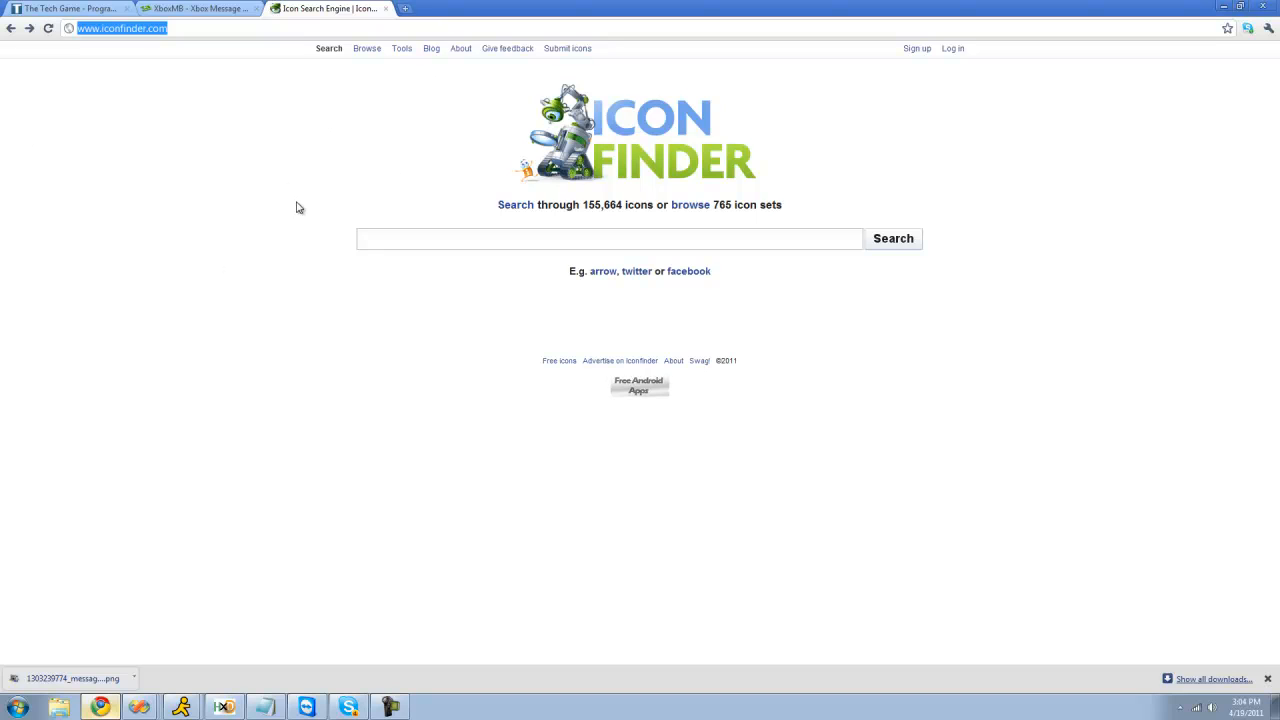
Step: Search Iconfinder for 'message' icons and filter the results to 16 px
click(610, 238)
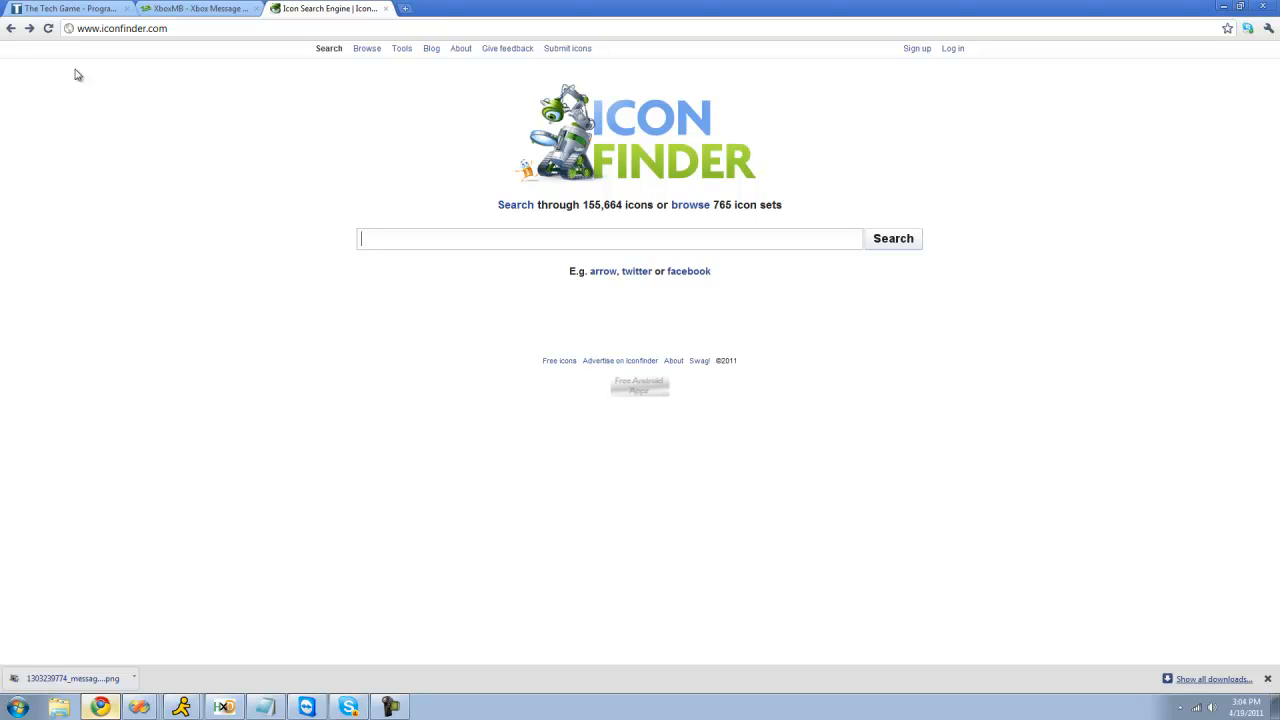
text(Message)
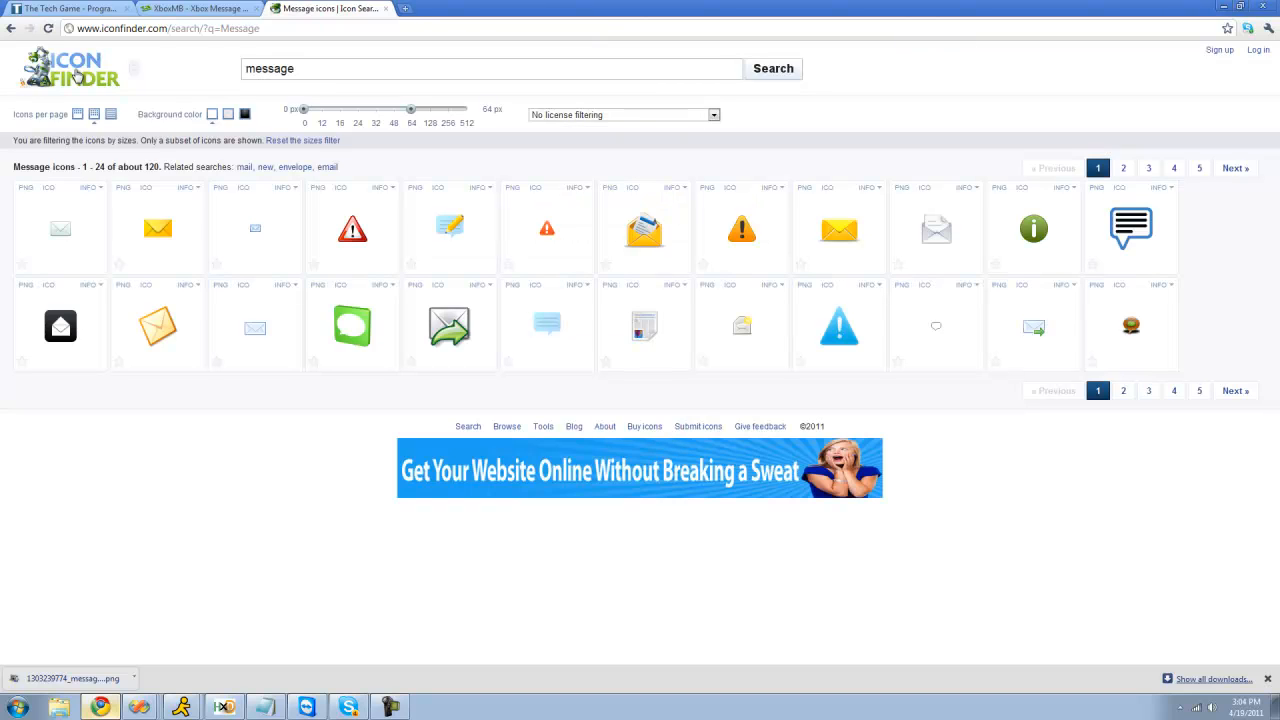
mouse_move(3, 230)
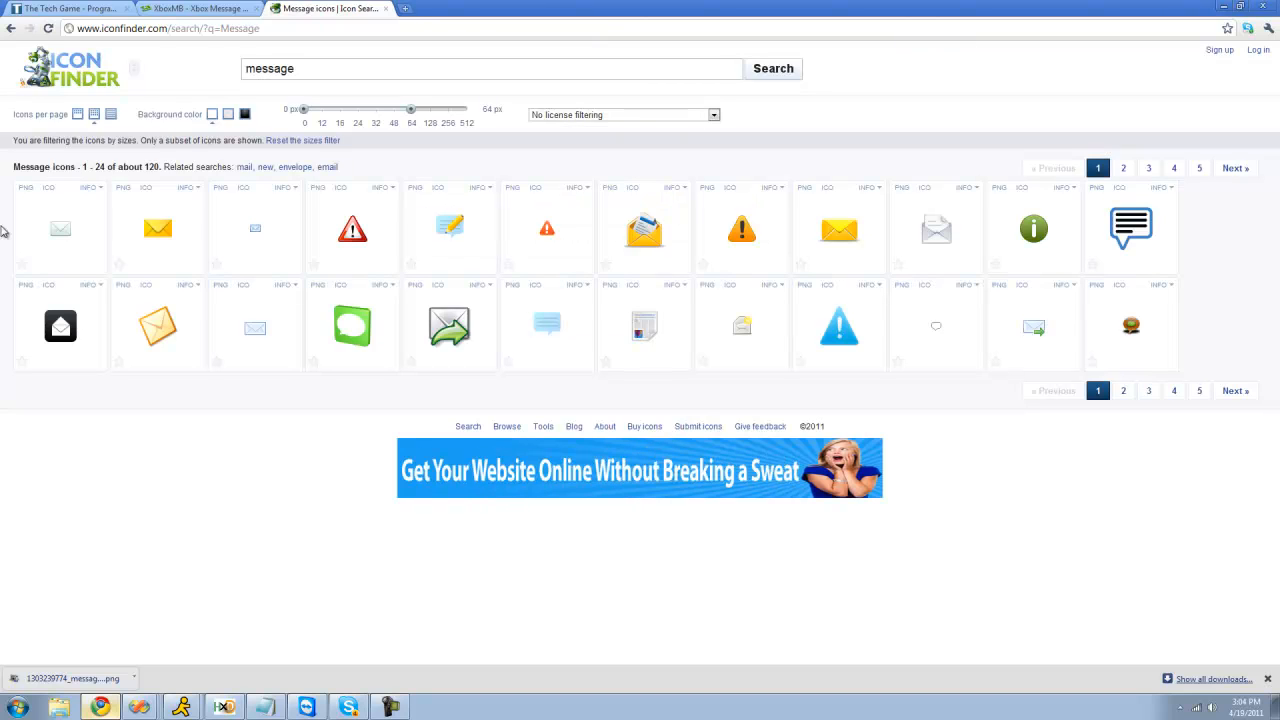
mouse_move(807, 201)
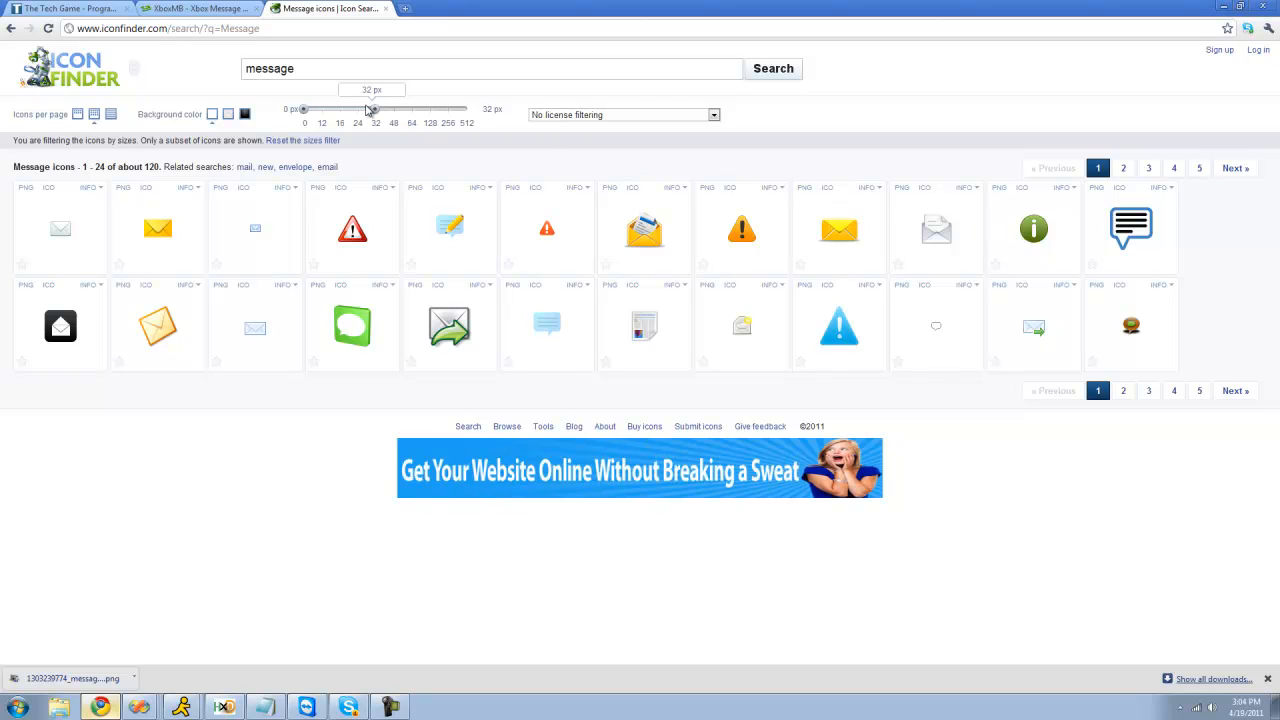
drag(372, 108, 337, 108)
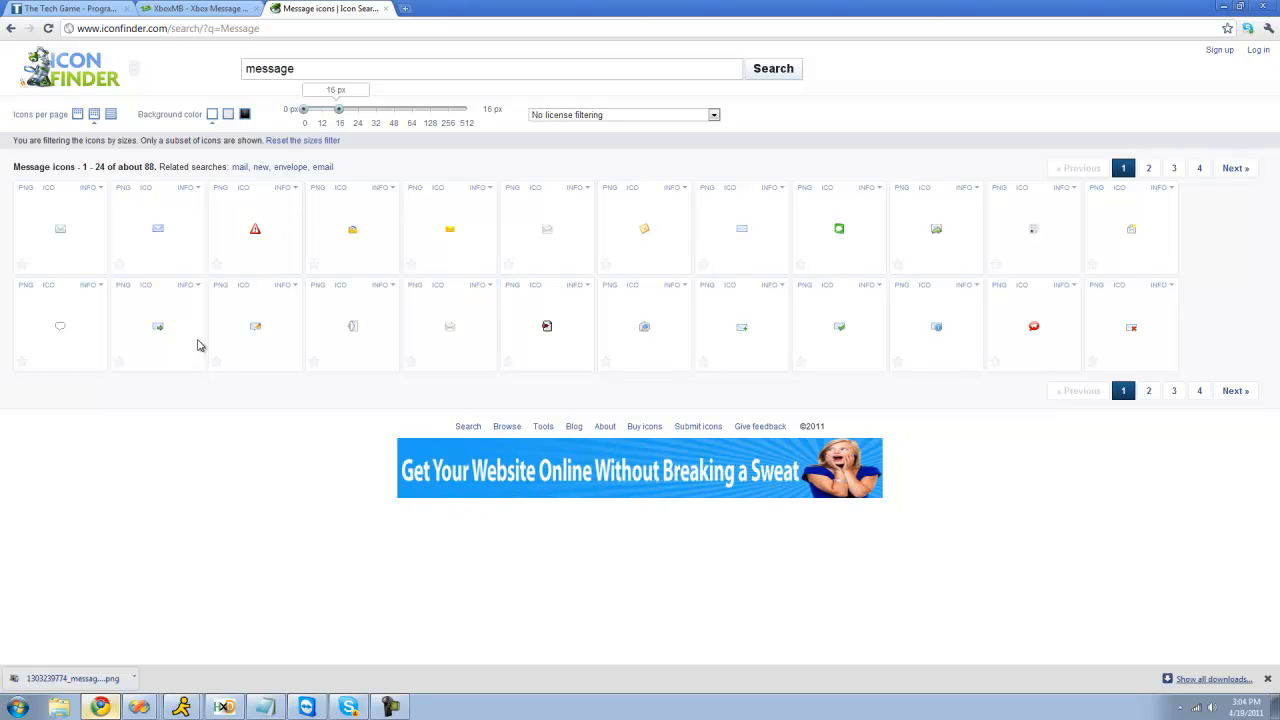
mouse_move(440, 387)
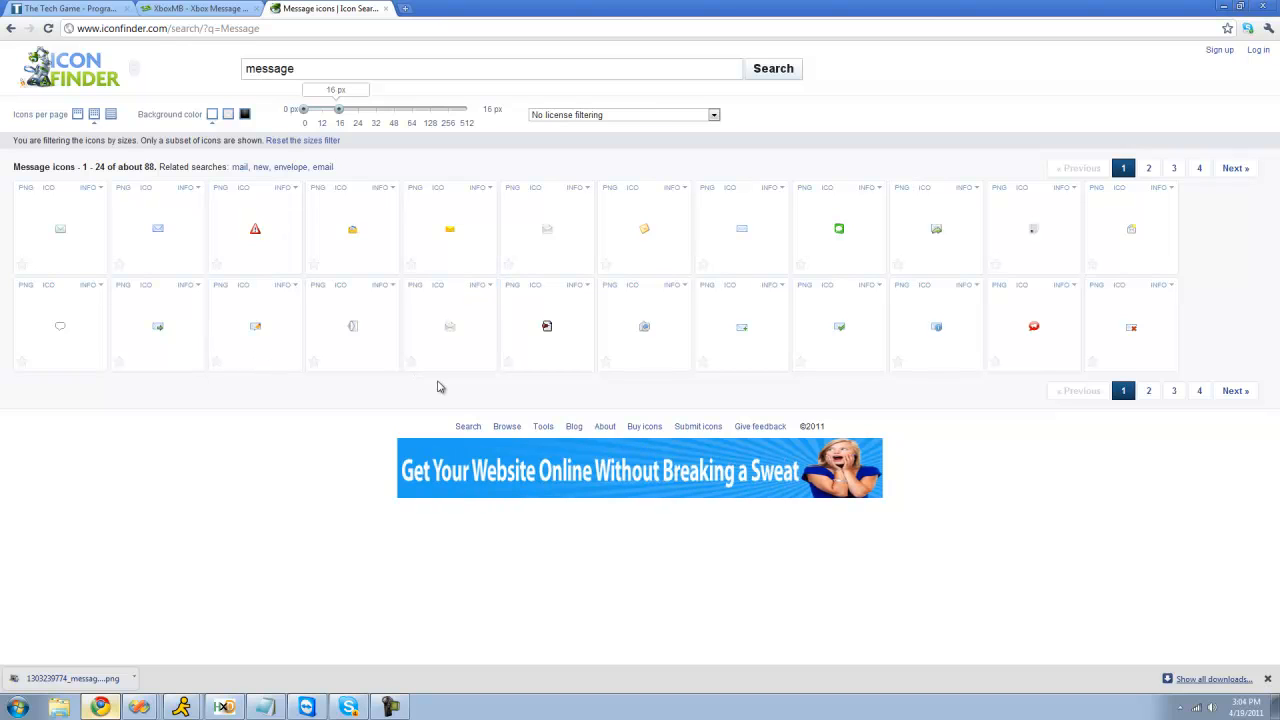
mouse_move(864, 337)
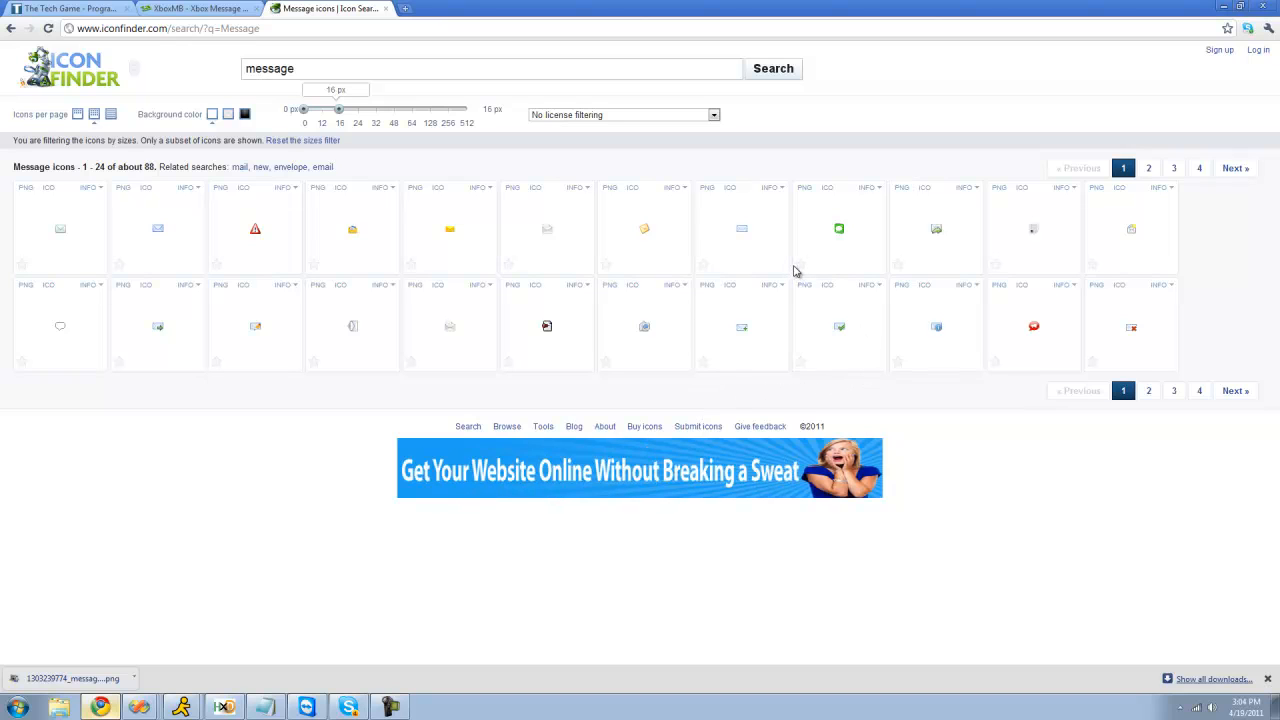
mouse_move(793, 268)
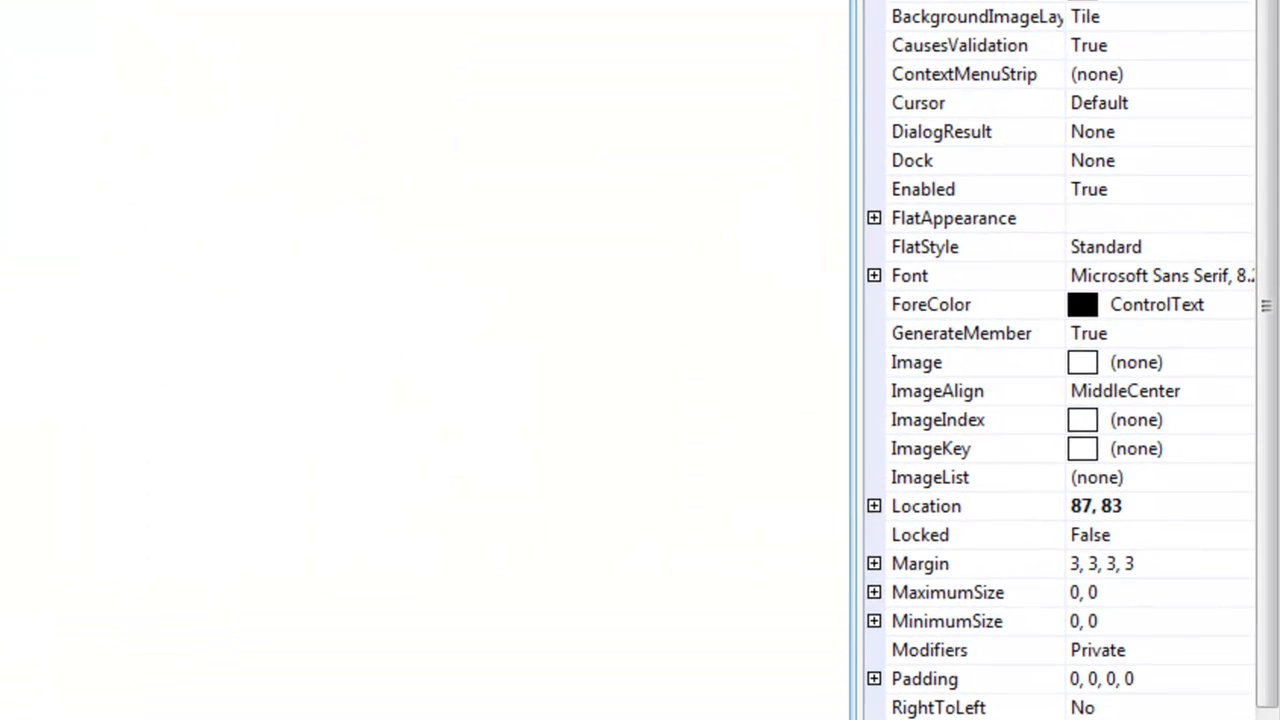
mouse_move(1199, 523)
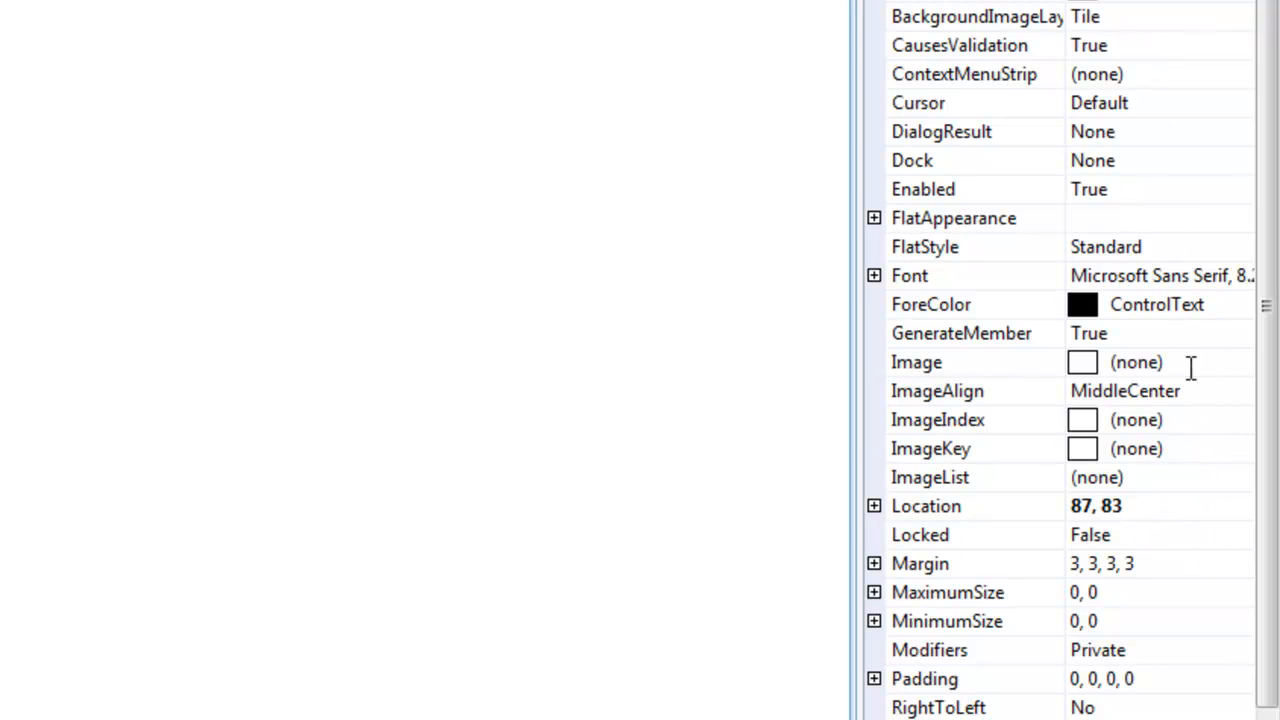
Step: Import the downloaded message-edit icon as a local resource for the button's Image
click(916, 362)
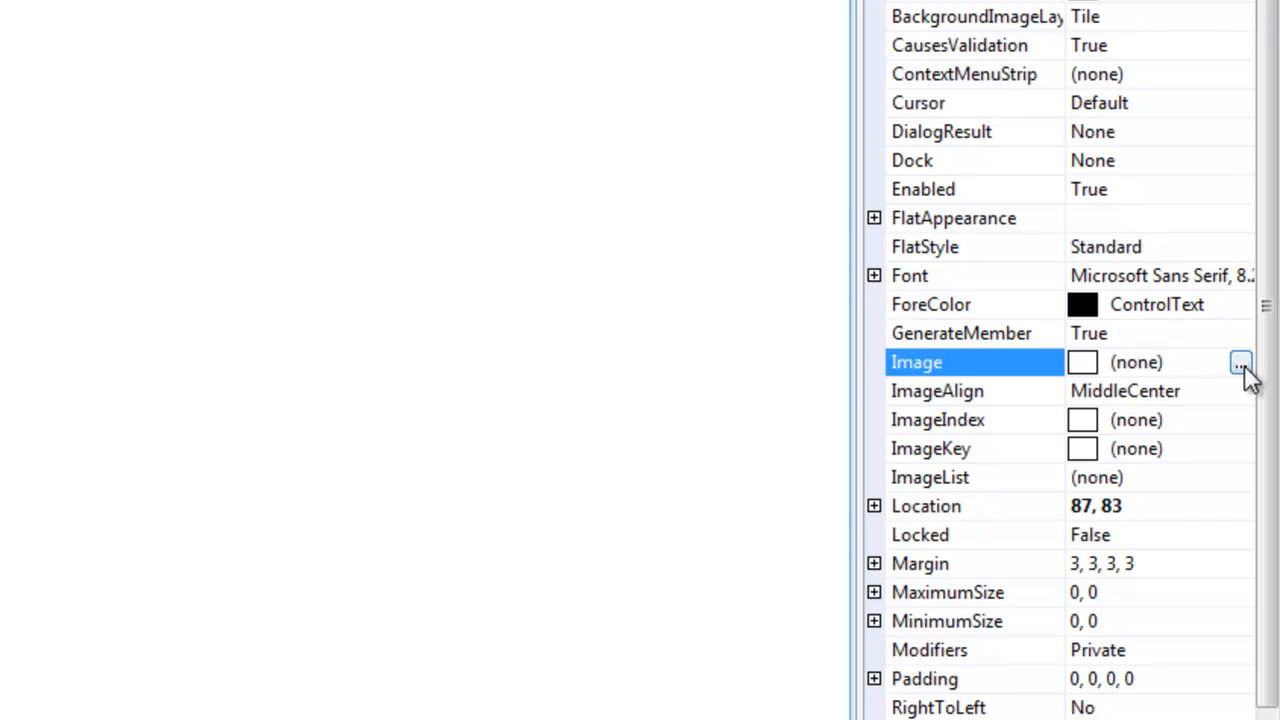
click(1240, 362)
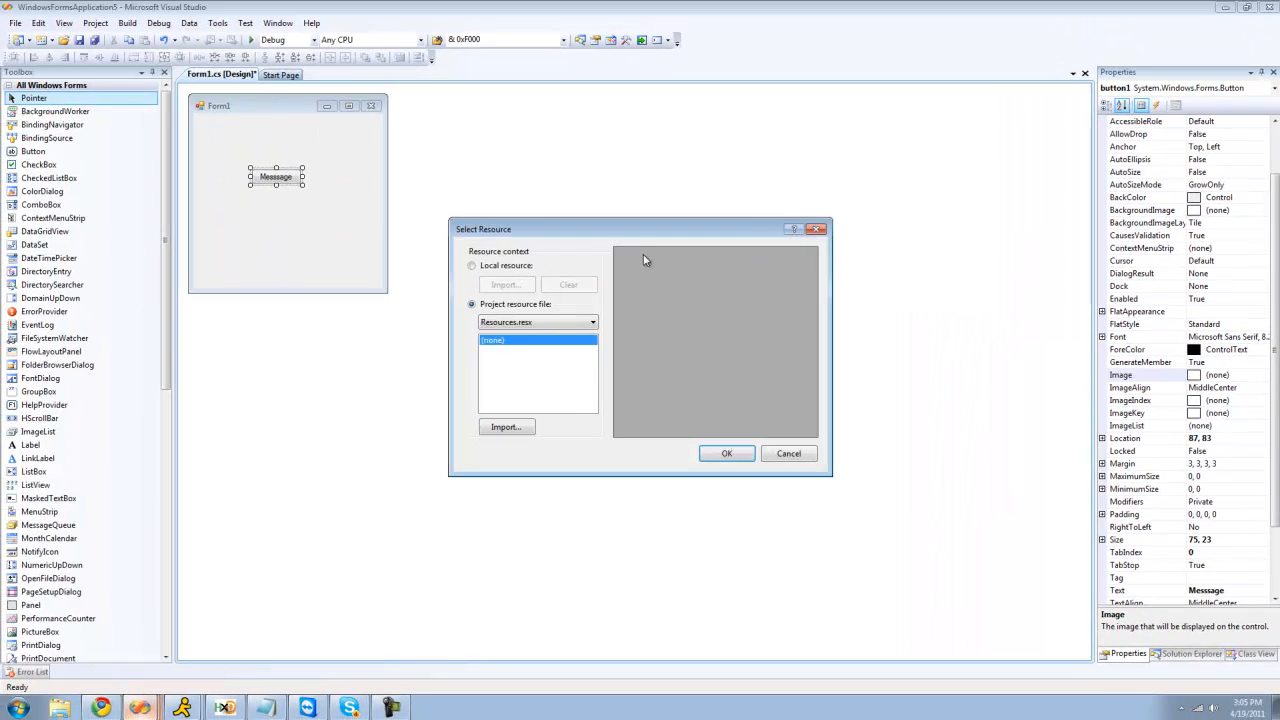
click(472, 265)
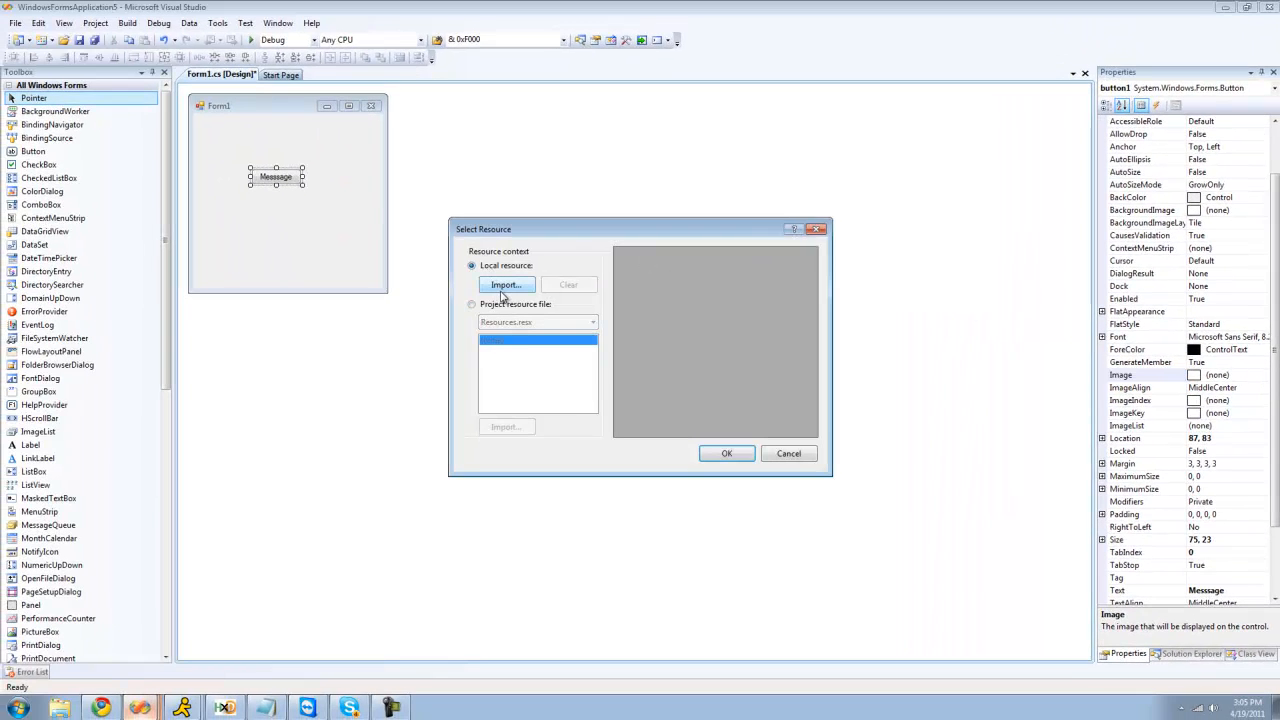
click(505, 285)
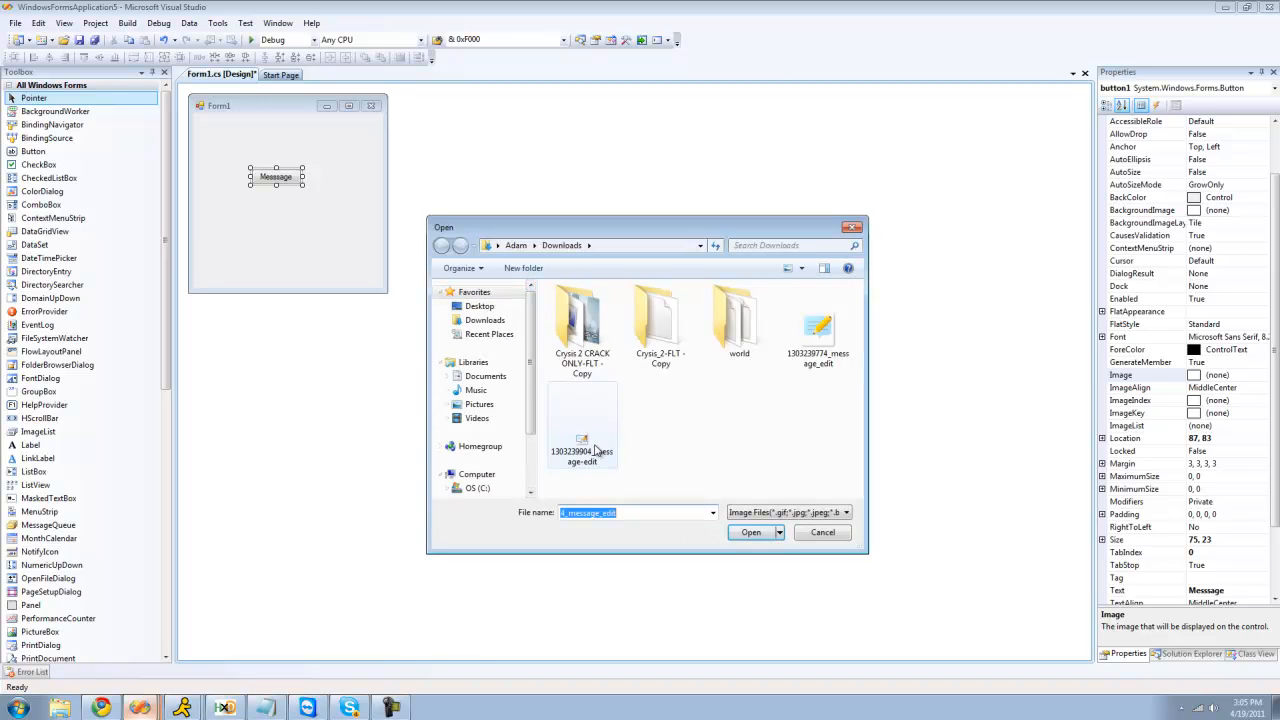
click(751, 532)
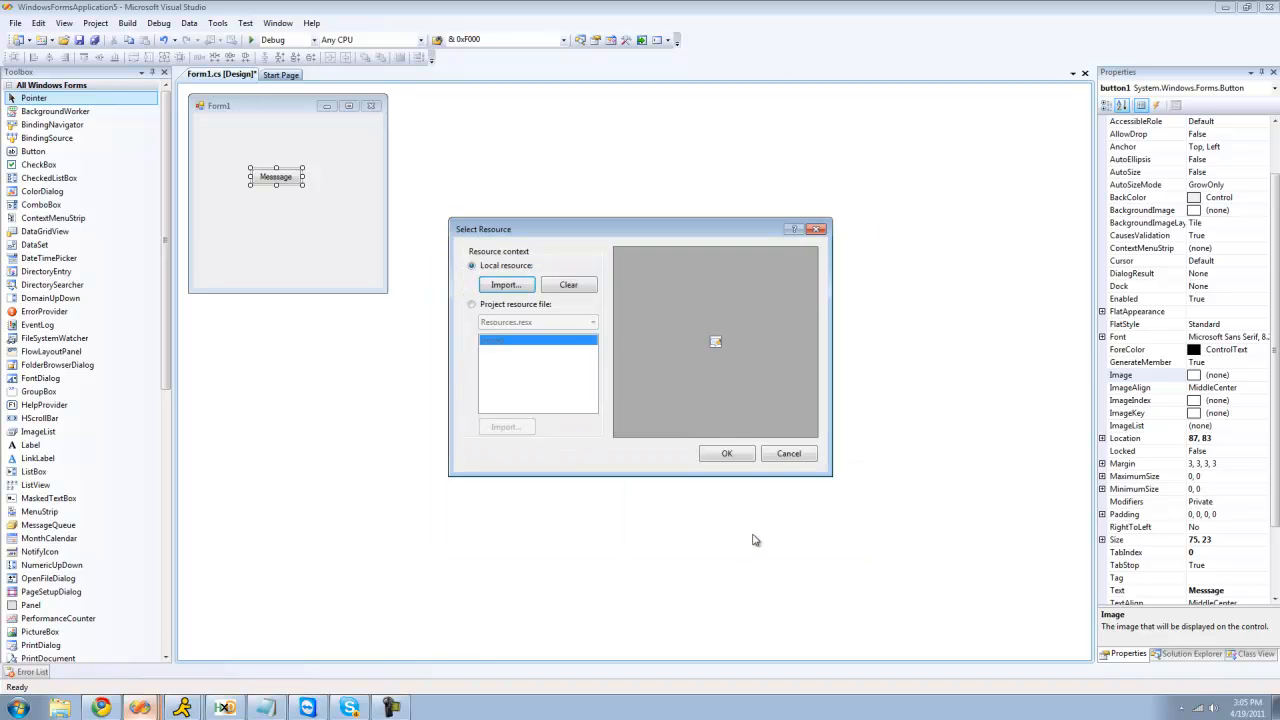
click(788, 453)
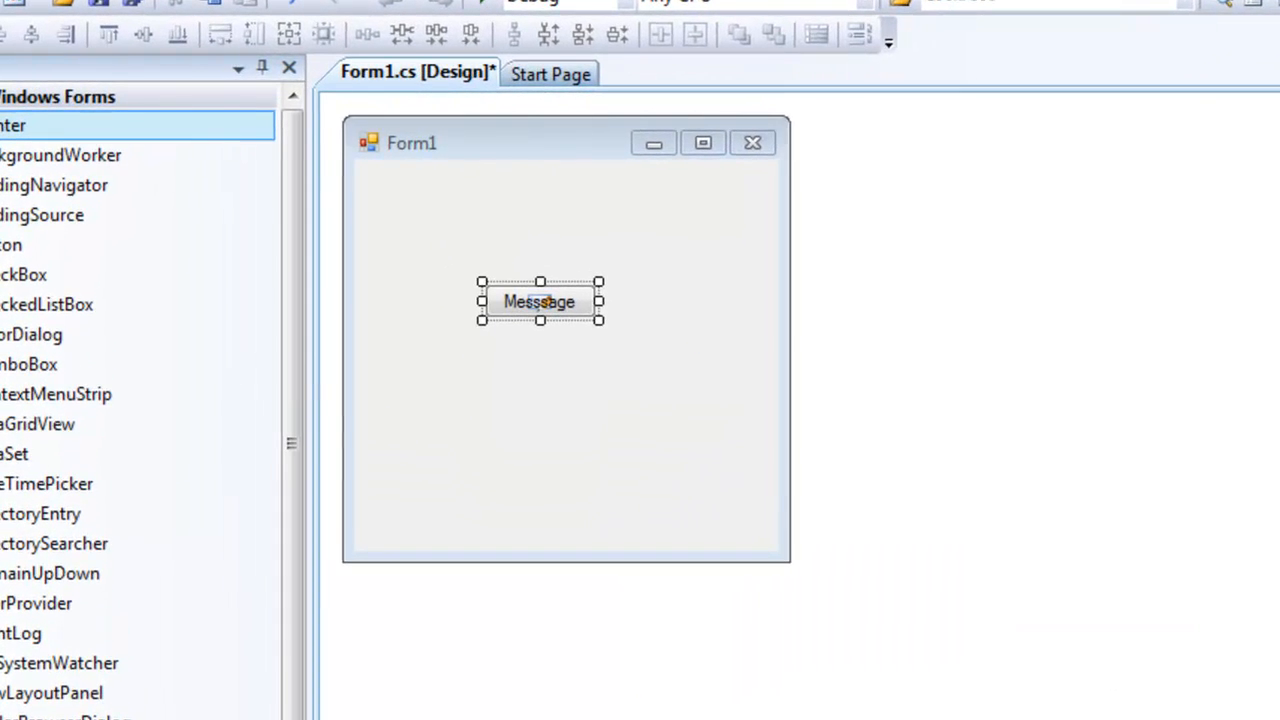
mouse_move(575, 360)
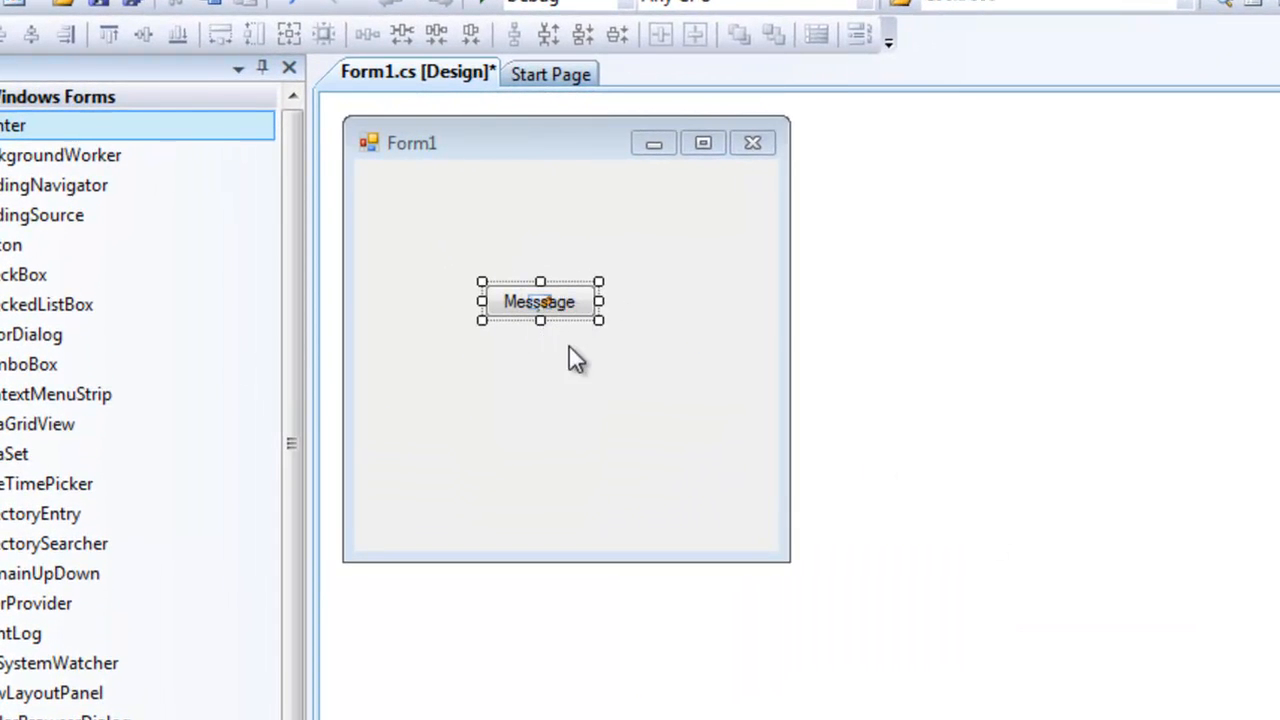
mouse_move(518, 335)
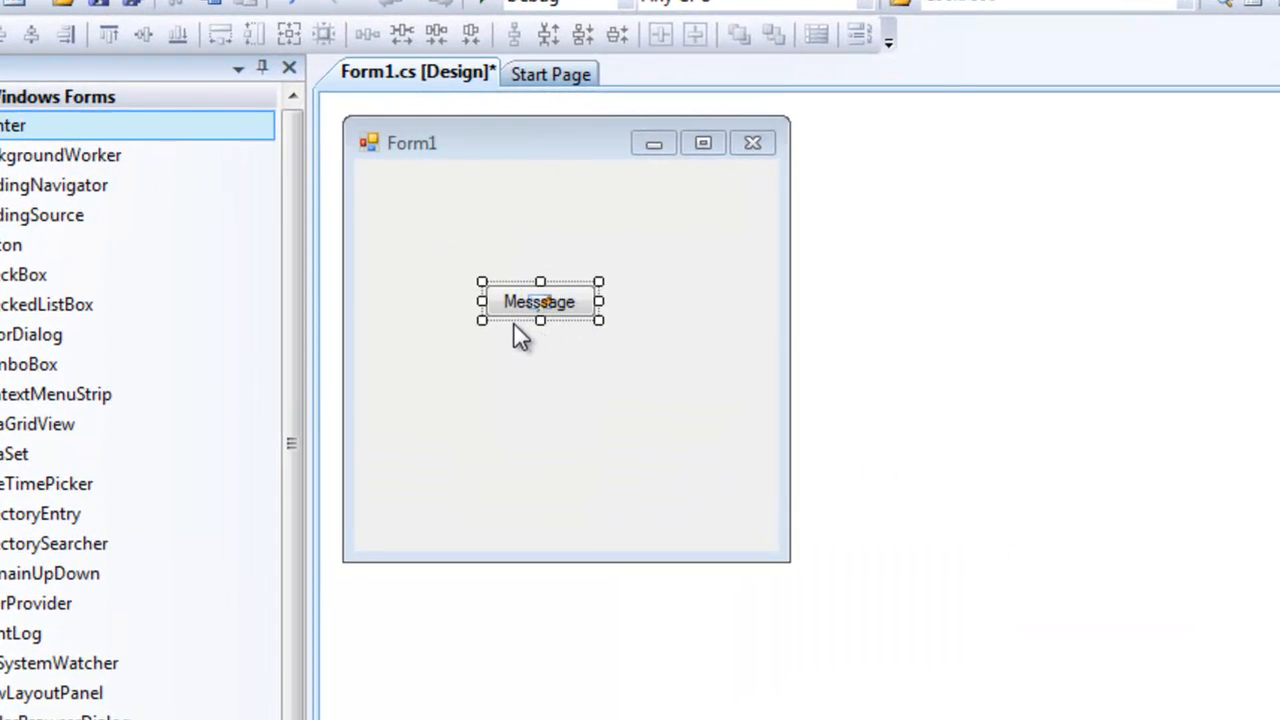
mouse_move(583, 347)
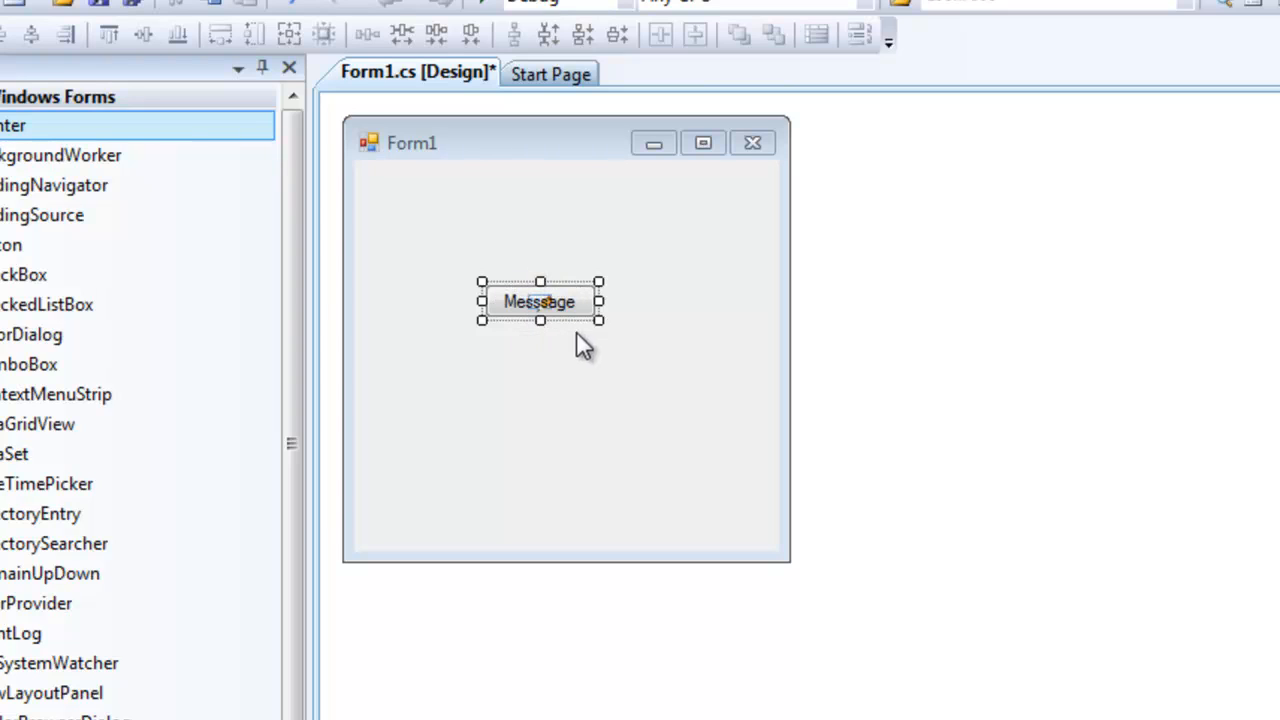
mouse_move(580, 330)
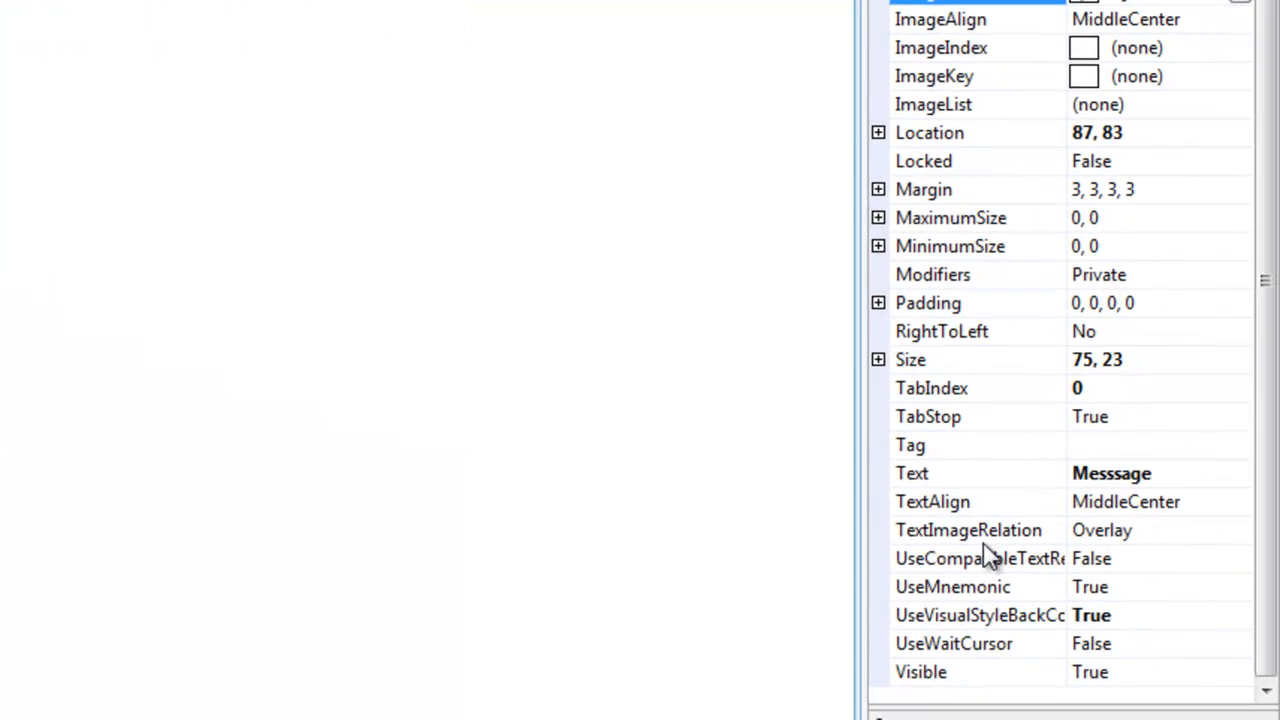
mouse_move(965, 540)
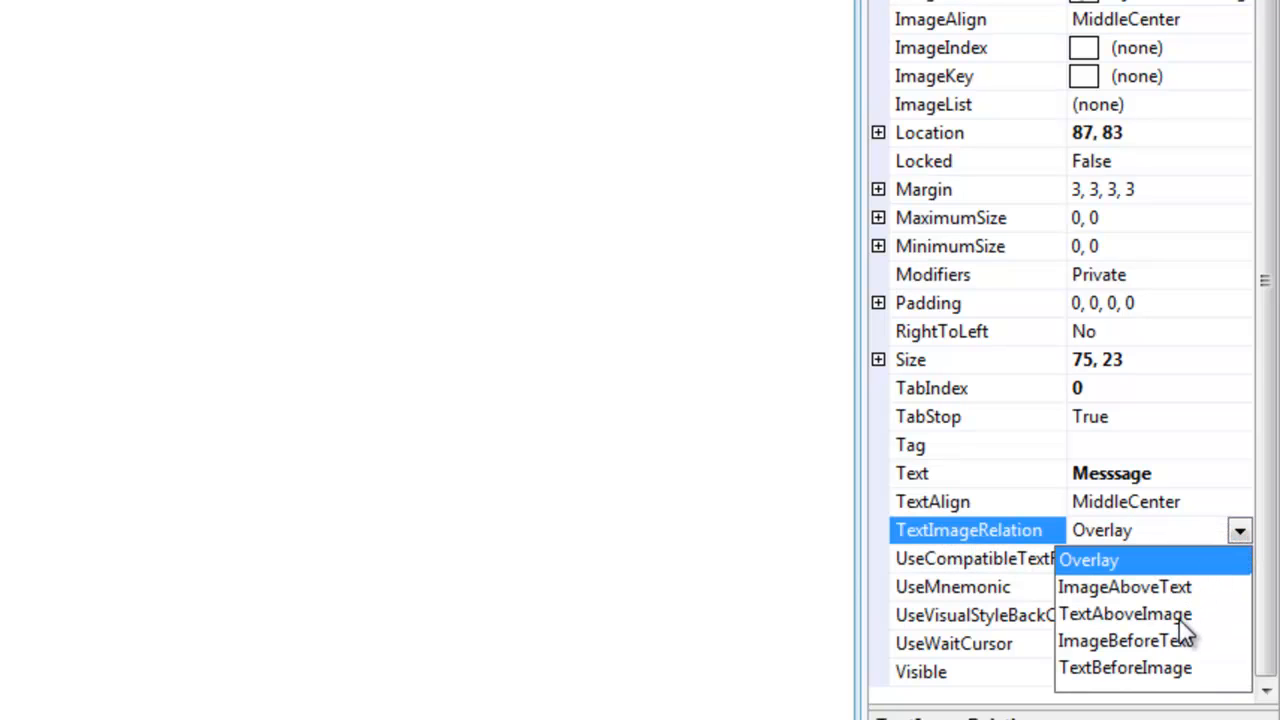
Step: Set the button's text-image arrangement so the icon sits before the text
click(1125, 640)
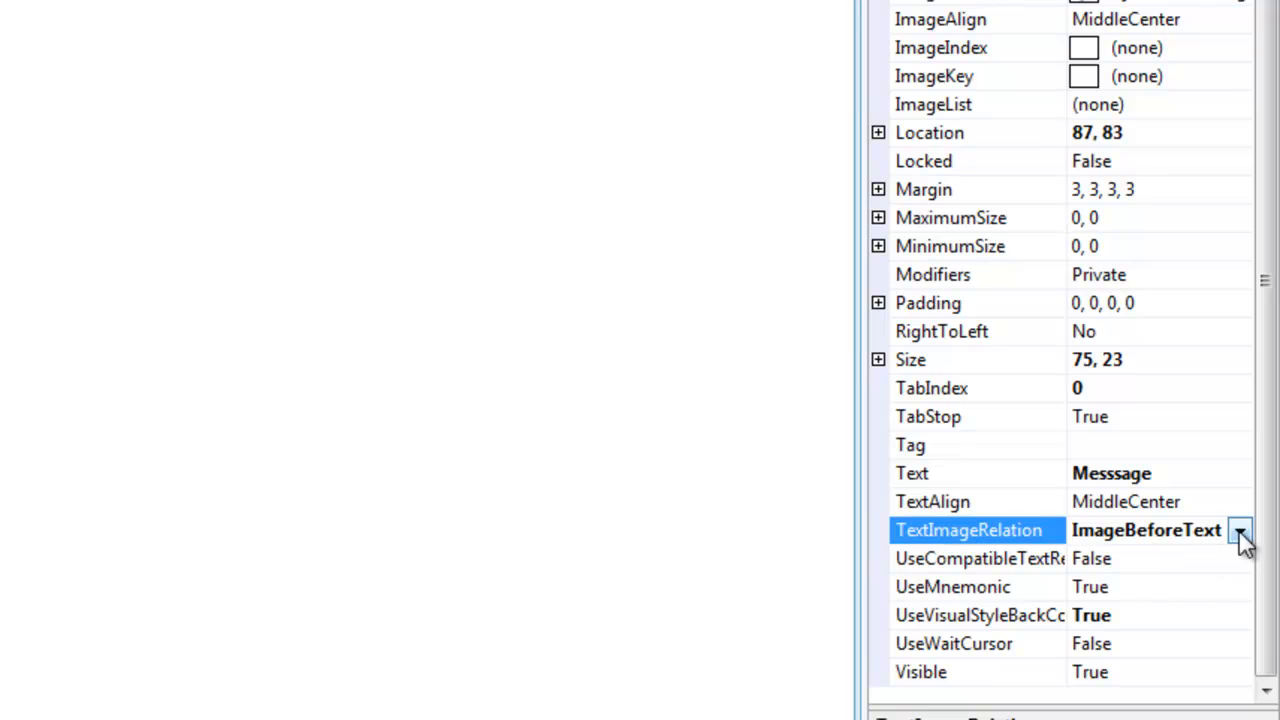
click(1240, 530)
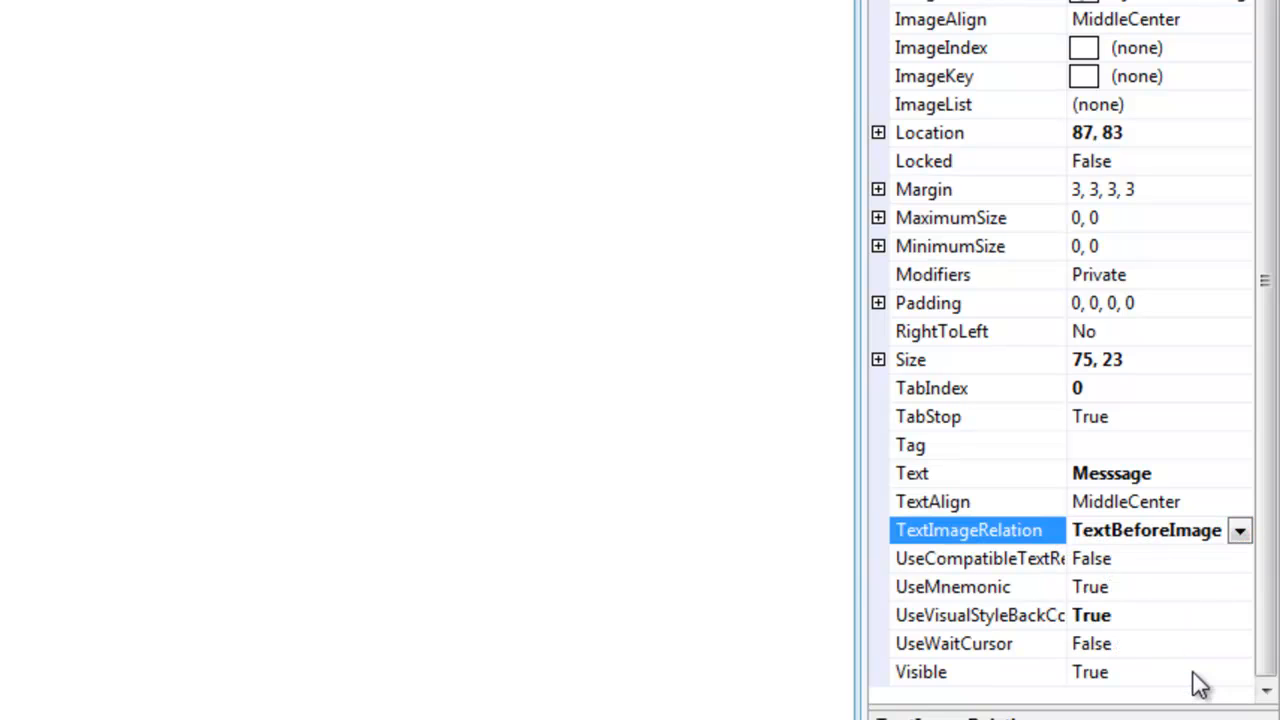
click(1239, 530)
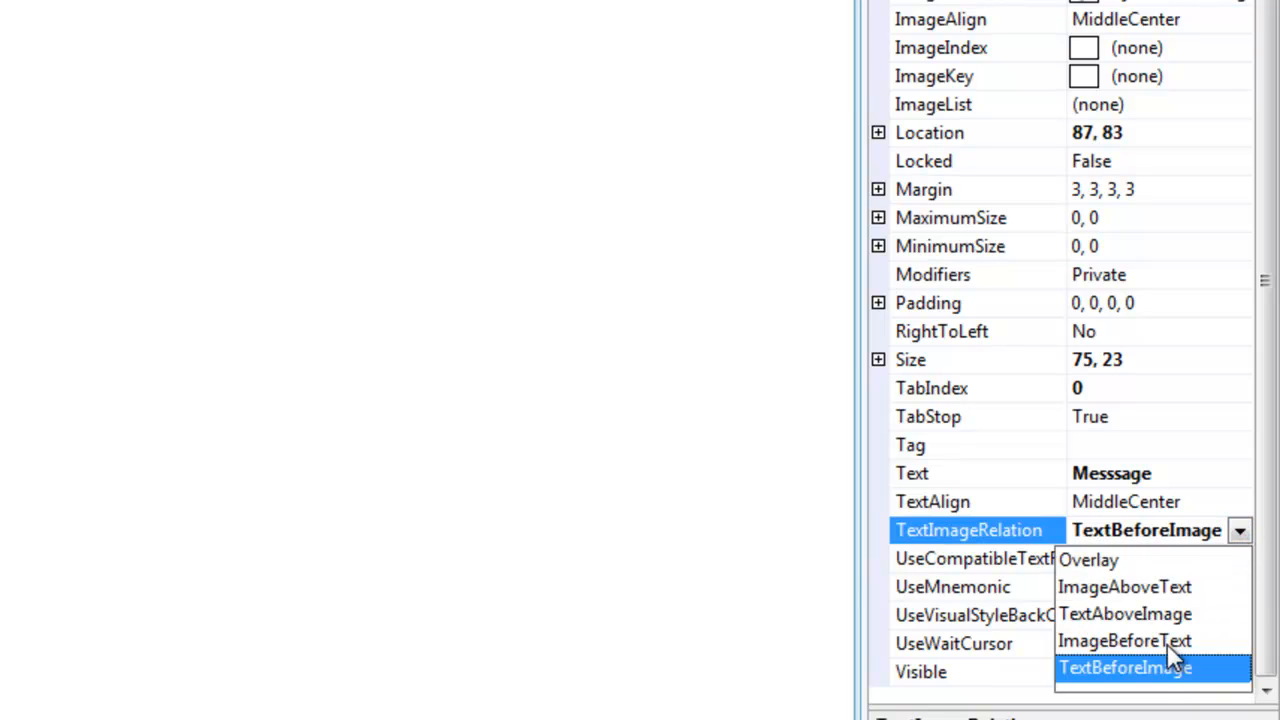
click(1124, 667)
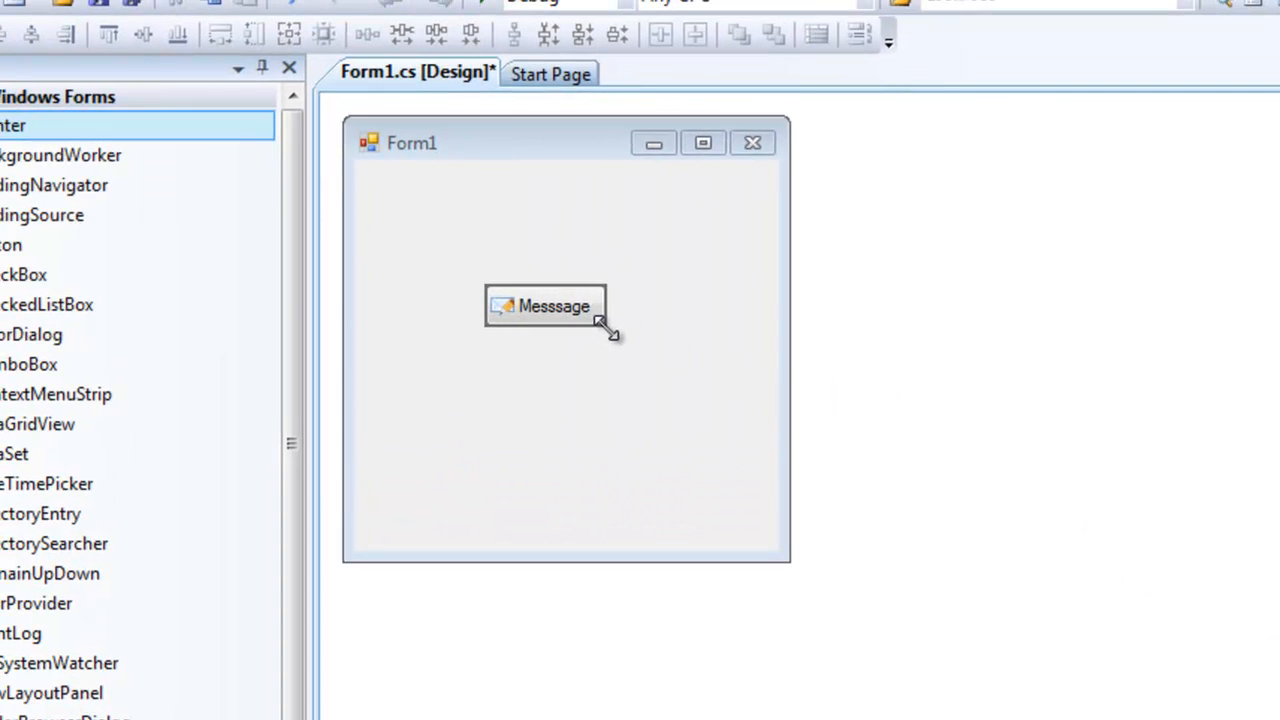
Step: Enlarge the Message button, move it top-left, and shrink the form around it
drag(553, 306, 558, 288)
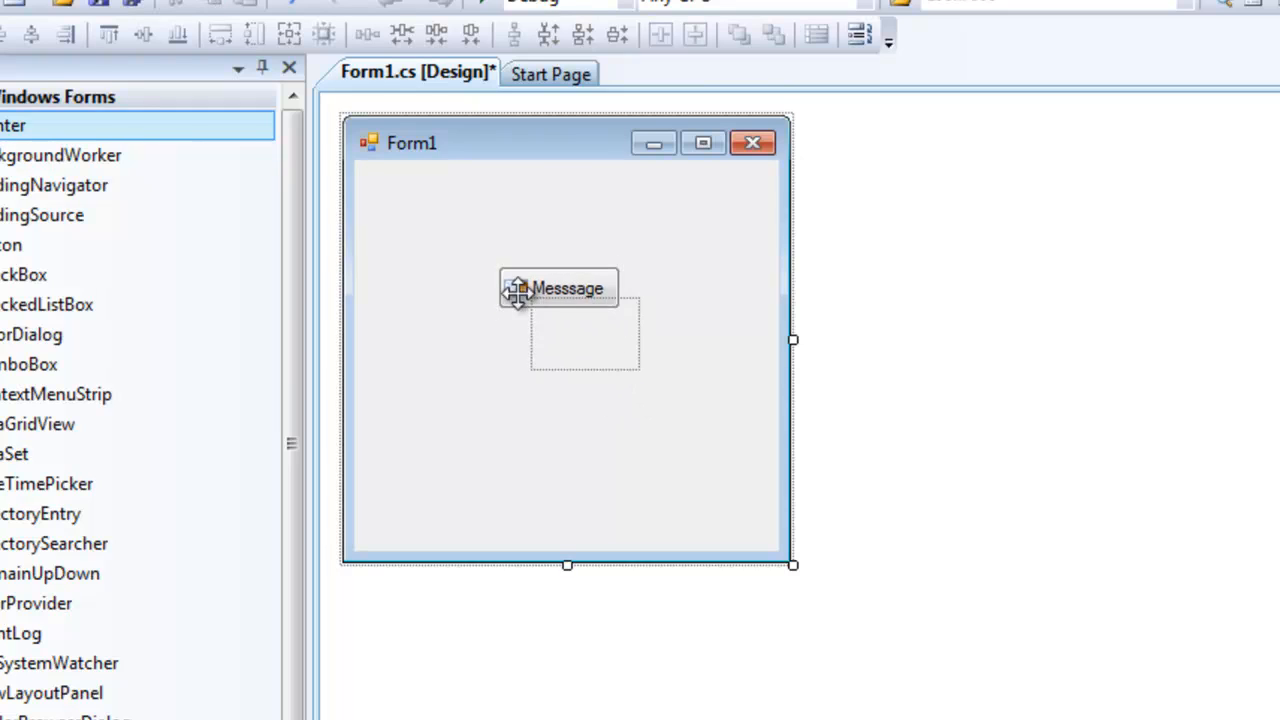
drag(558, 288, 448, 213)
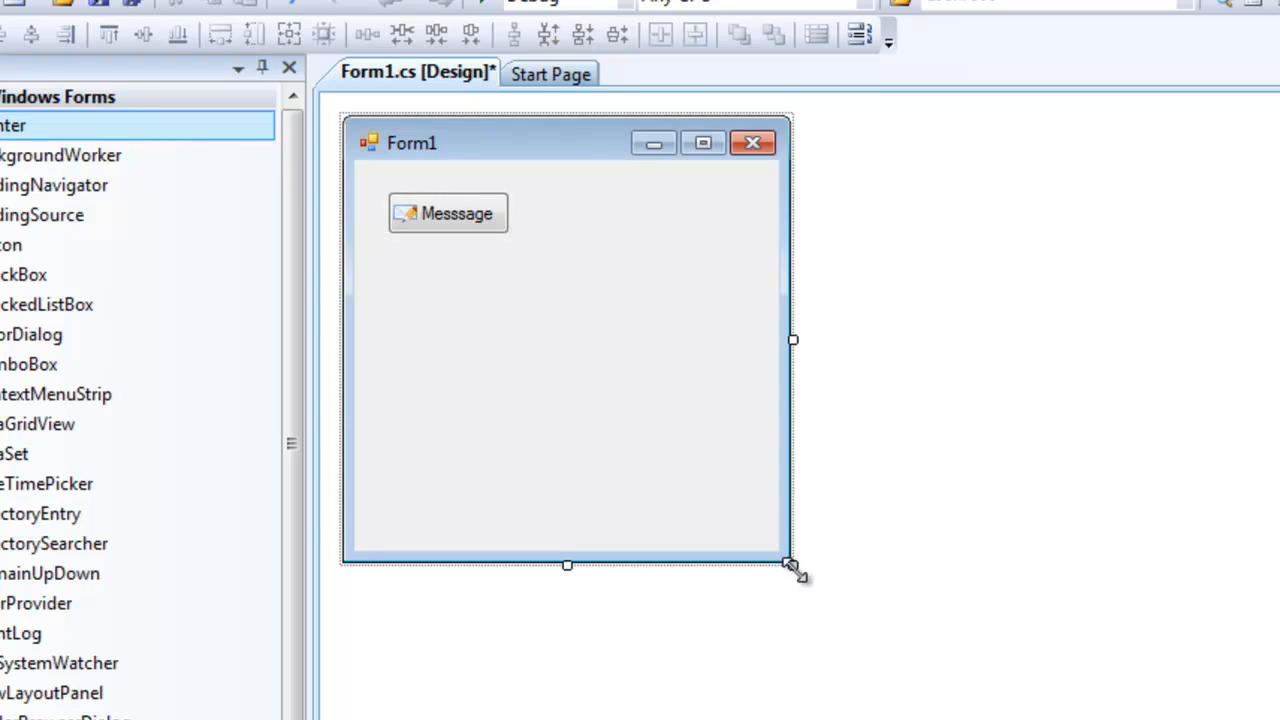
drag(793, 565, 735, 330)
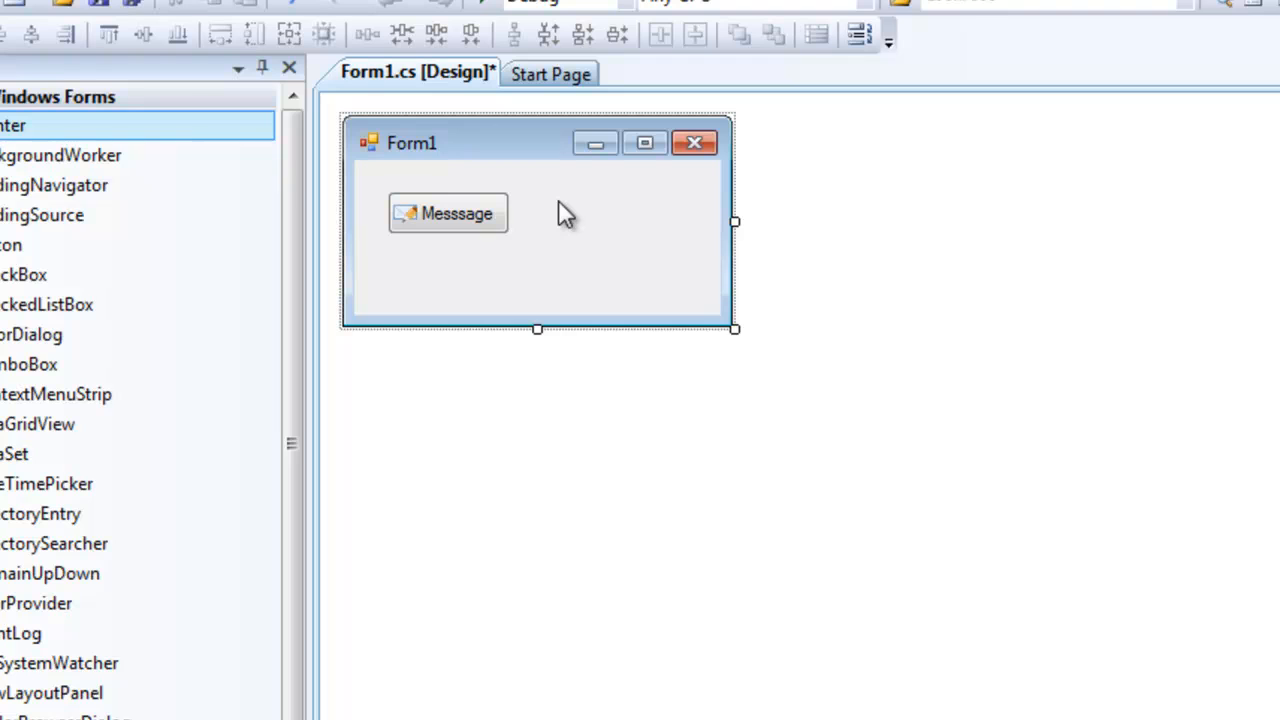
mouse_move(457, 213)
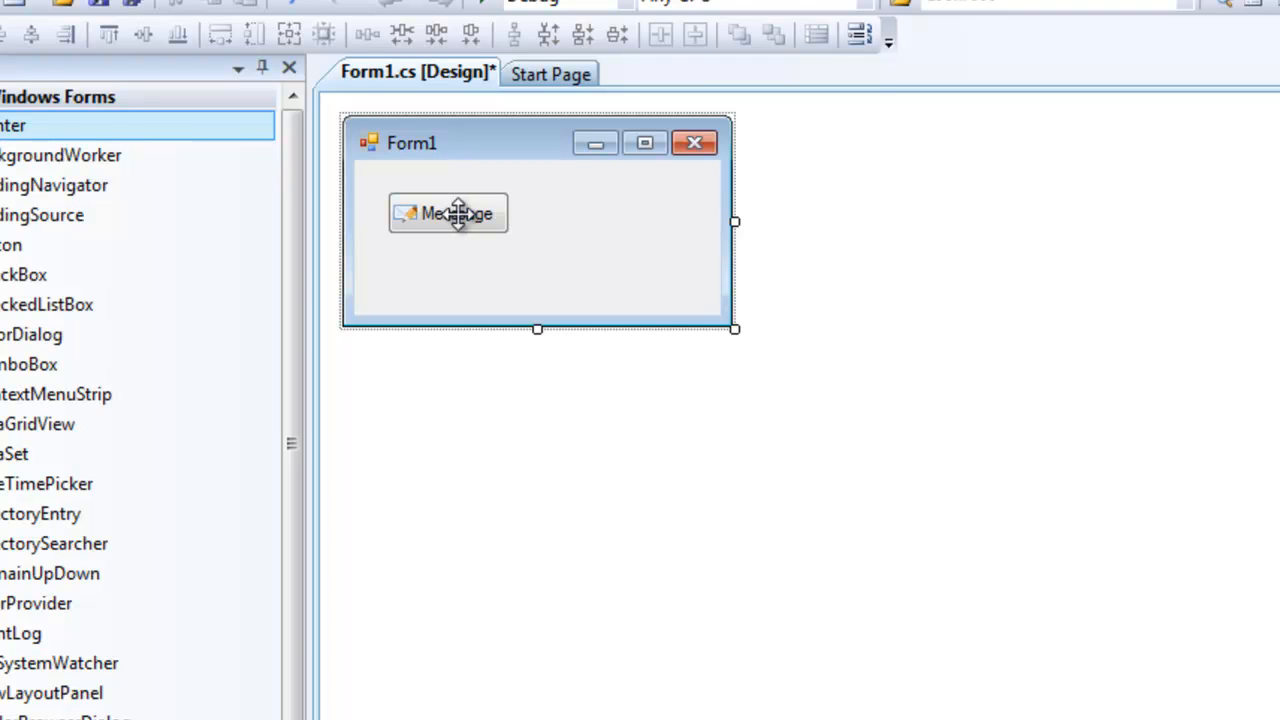
Step: In button1_Click, start a MessageBox.Show call with the text "Hello"
double_click(447, 213)
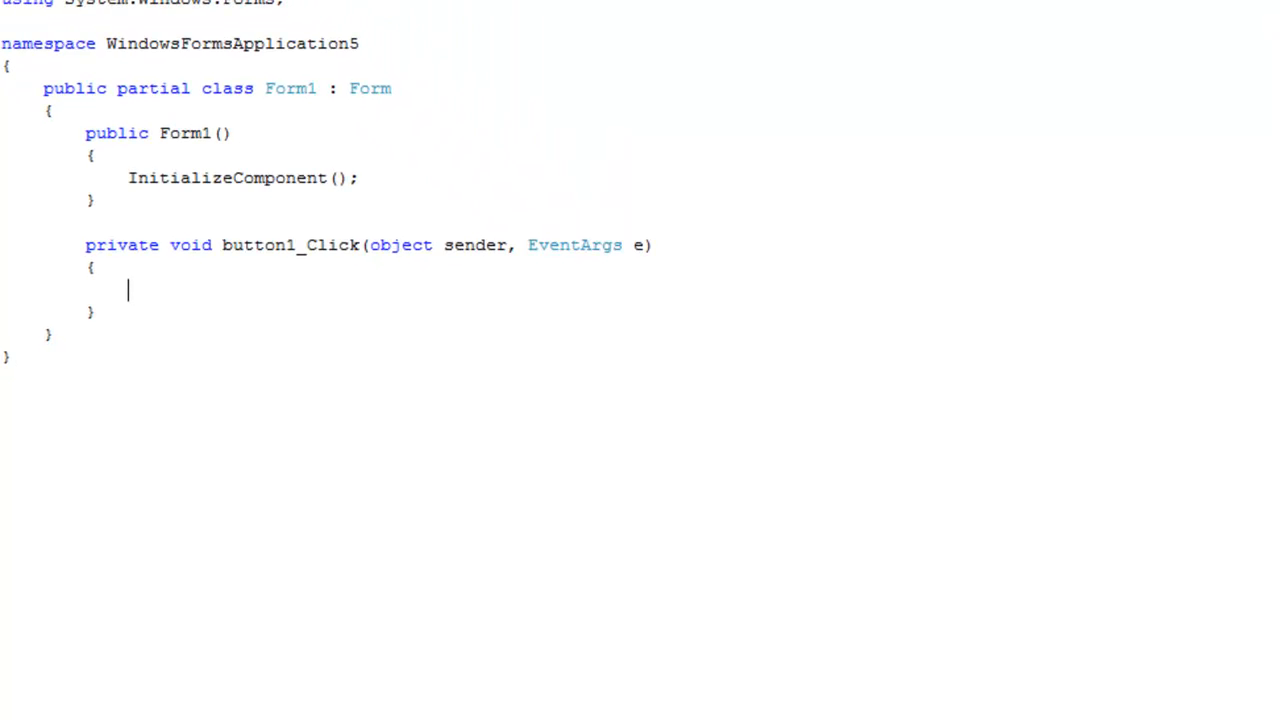
text(Me)
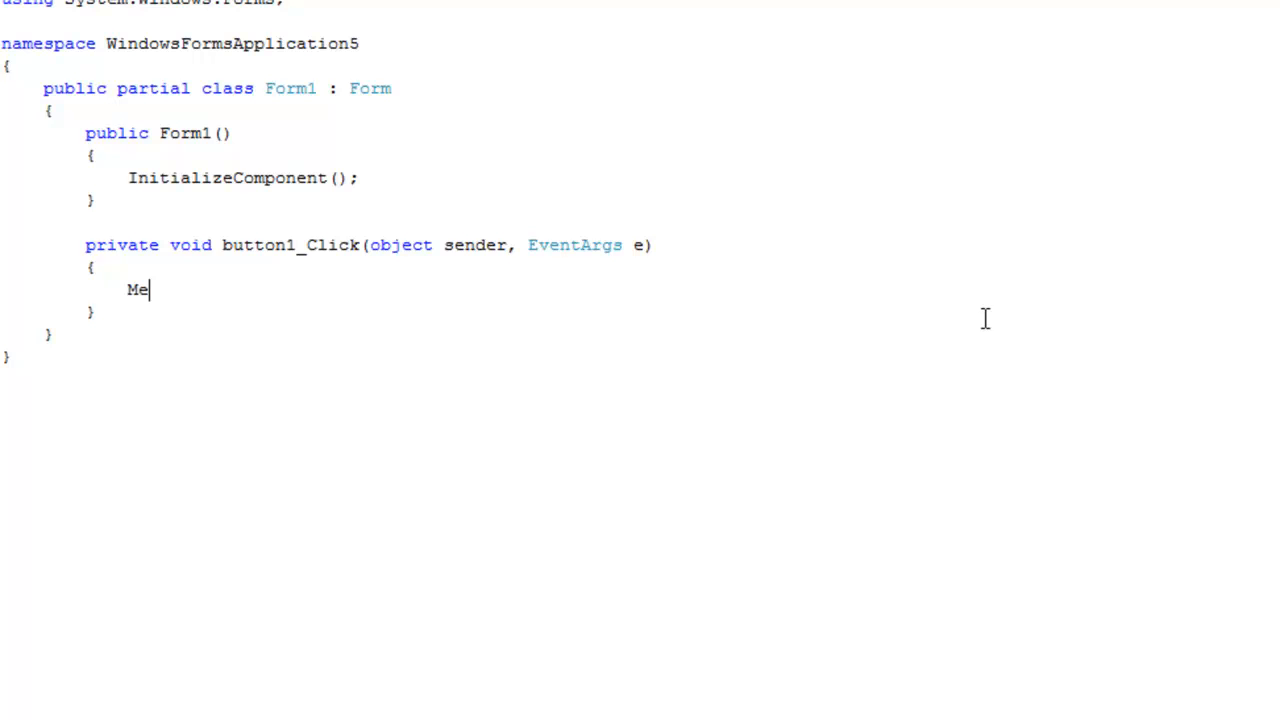
text(ssageBox.s)
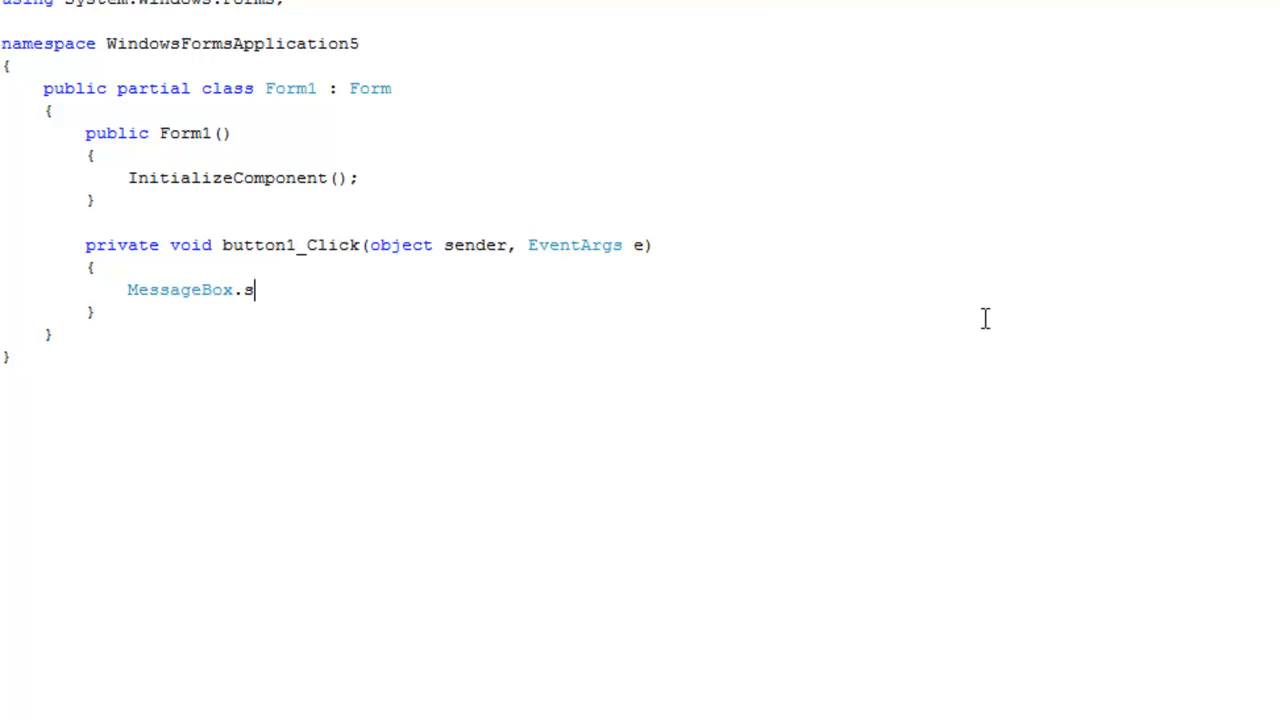
text(Show()
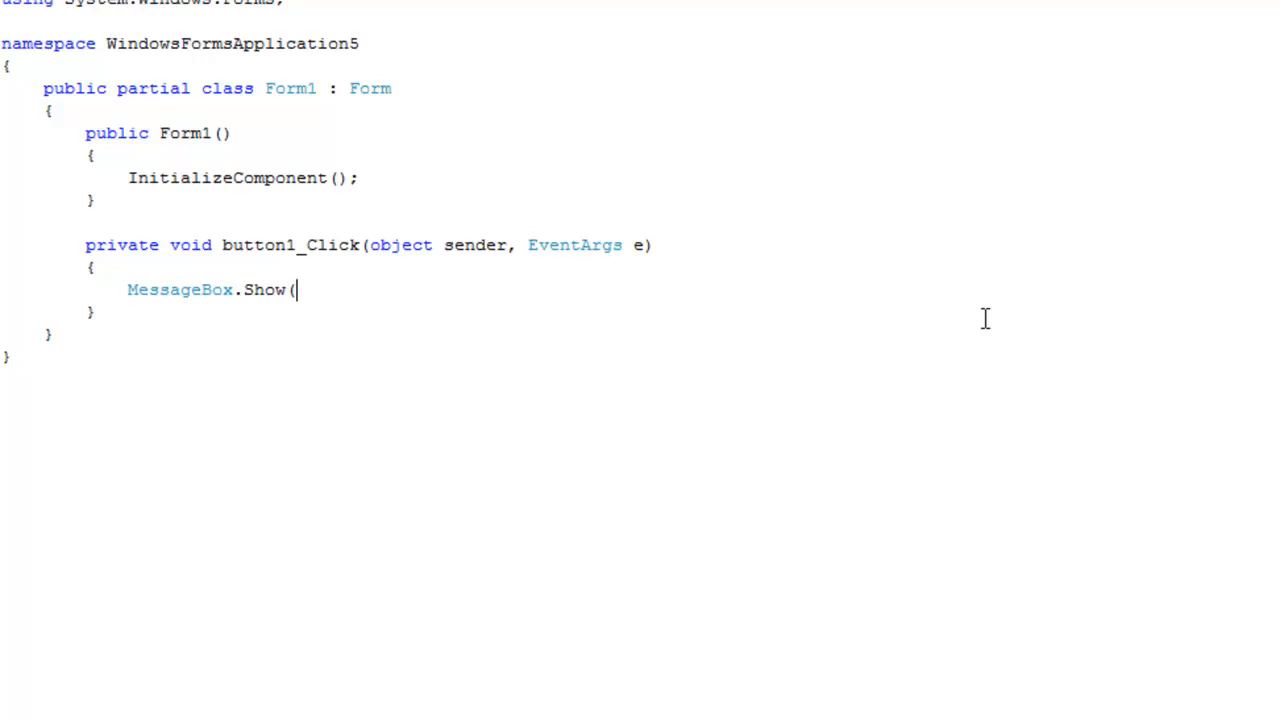
text("");)
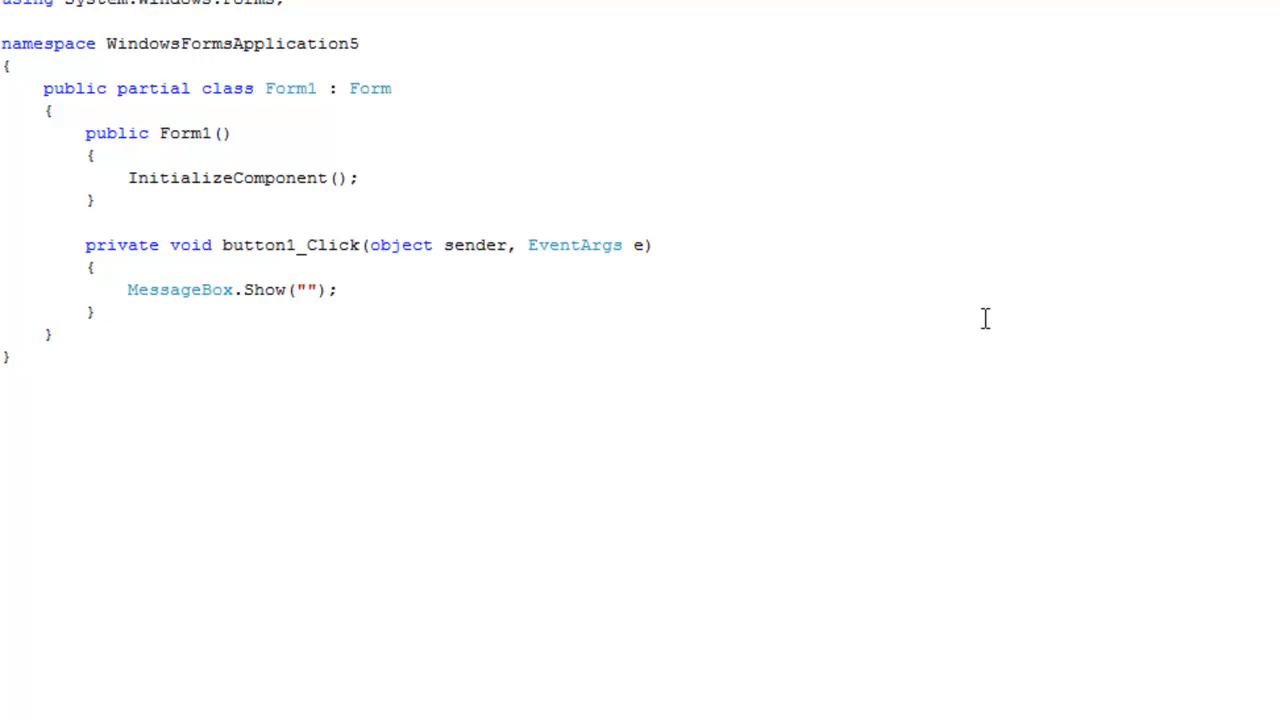
text(Hello)
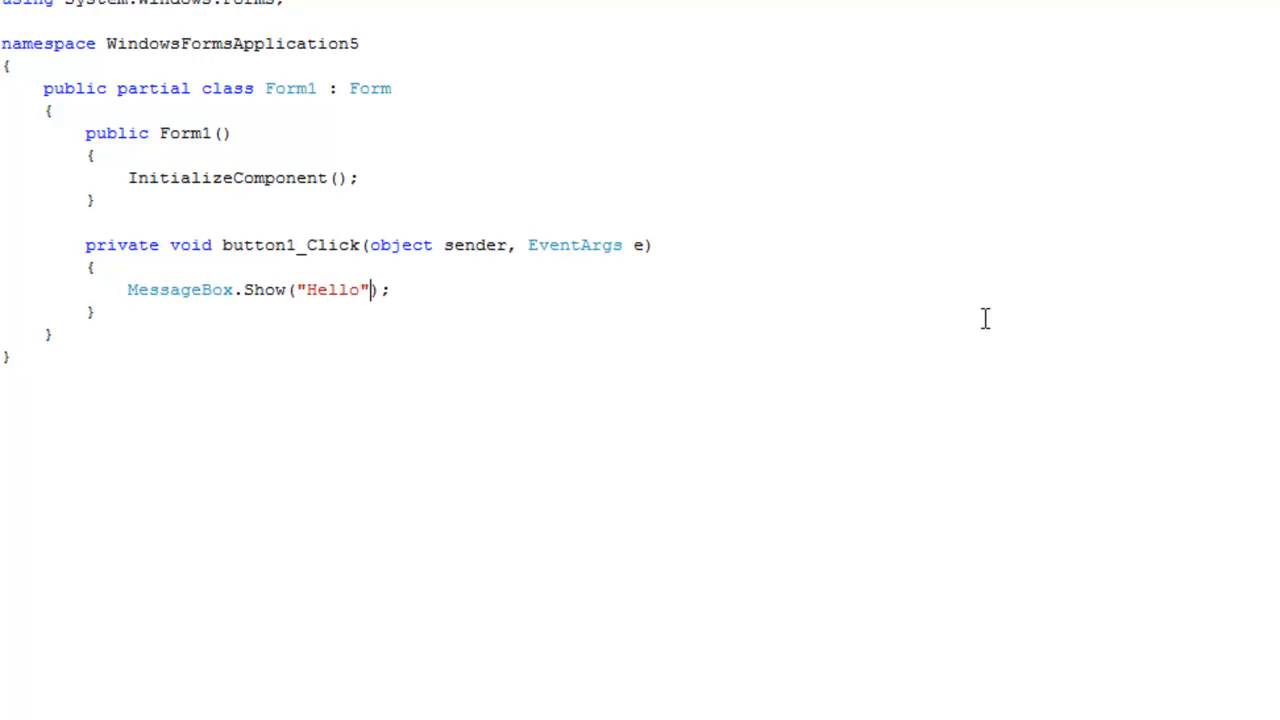
text(",)
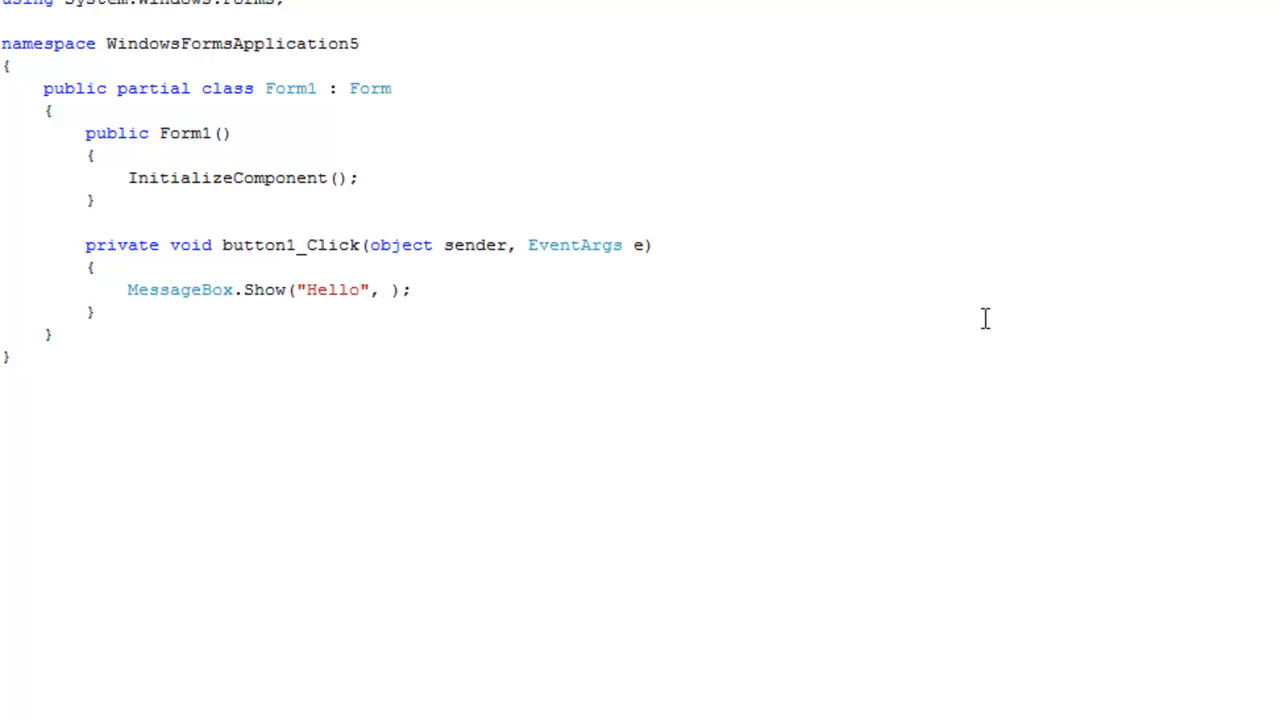
text("")
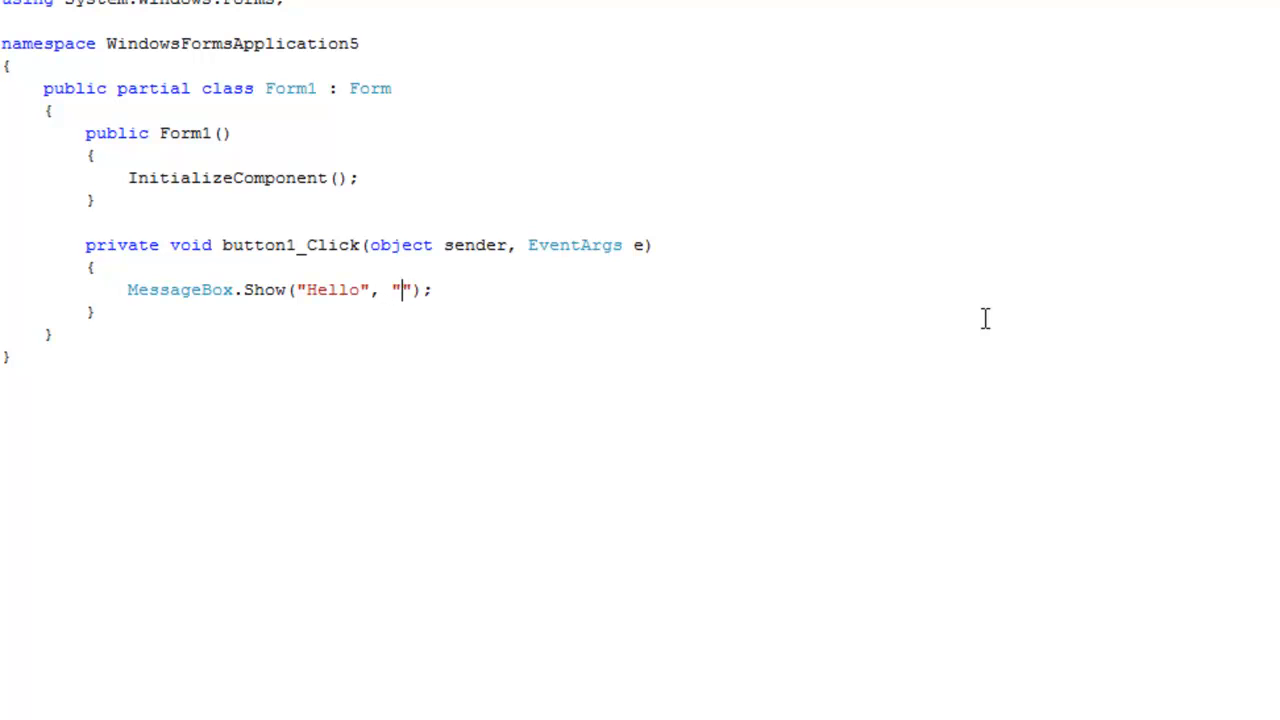
mouse_move(1120, 427)
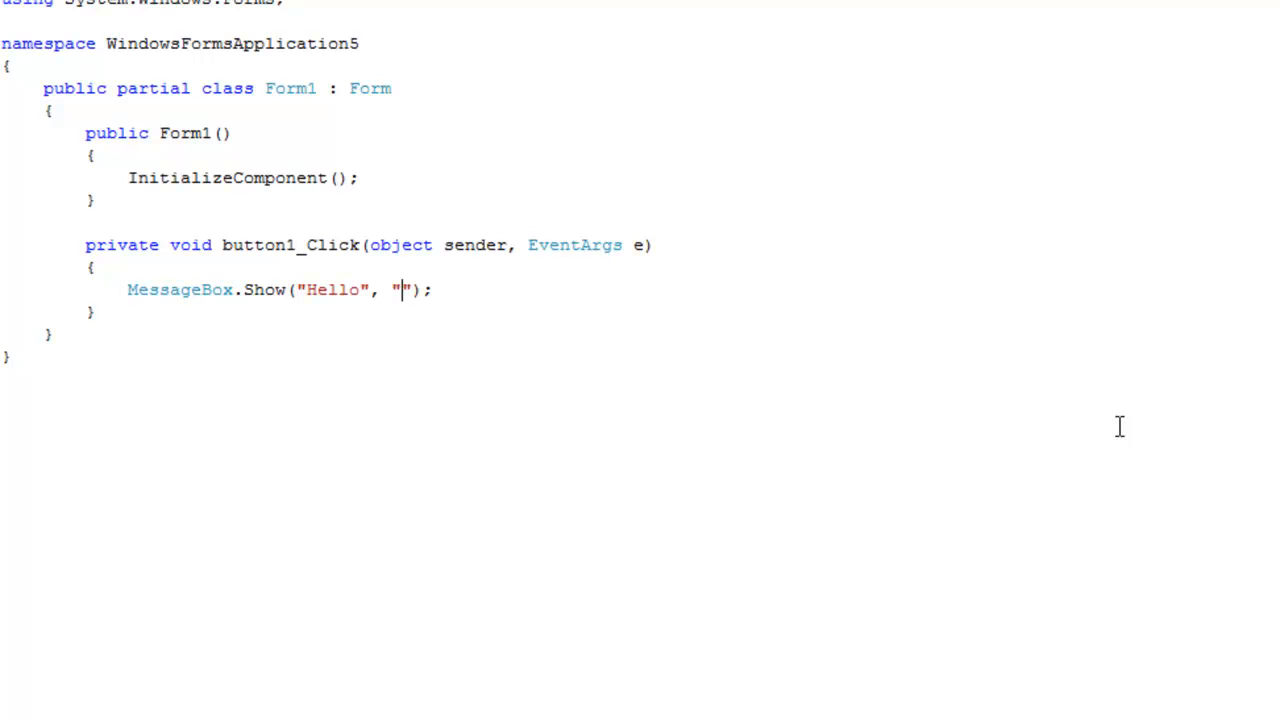
Step: Add the 'Welcome Message' caption, MessageBoxButtons.OK and MessageBoxIcon.Information arguments
text(Wel)
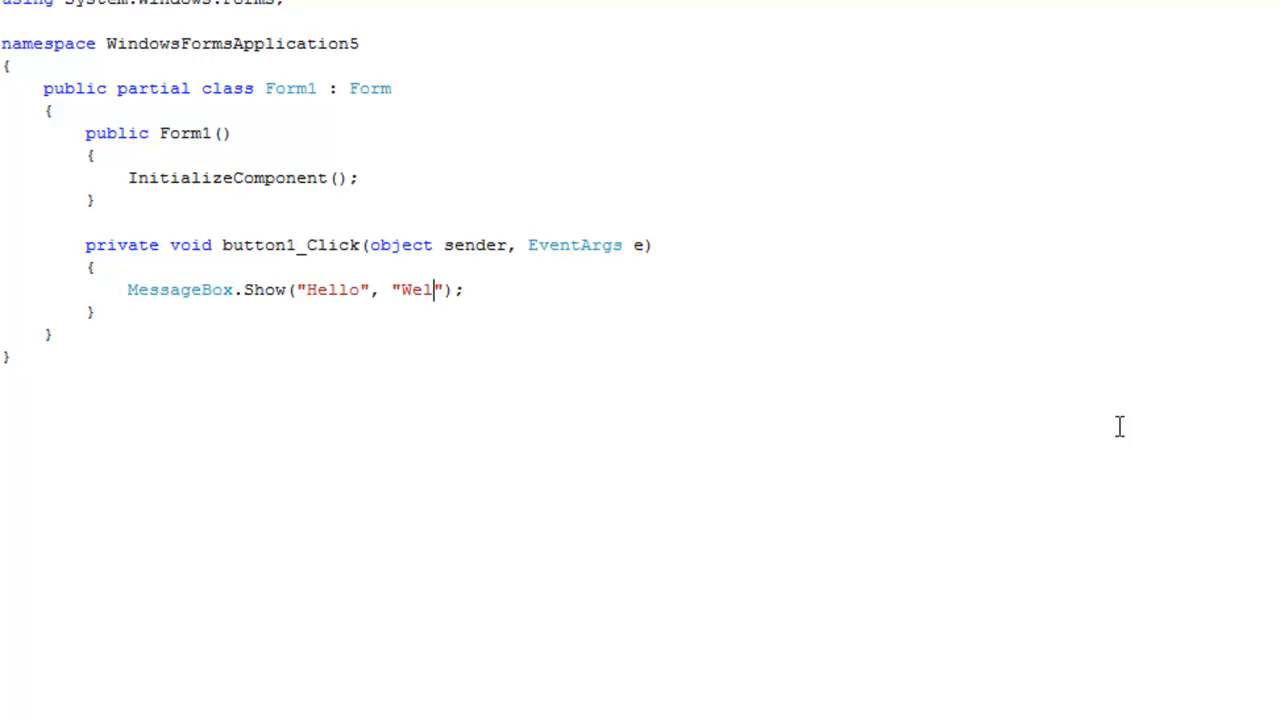
text(come Messa)
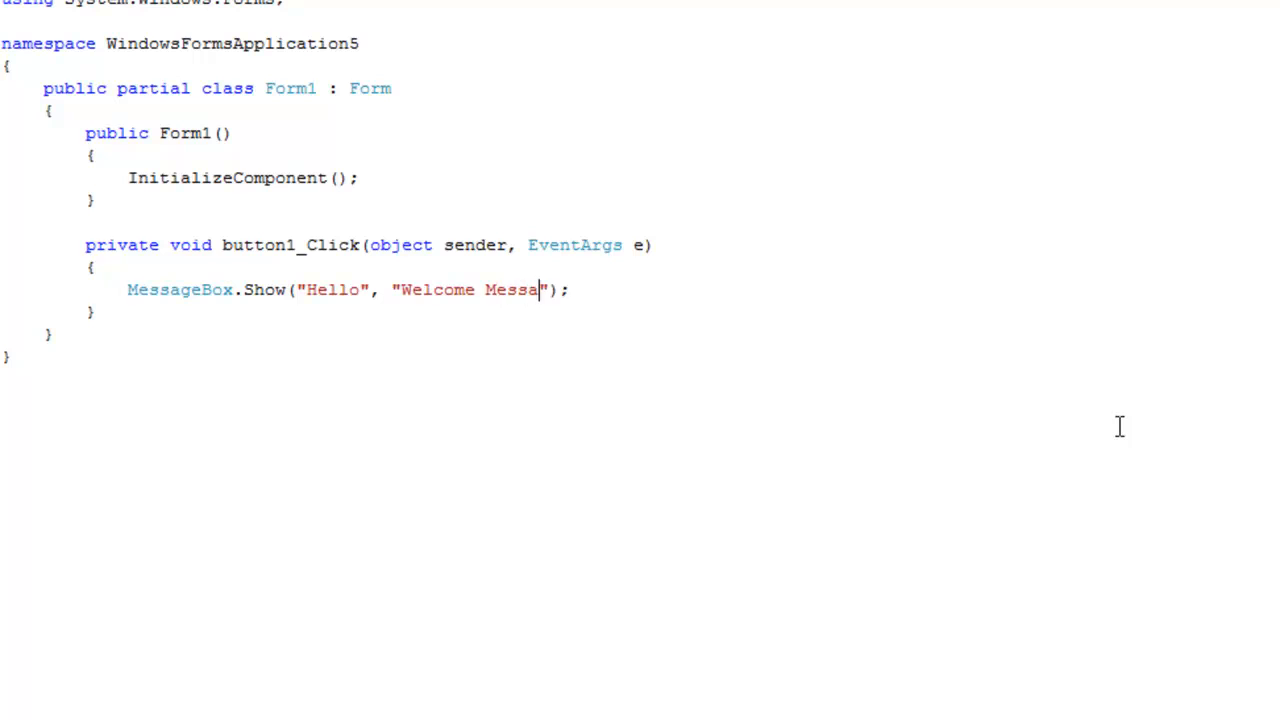
text(ge)
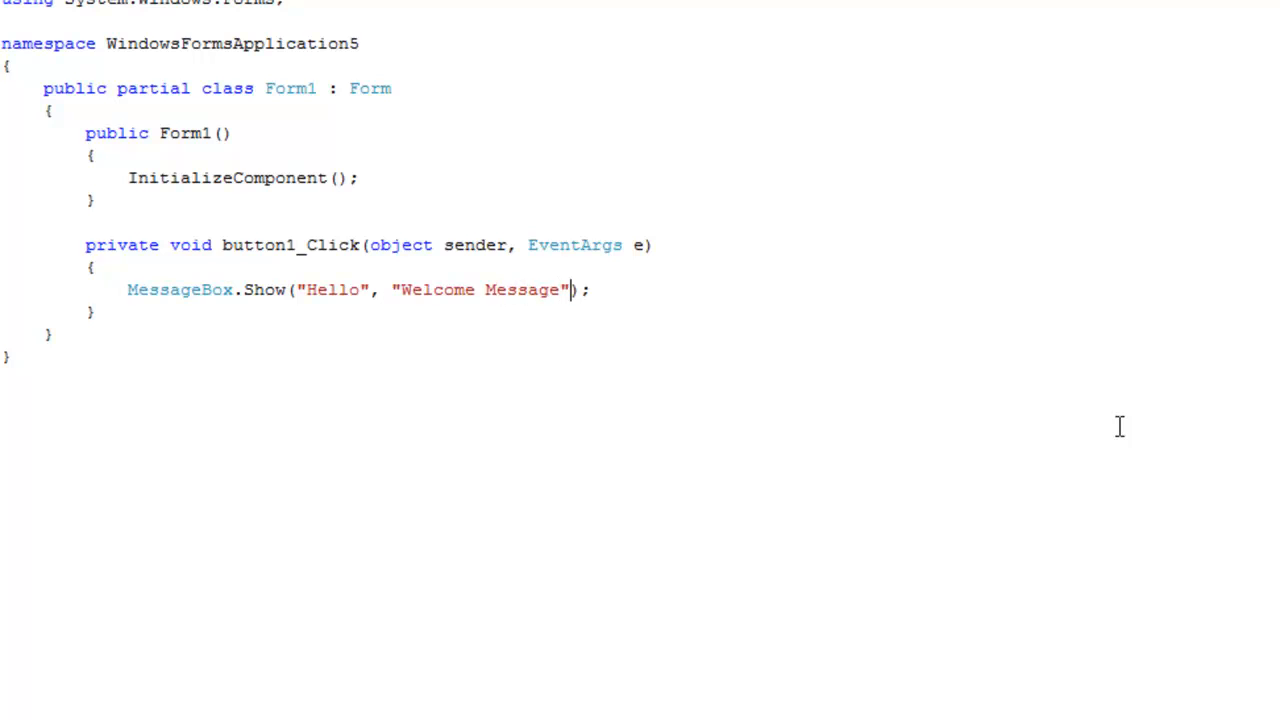
text(,)
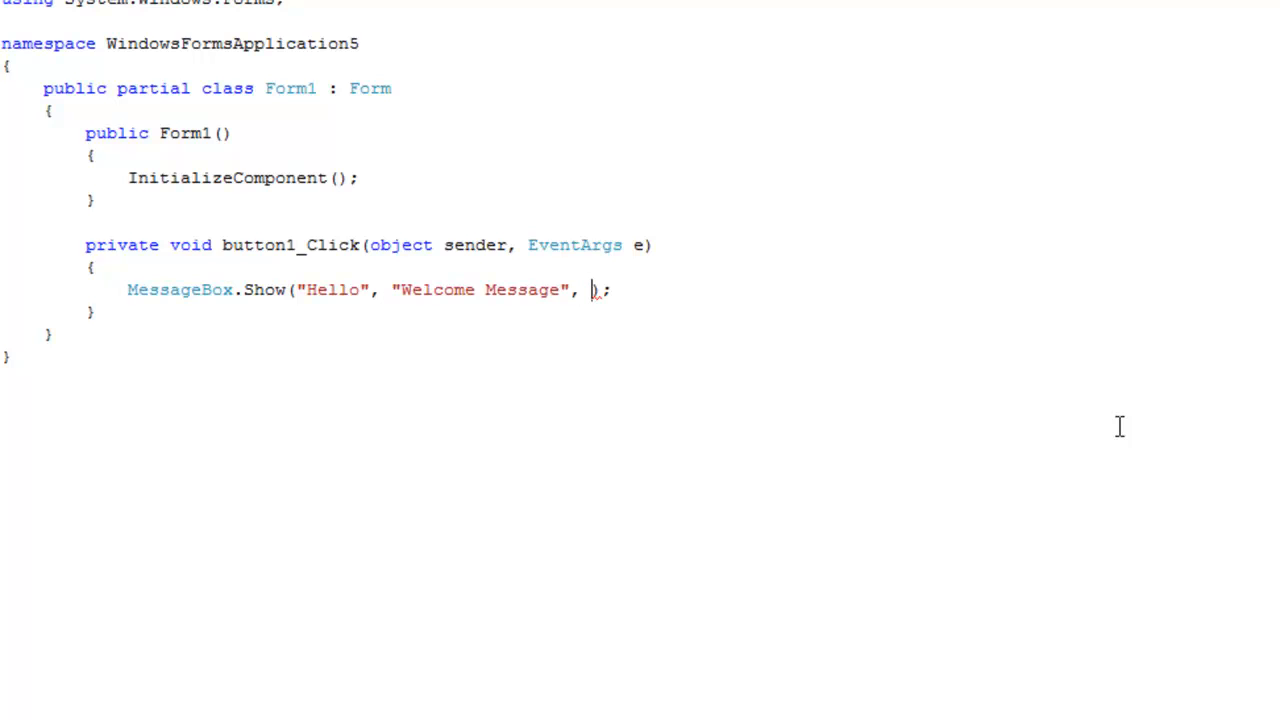
text(Me)
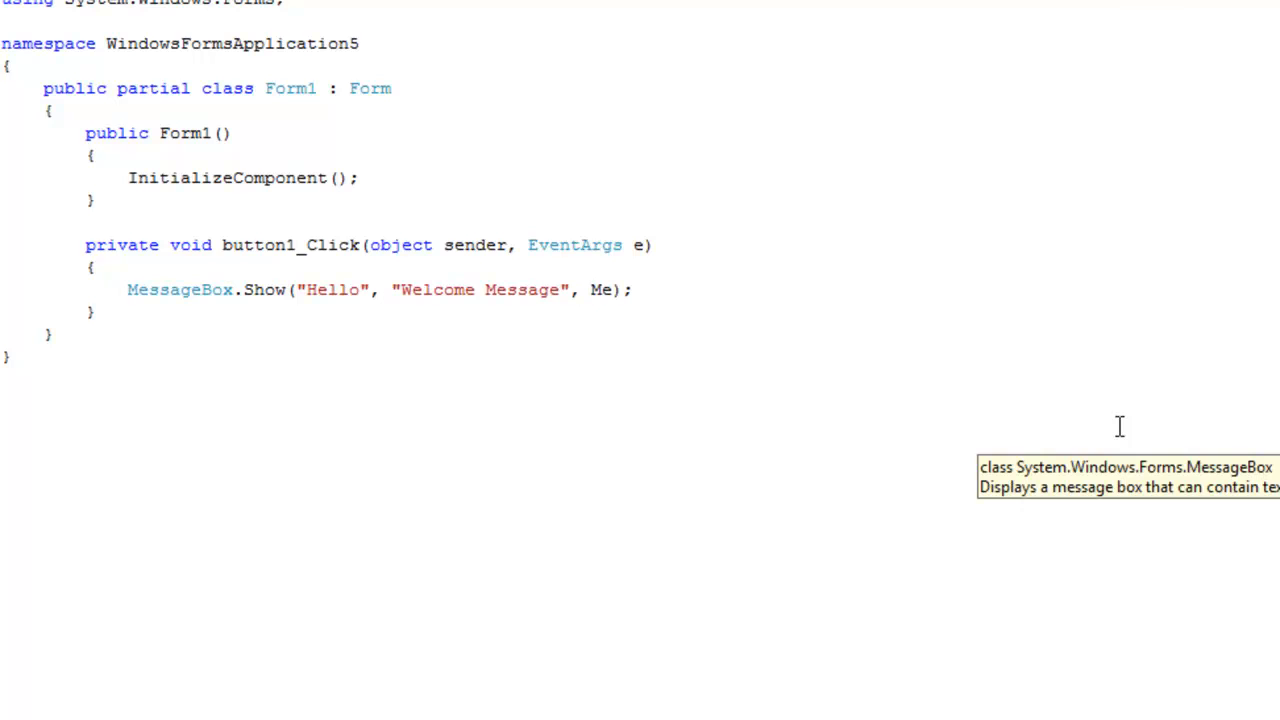
text(MessageBoxButtons.)
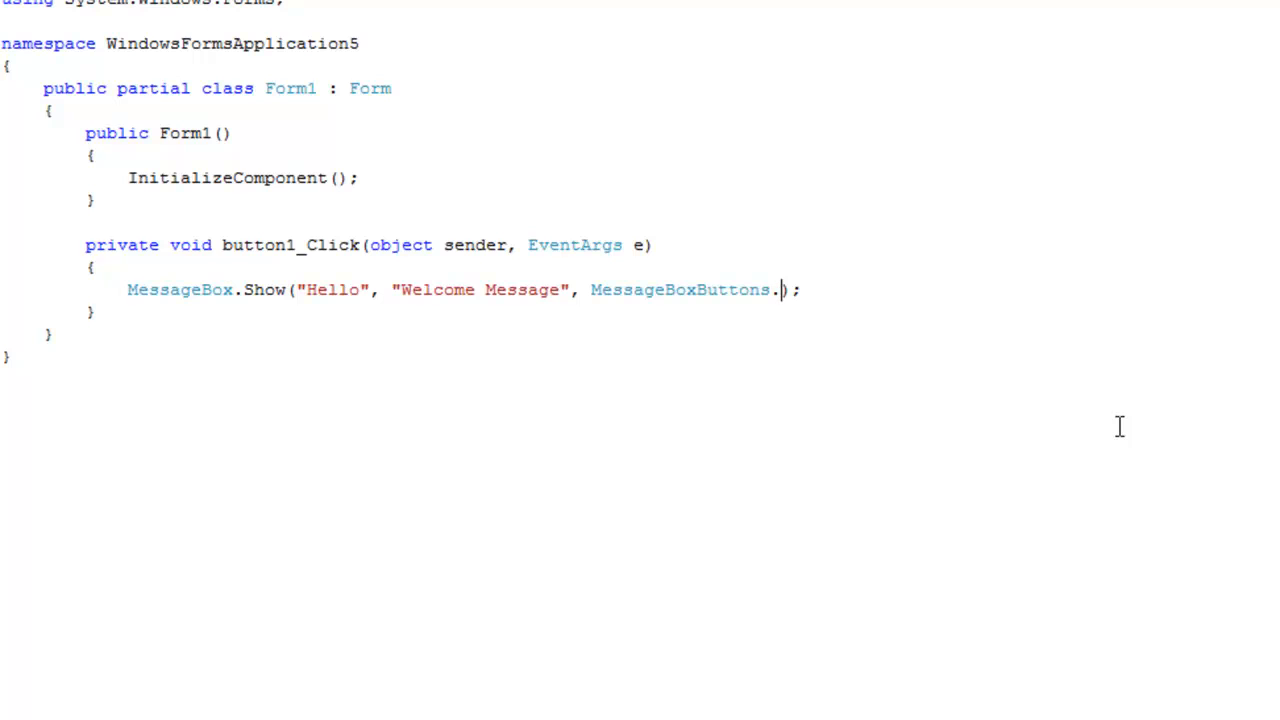
mouse_move(1122, 438)
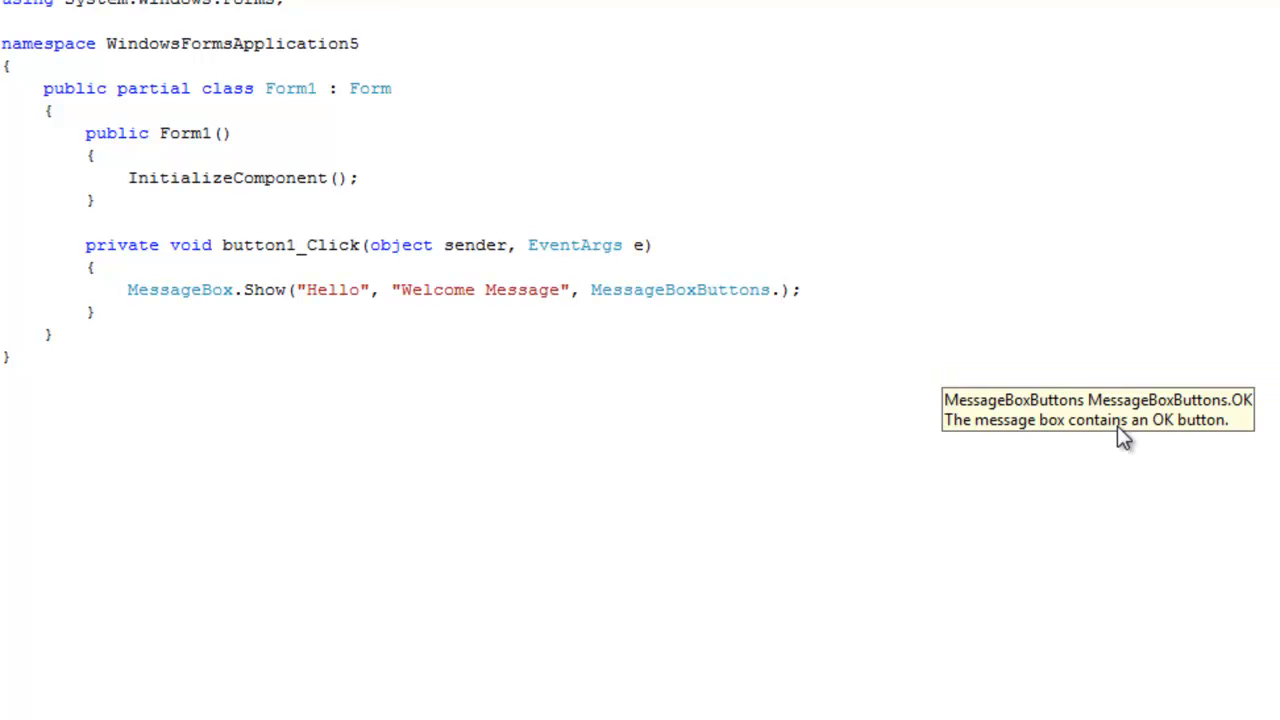
text(OK,)
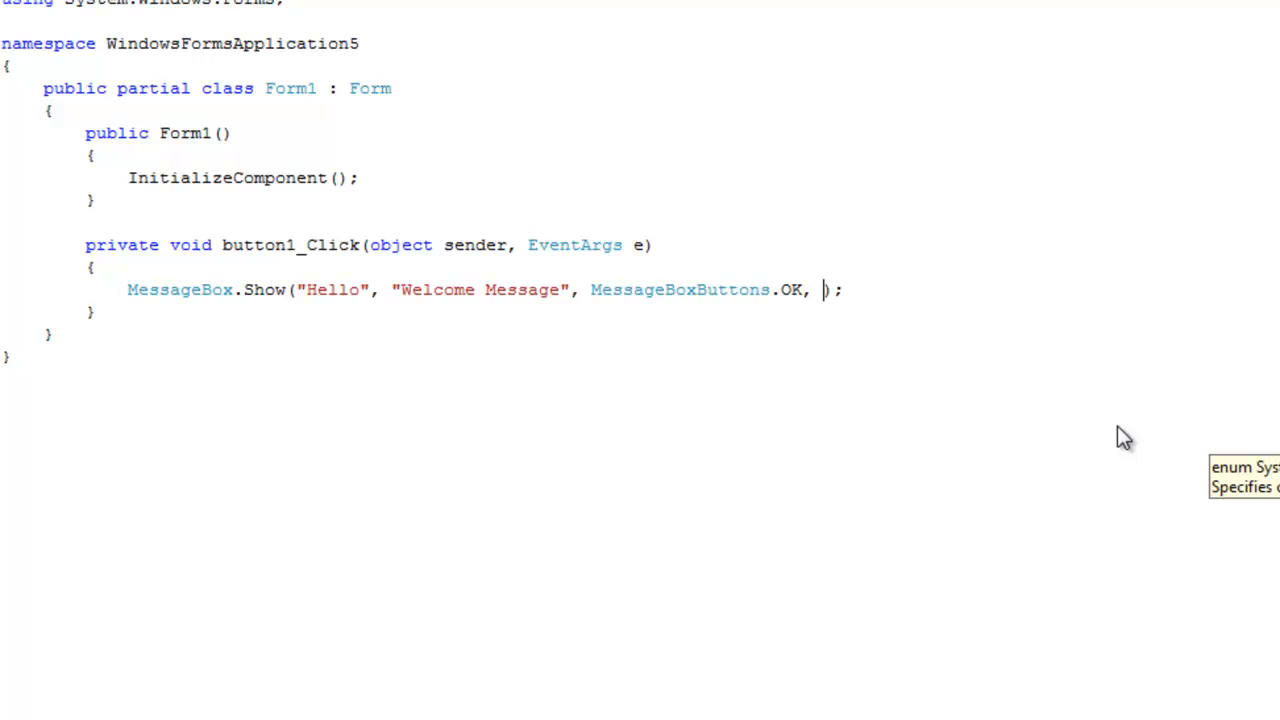
text(MessageBoxIcon)
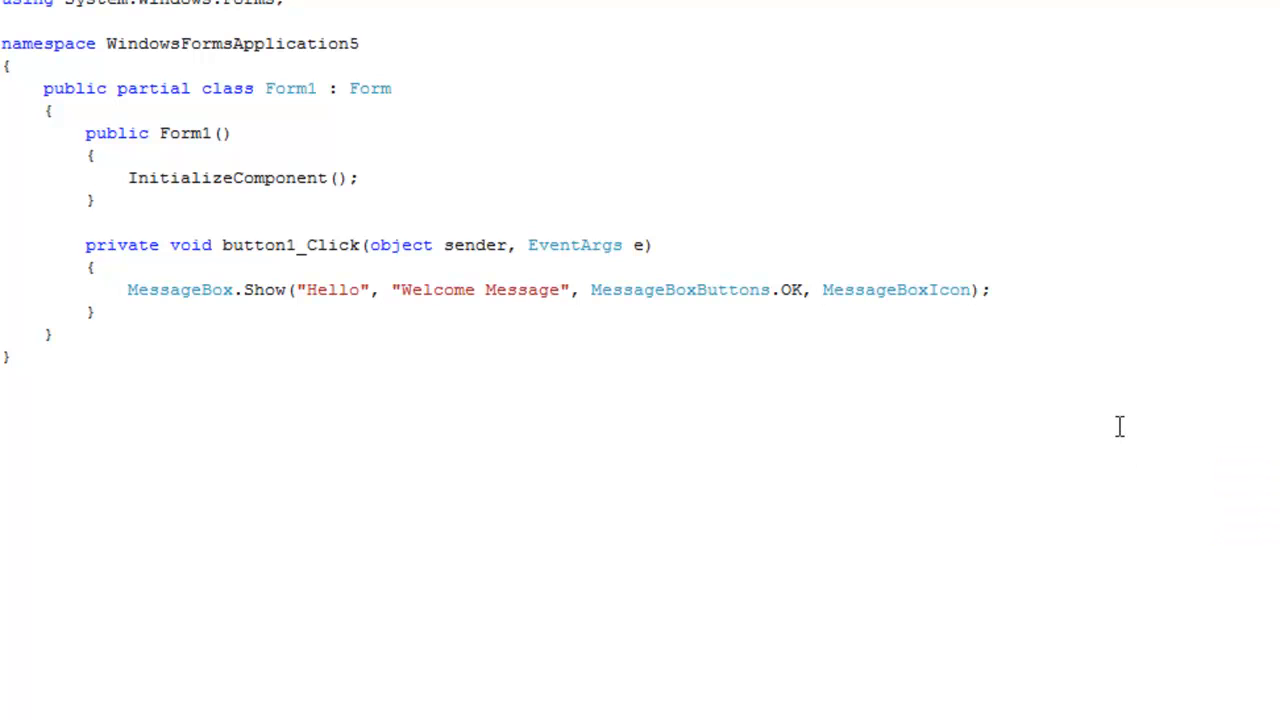
text(.Information)
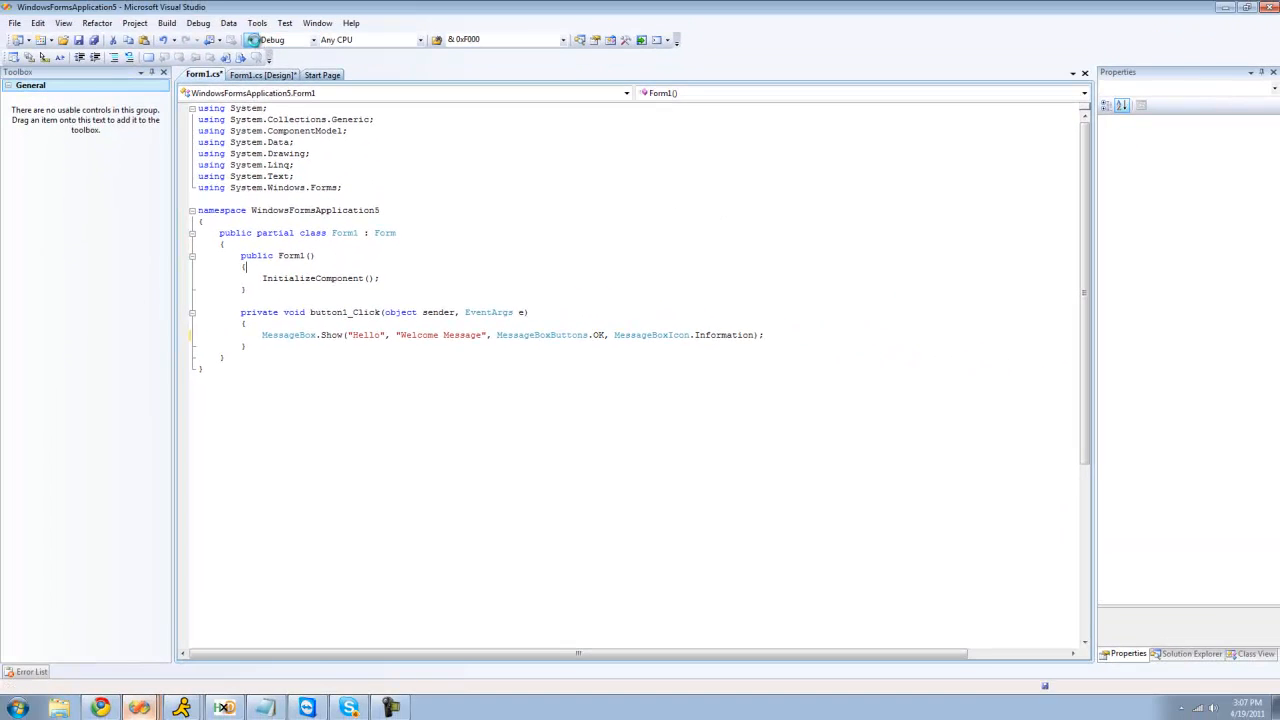
click(234, 39)
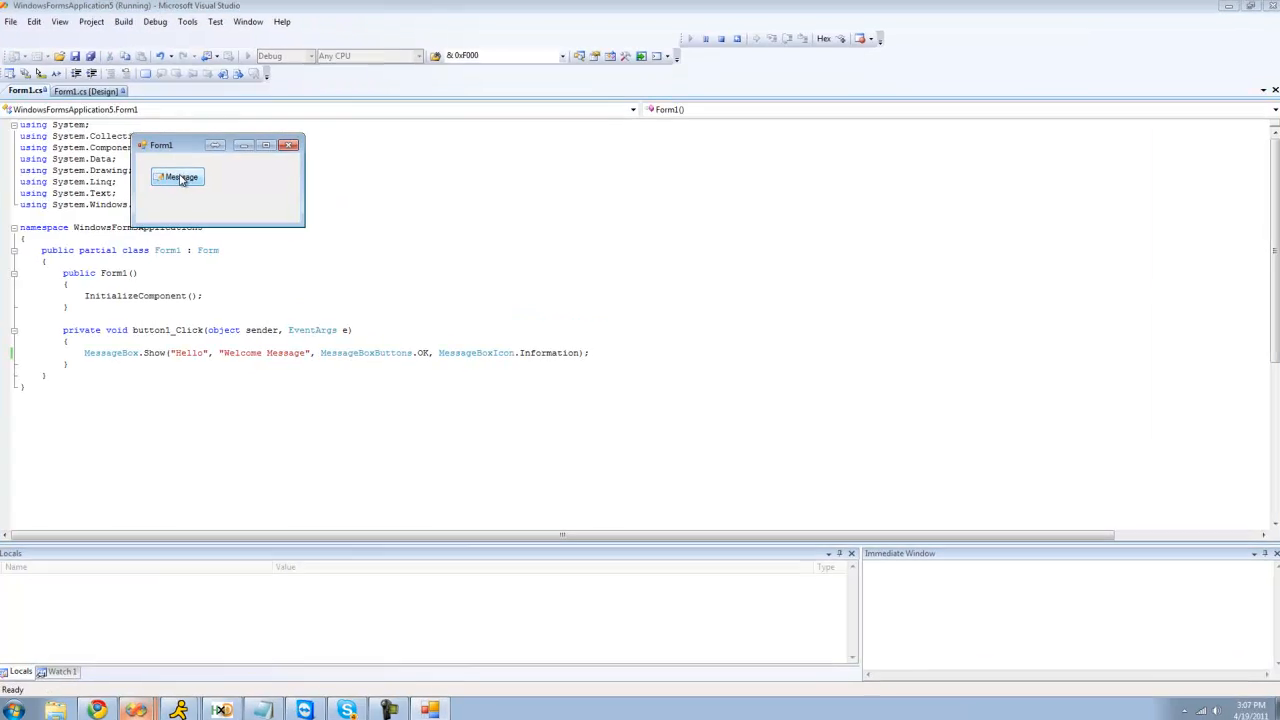
click(177, 177)
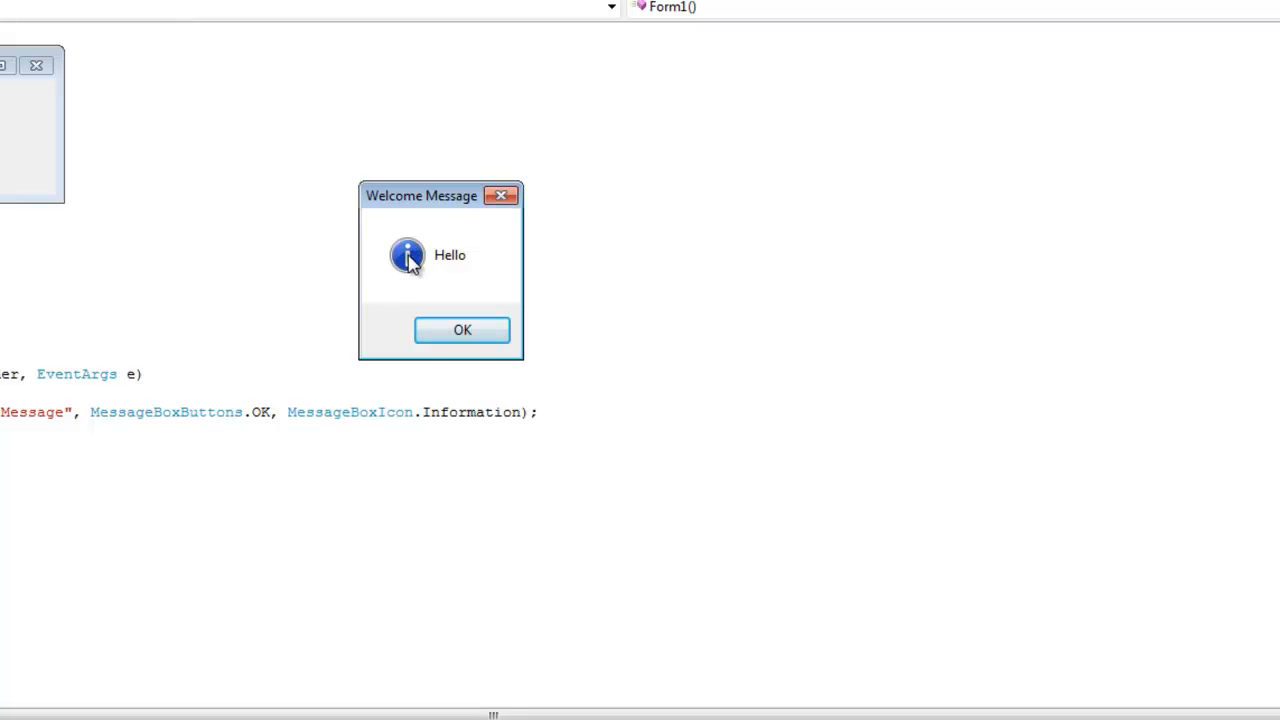
mouse_move(500, 294)
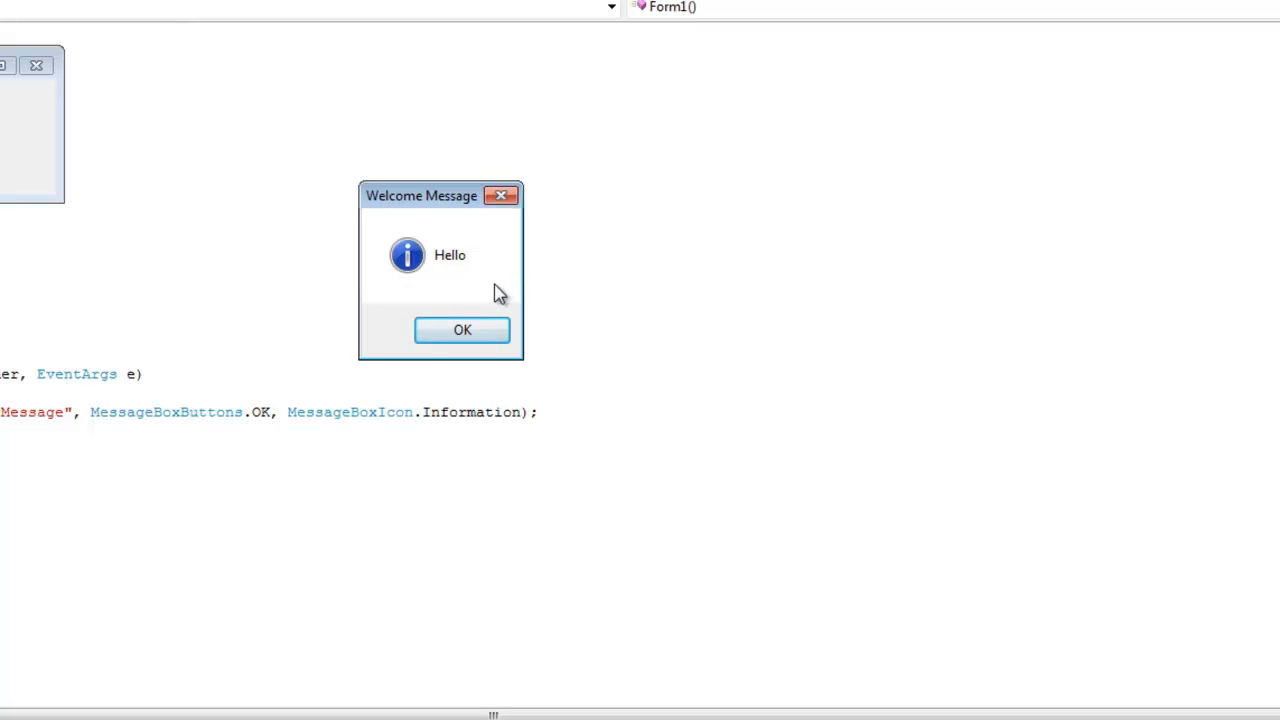
mouse_move(428, 218)
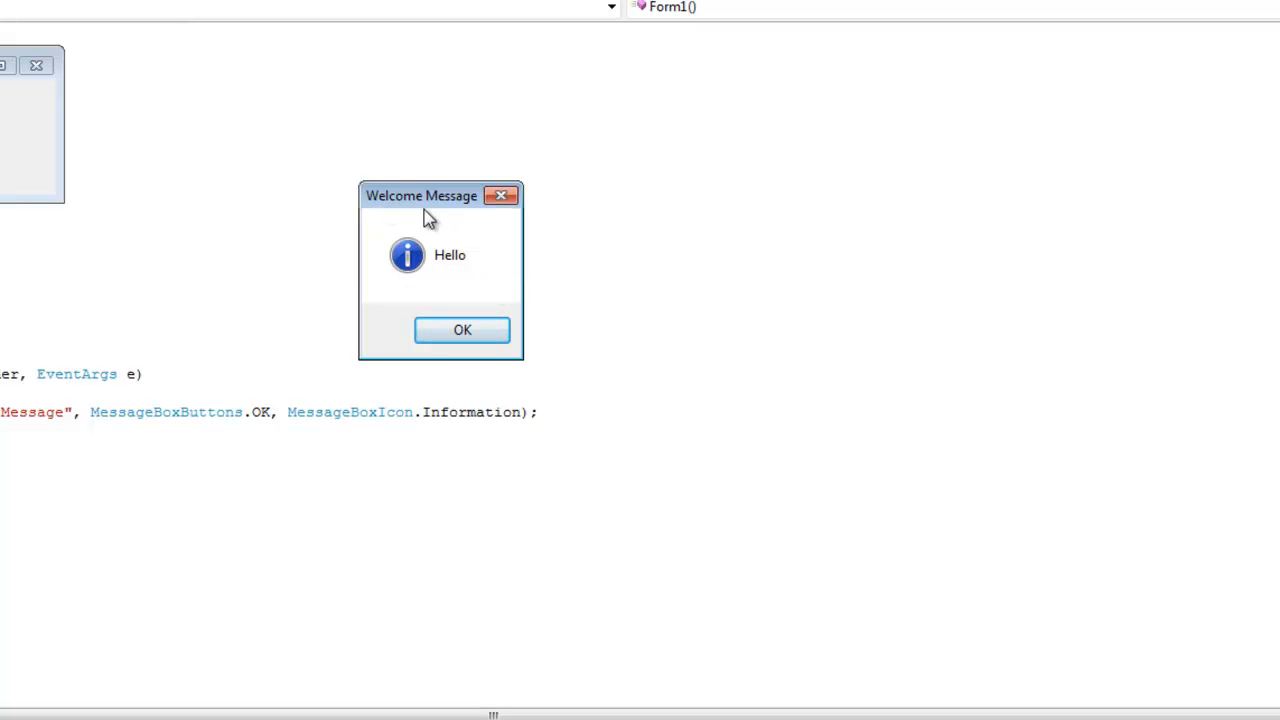
mouse_move(445, 215)
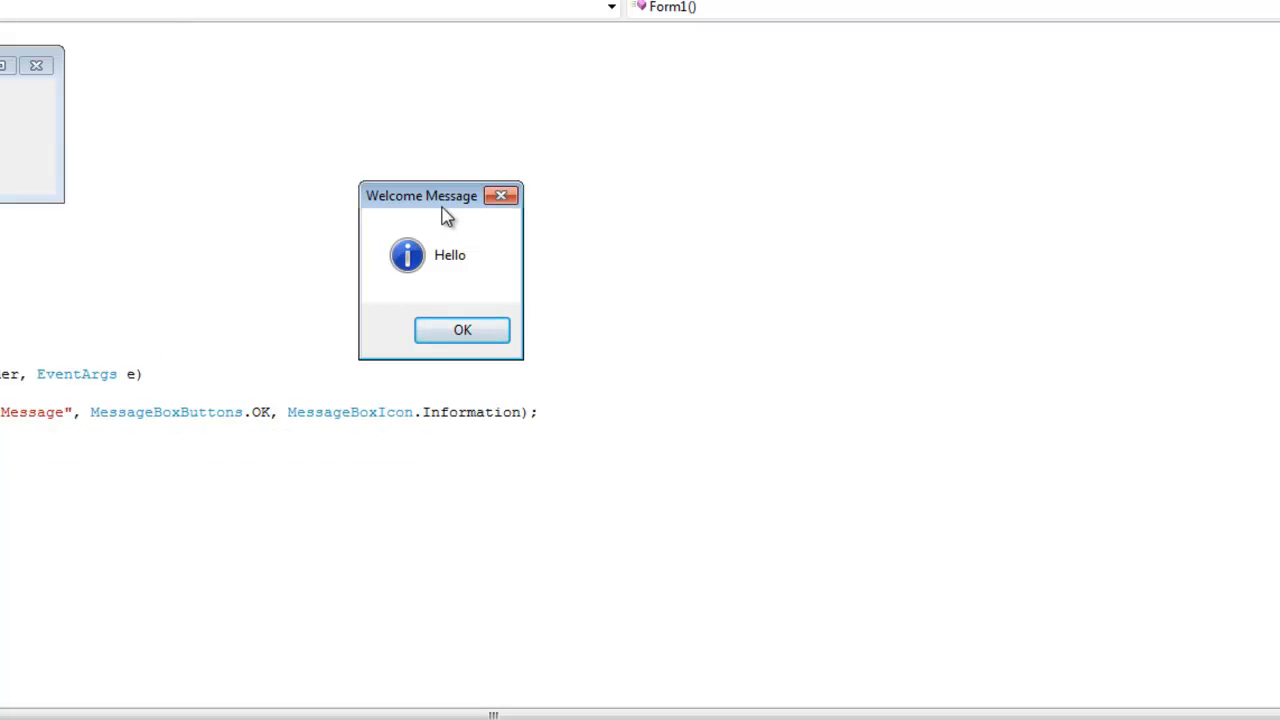
click(462, 330)
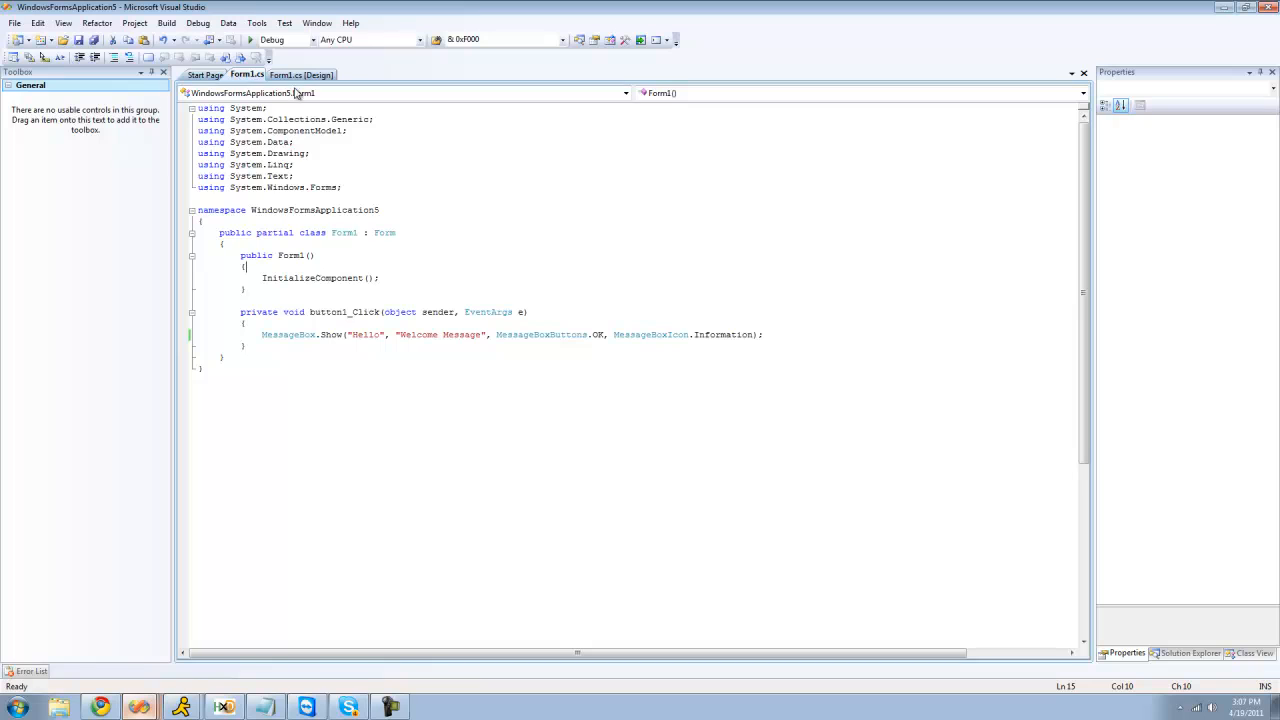
Step: Move the Message button into the group box, select the group box, and resize the form
click(300, 74)
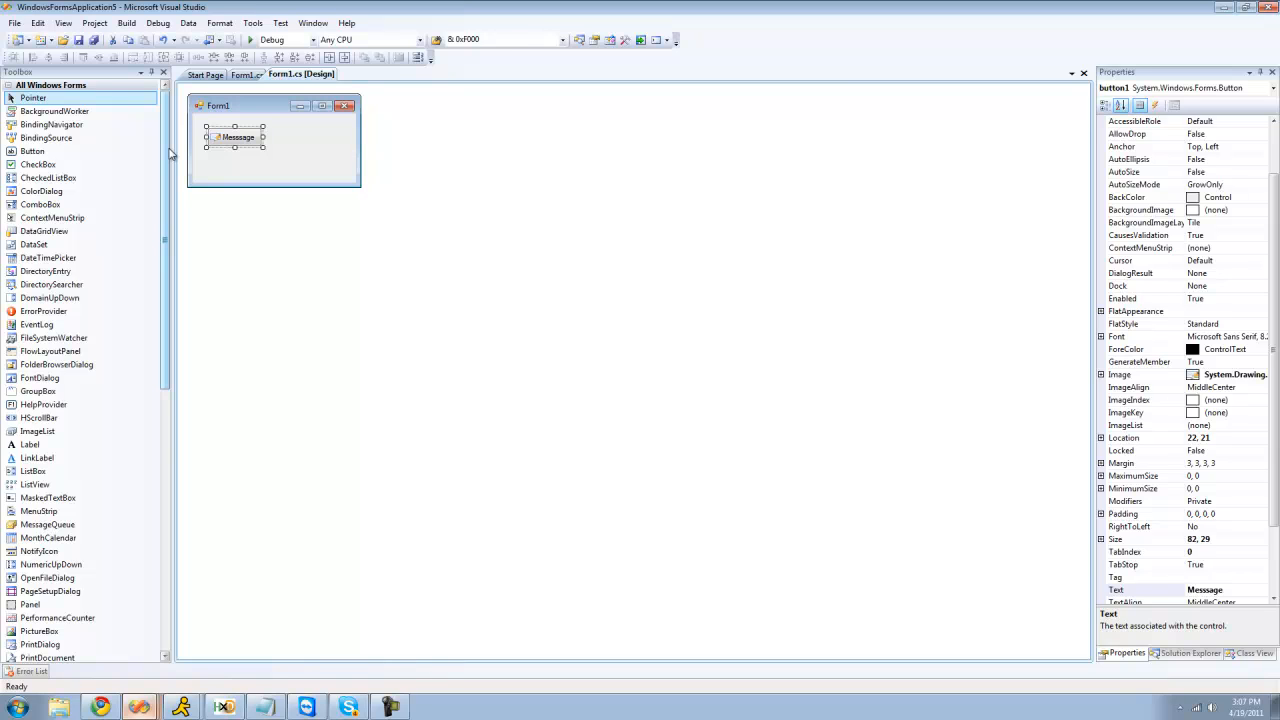
scroll(down, 3)
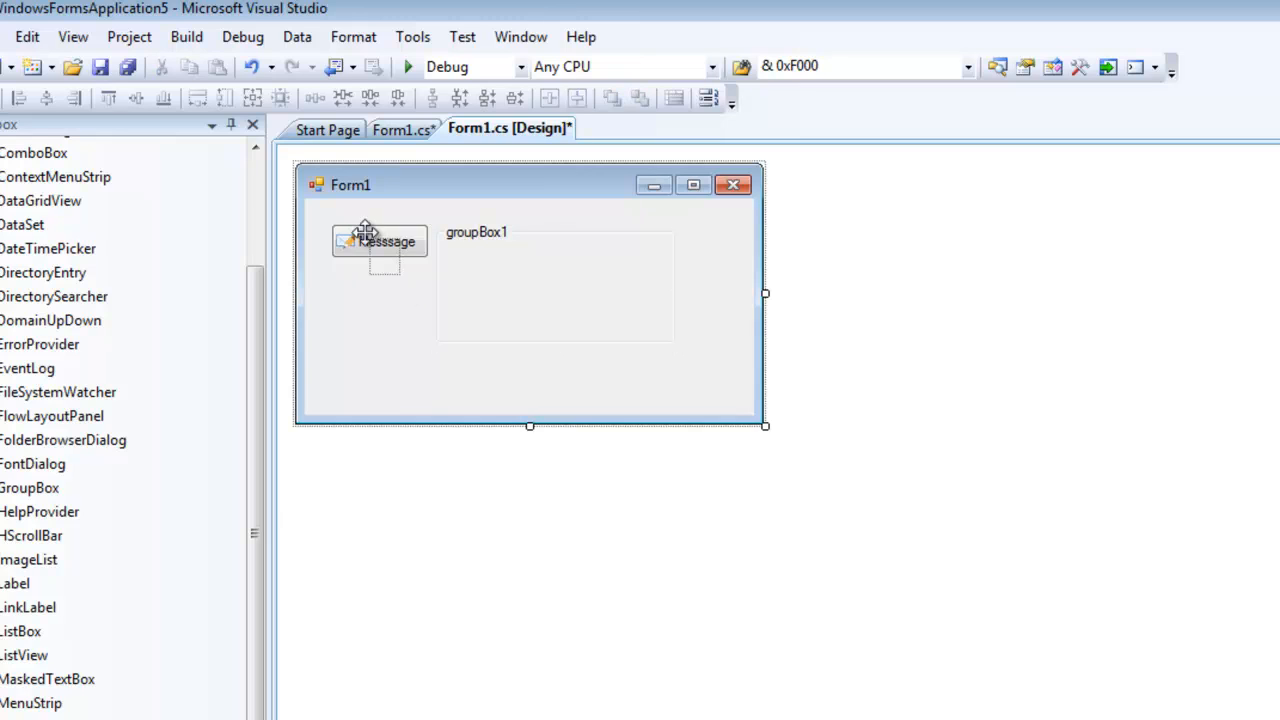
drag(379, 241, 517, 284)
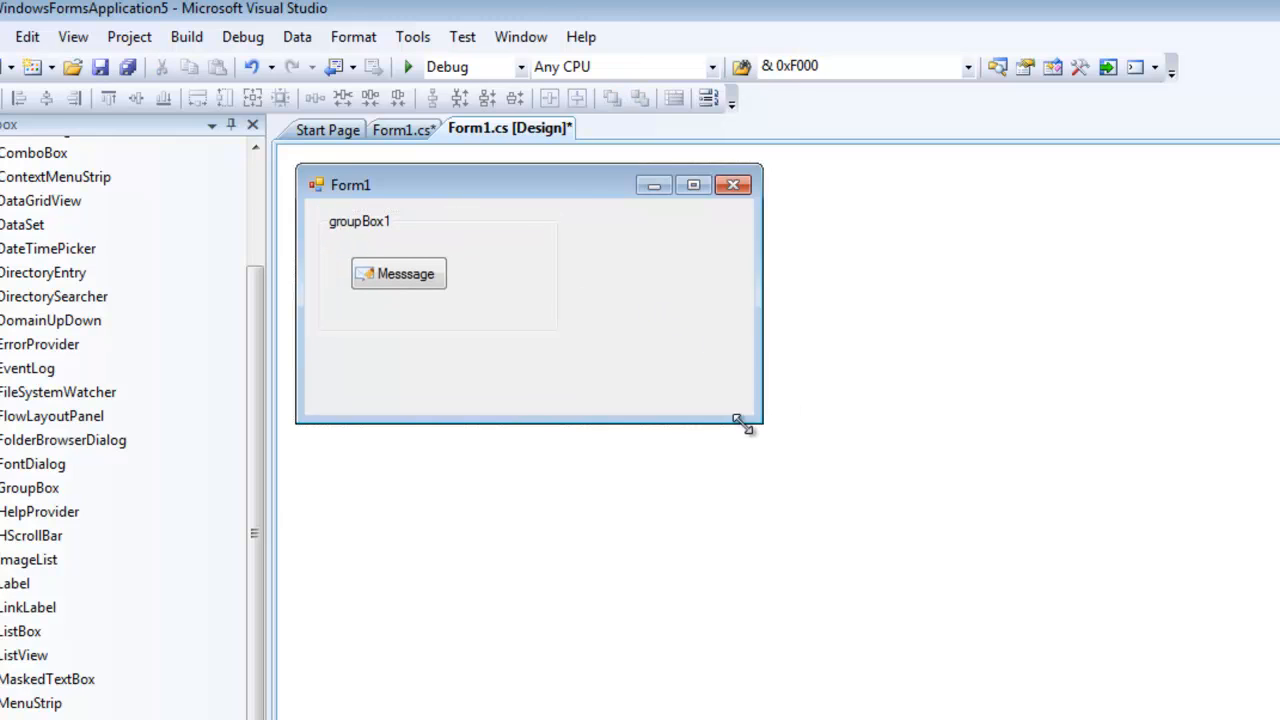
drag(745, 420, 595, 370)
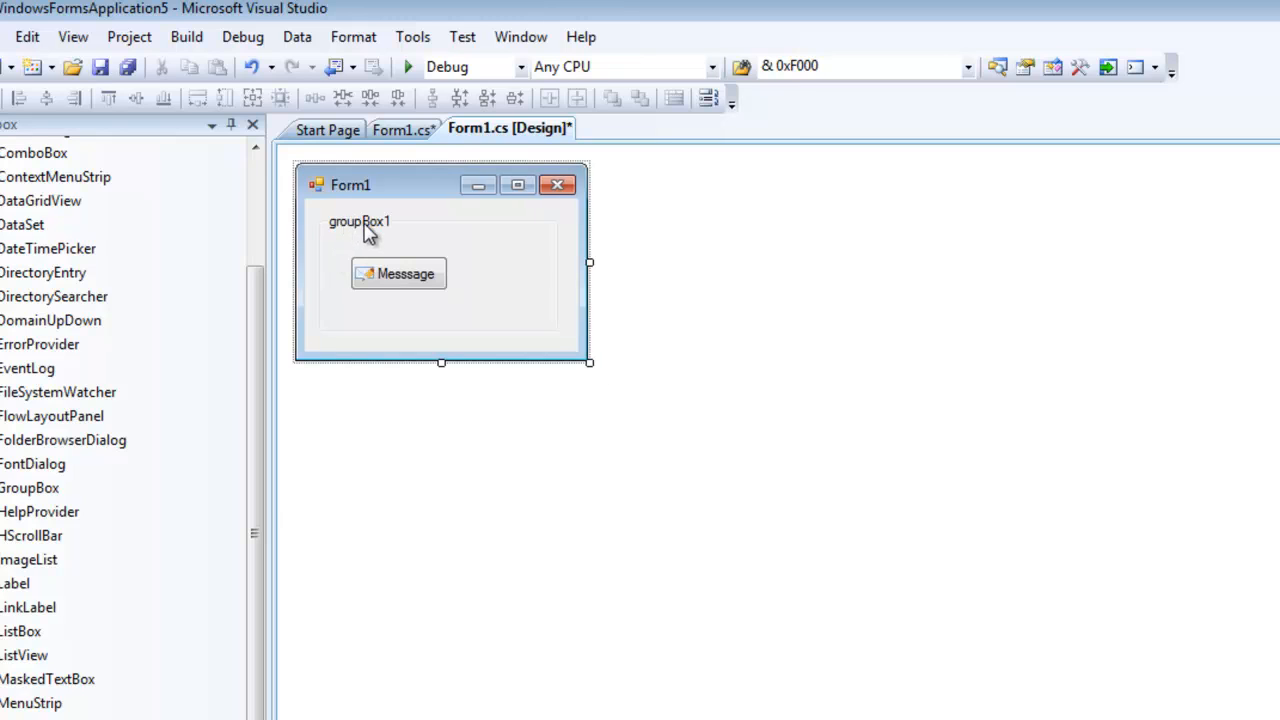
click(358, 221)
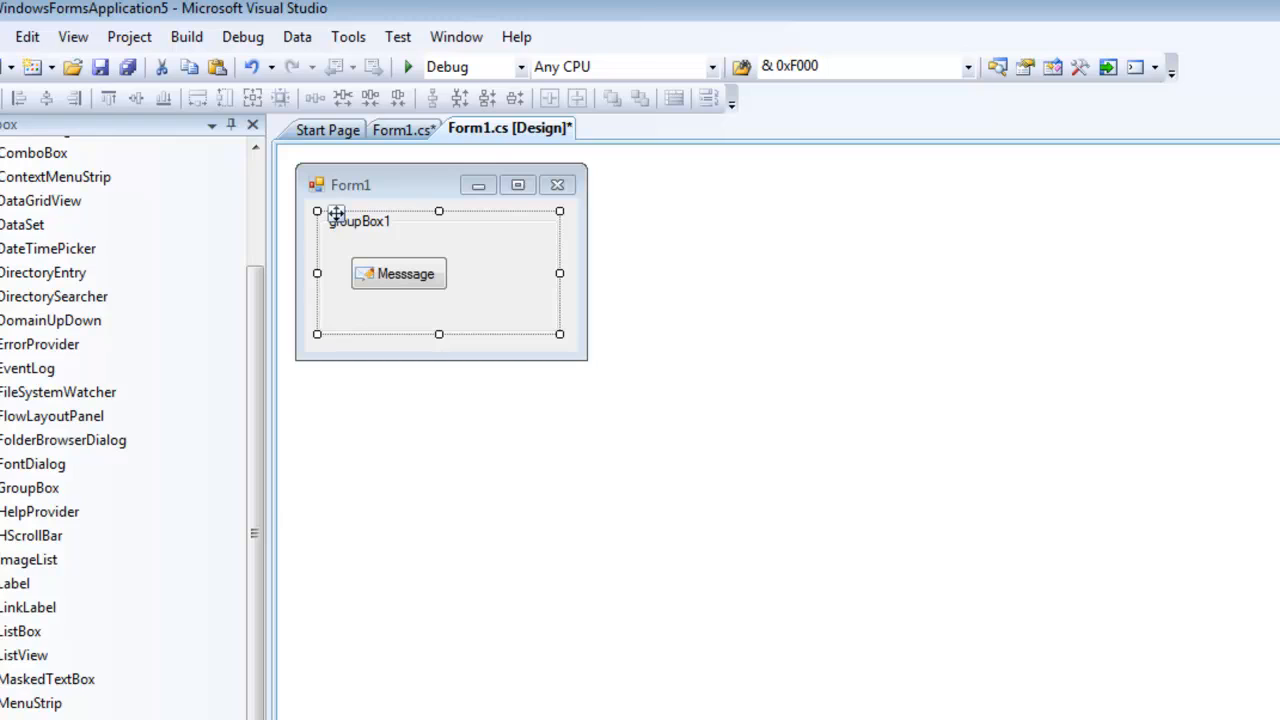
mouse_move(1045, 710)
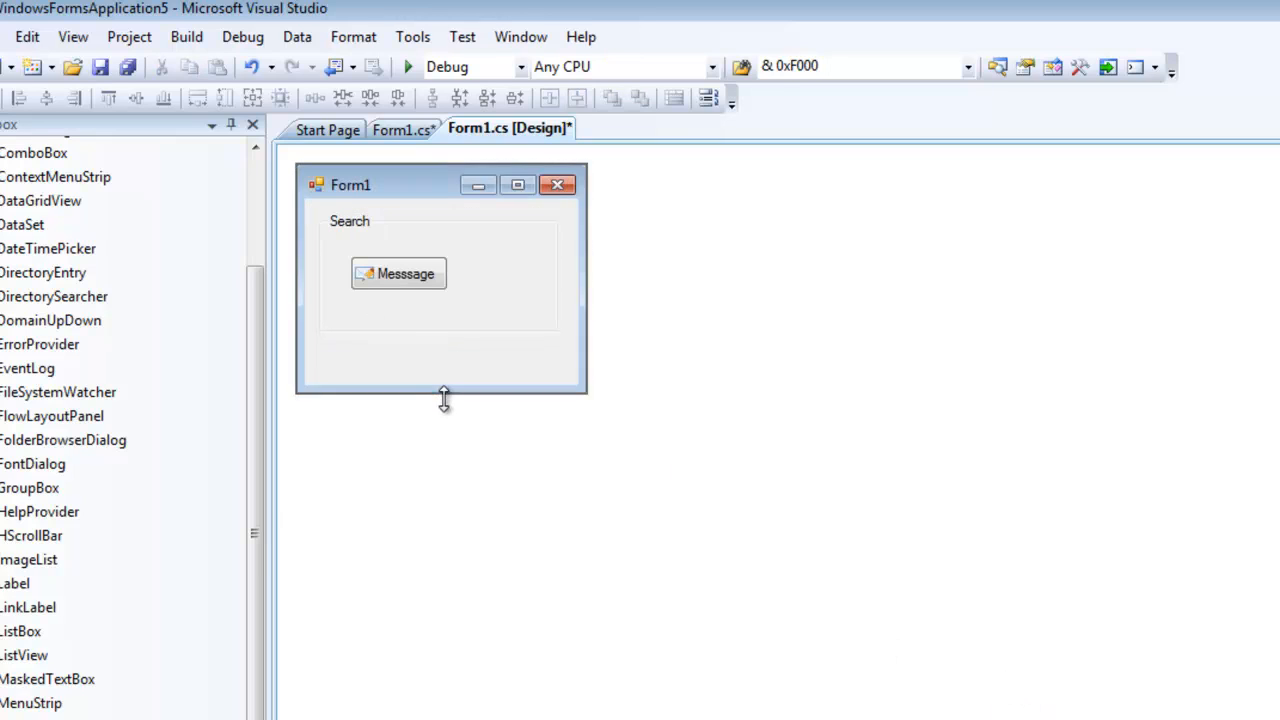
drag(398, 273, 415, 357)
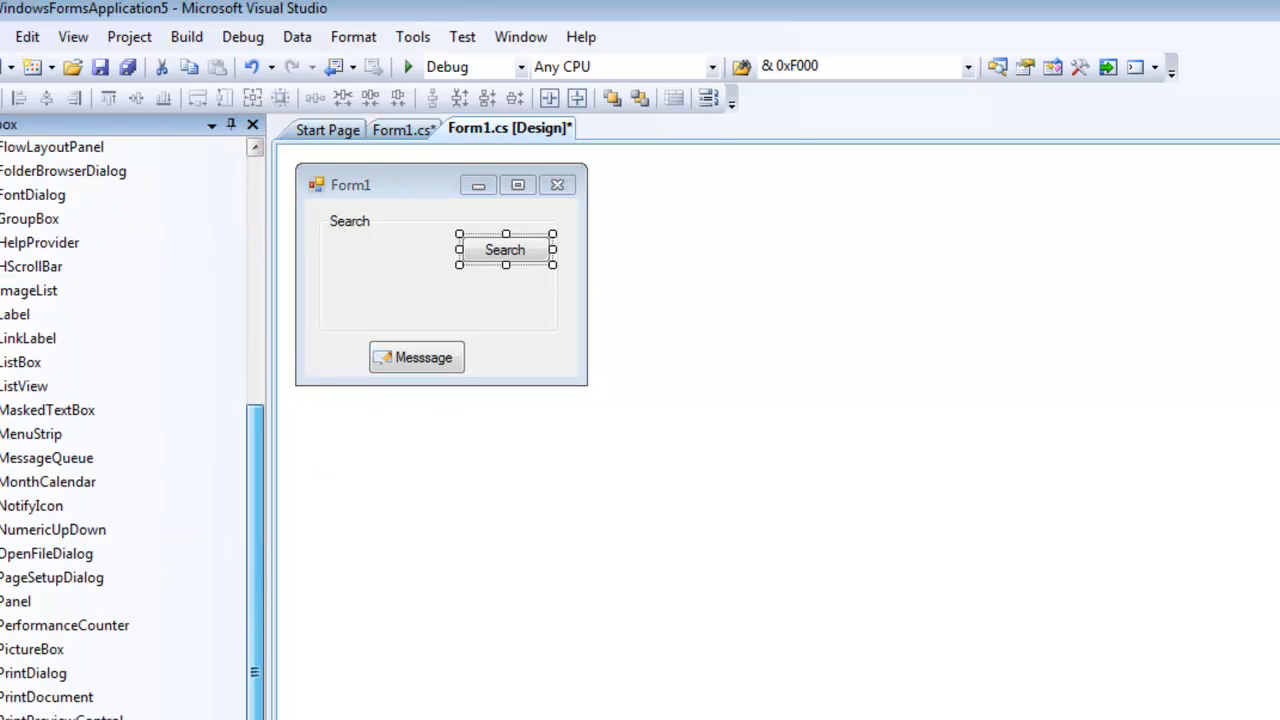
Step: Add a text box to the group box, remove the Message button, and shorten the form
scroll(down, 3)
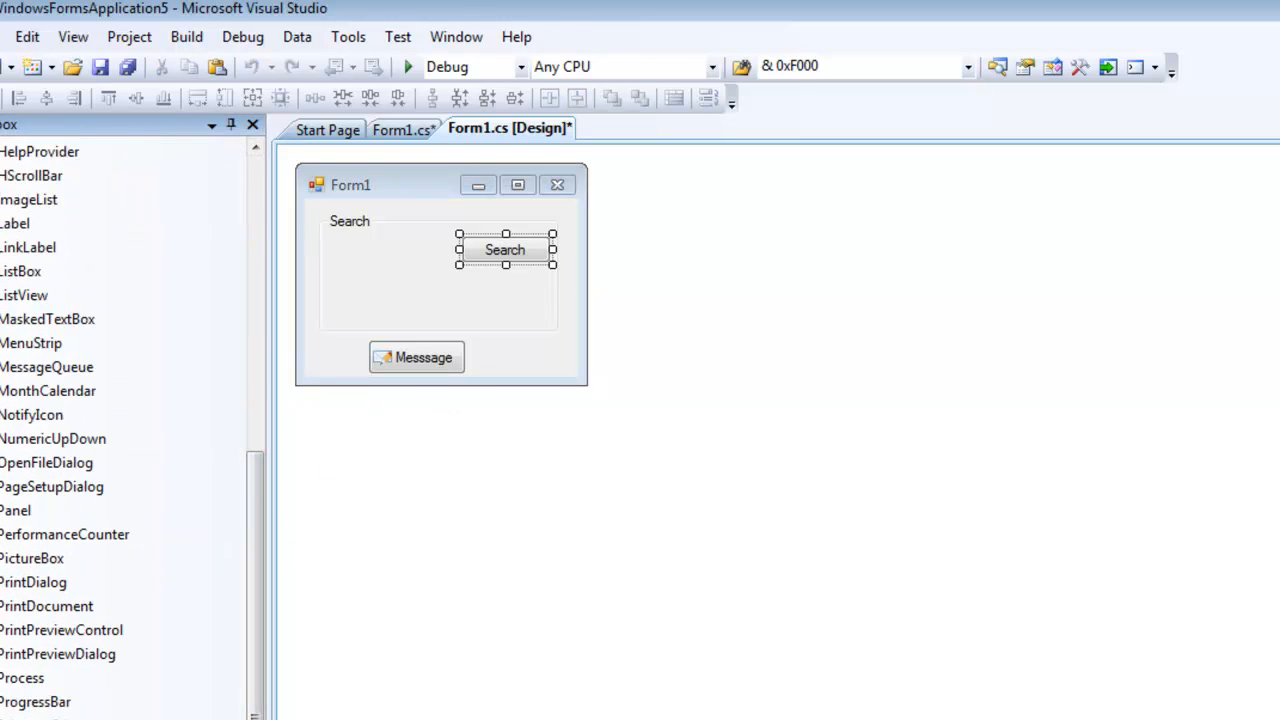
click(385, 248)
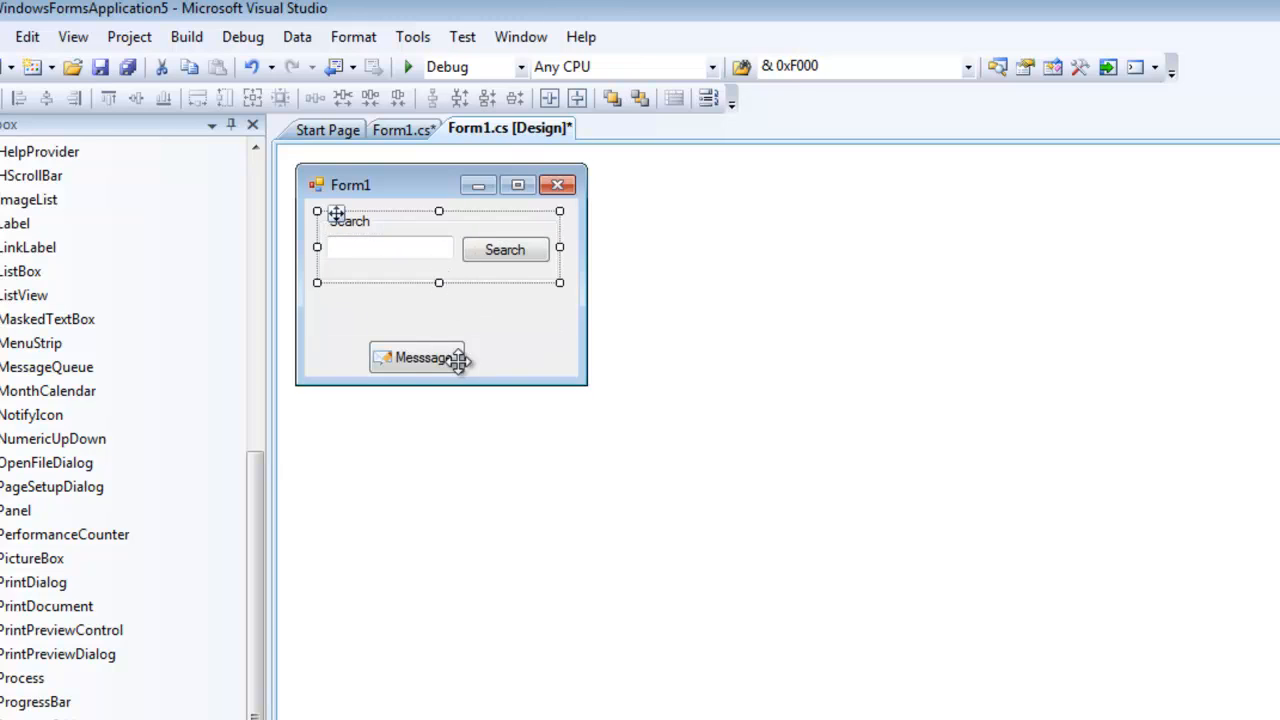
click(402, 129)
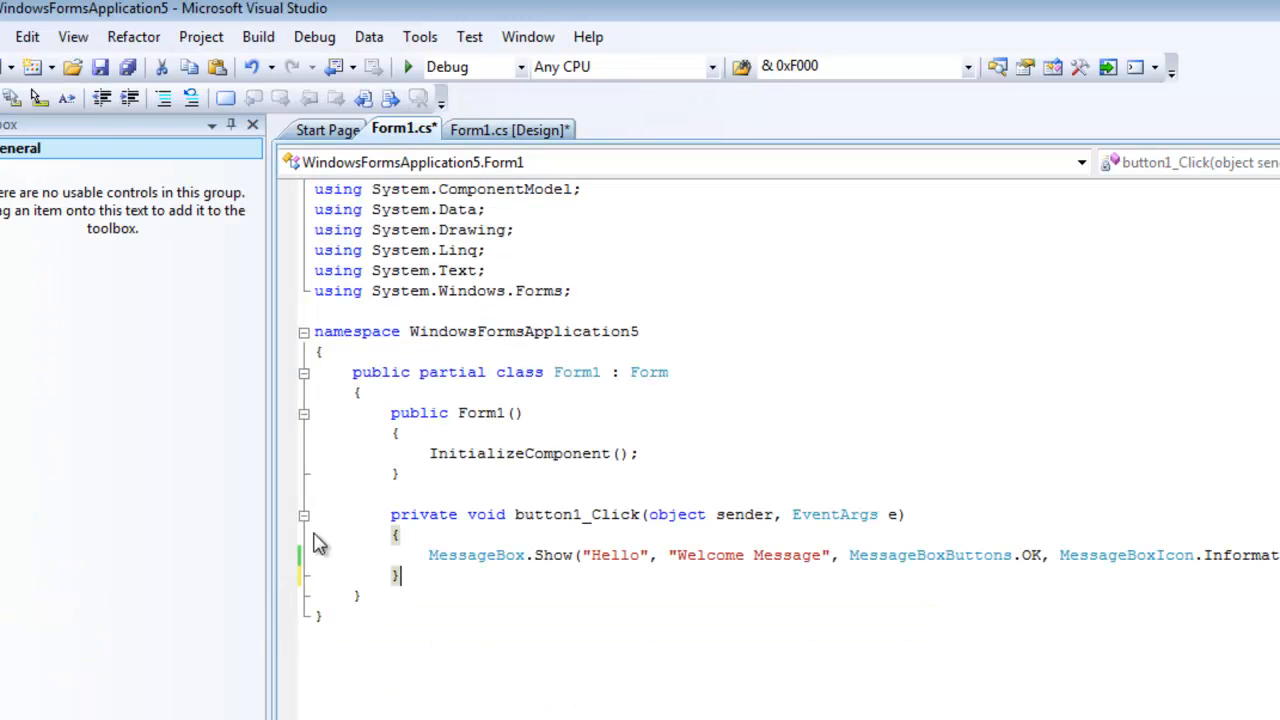
click(509, 128)
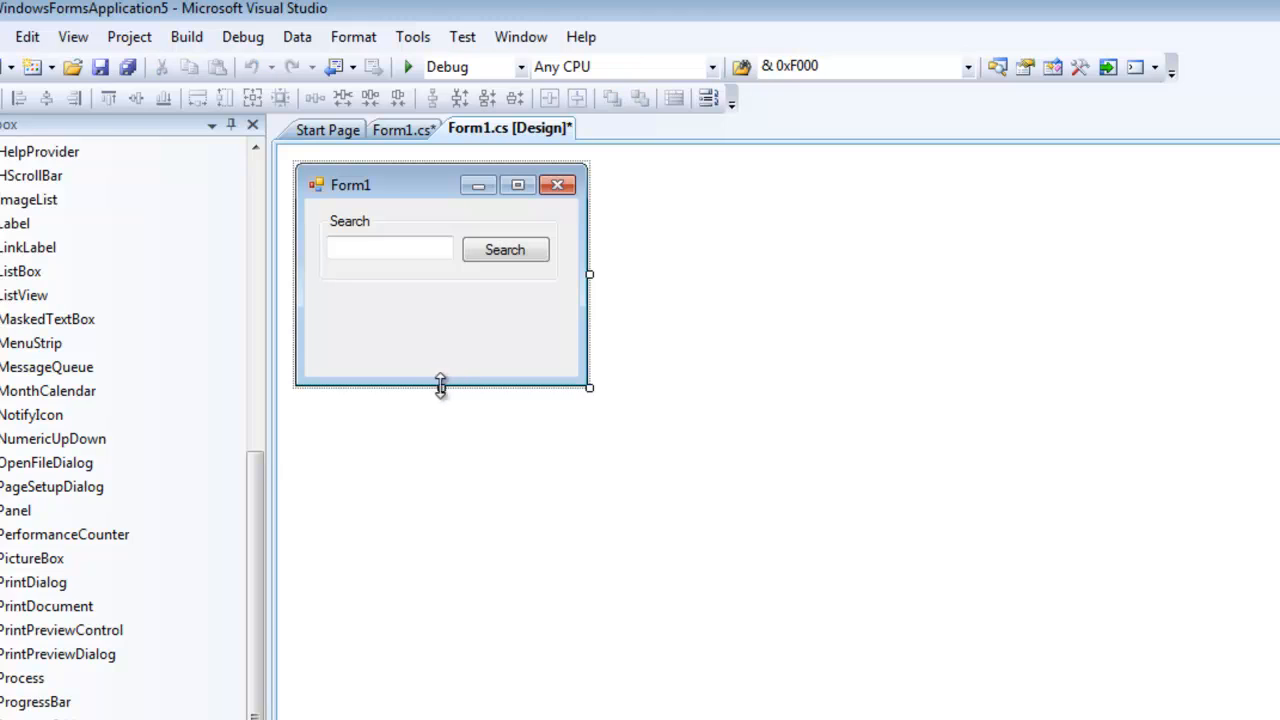
drag(441, 388, 441, 312)
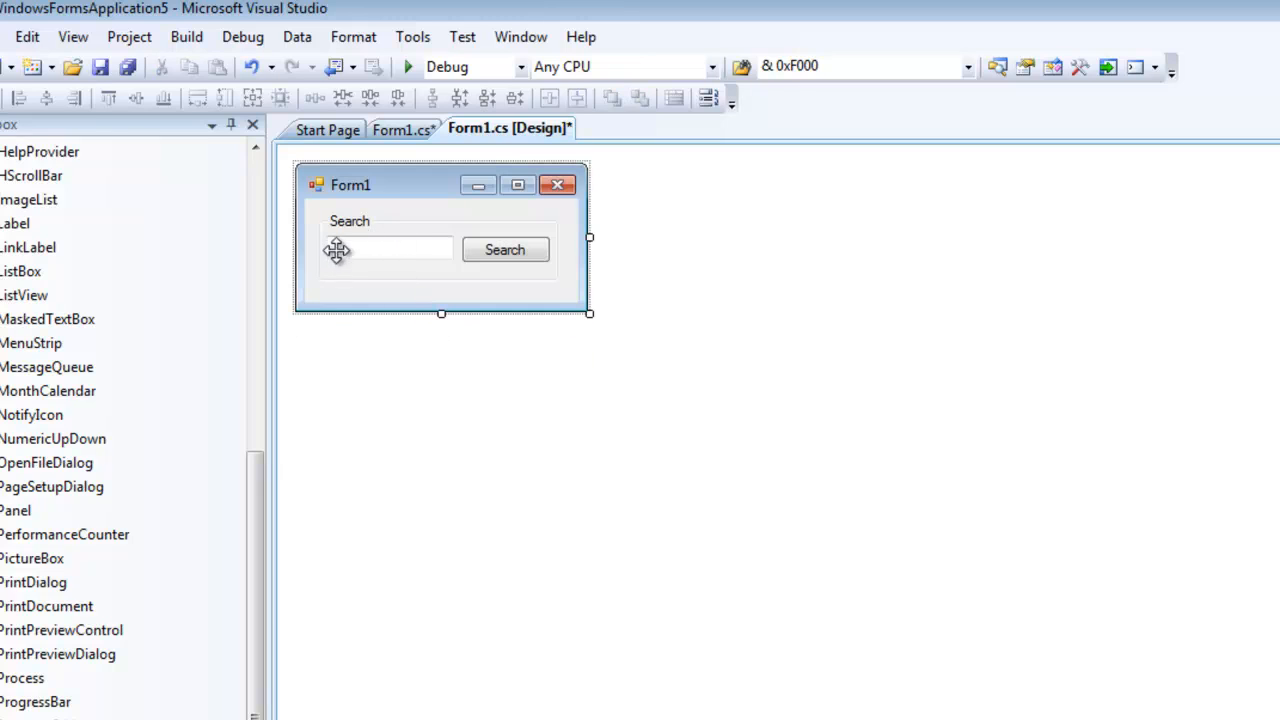
click(505, 249)
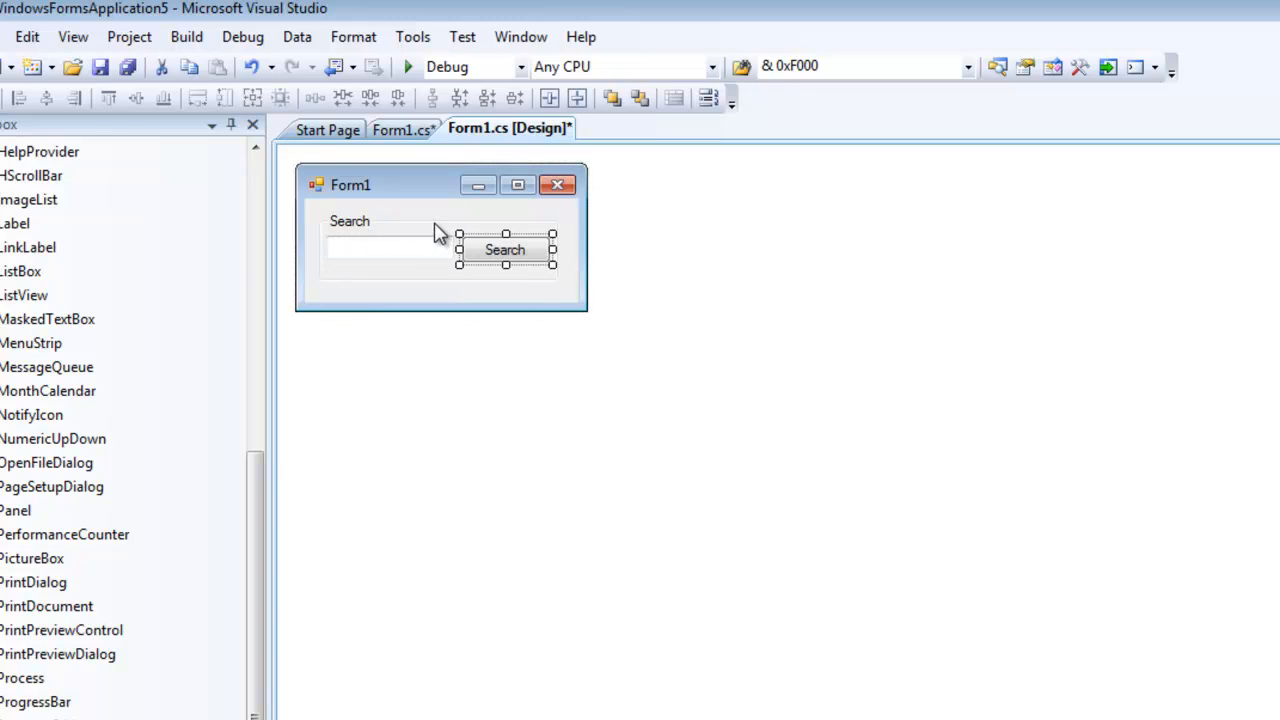
mouse_move(440, 215)
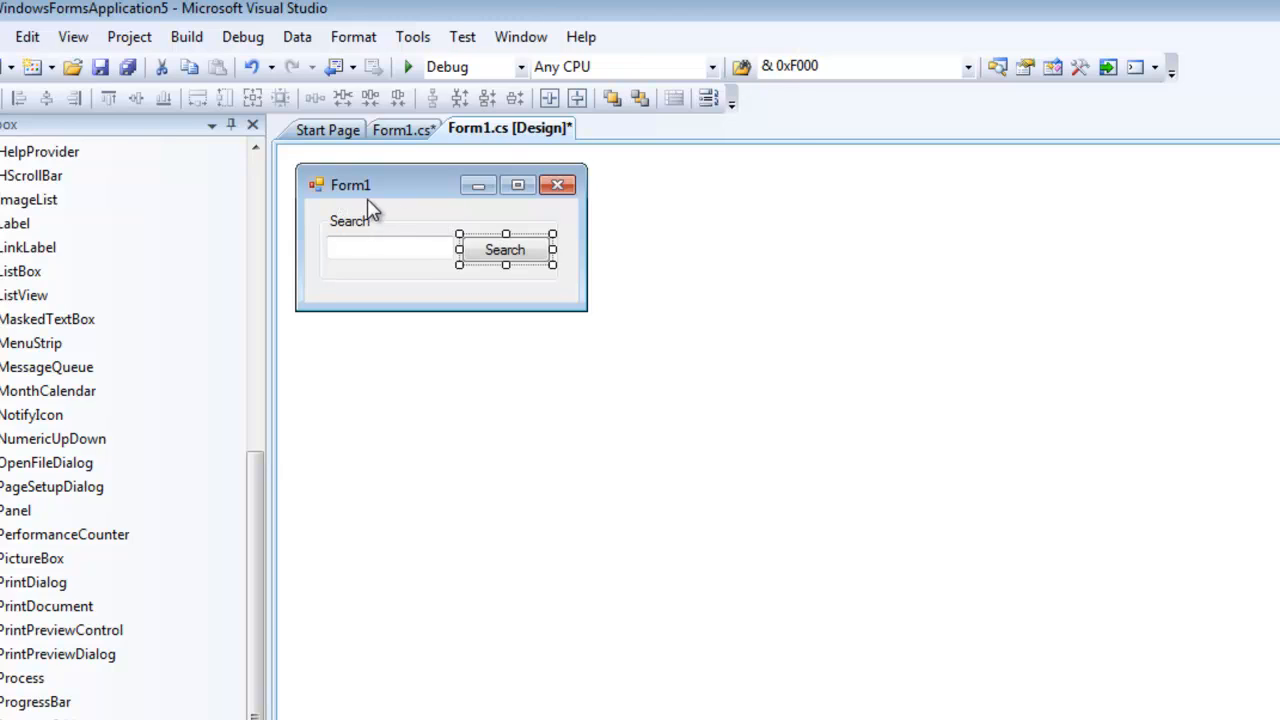
Step: Search Iconfinder for 'Email', filter to 64 px, and download the blue envelope ICO
click(440, 290)
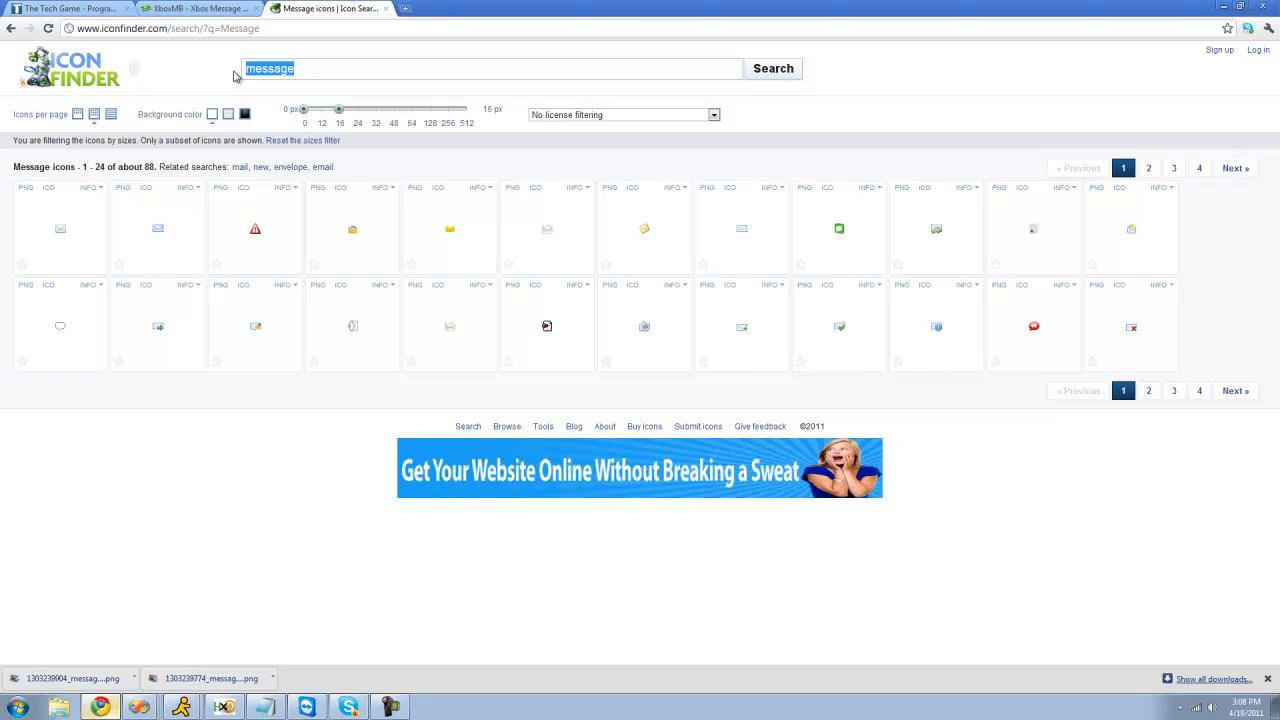
text(Email)
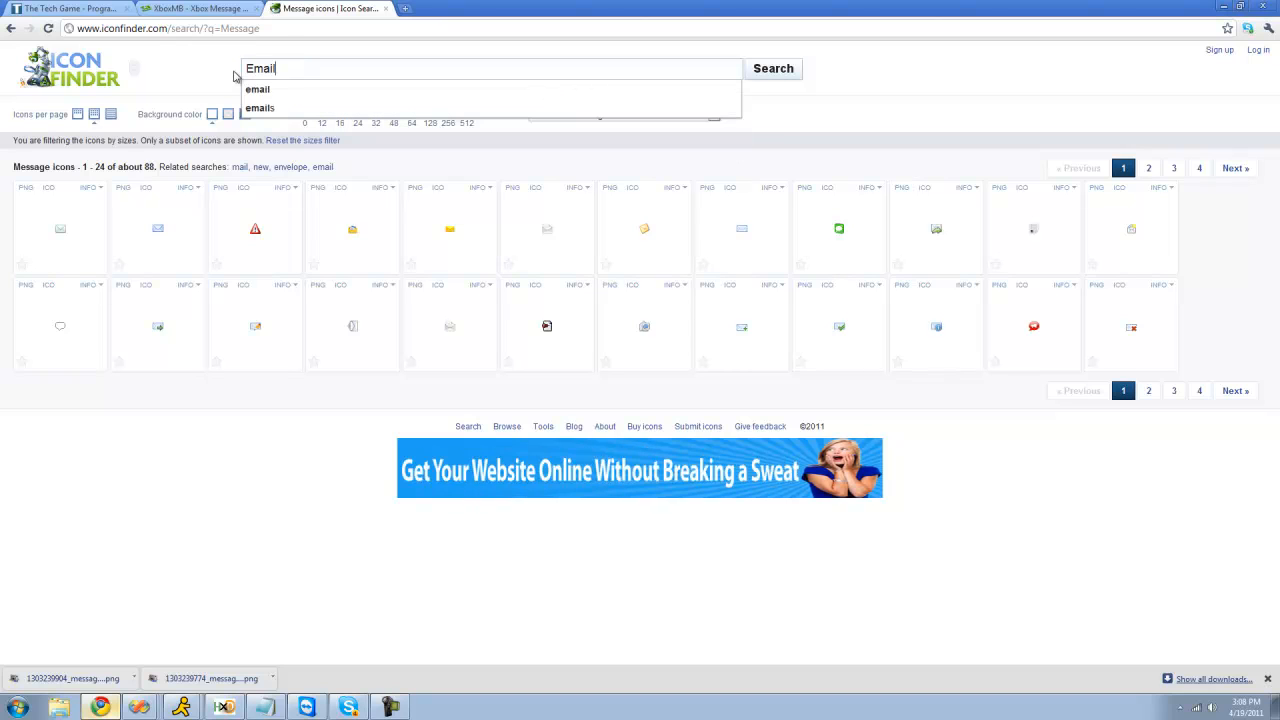
click(772, 68)
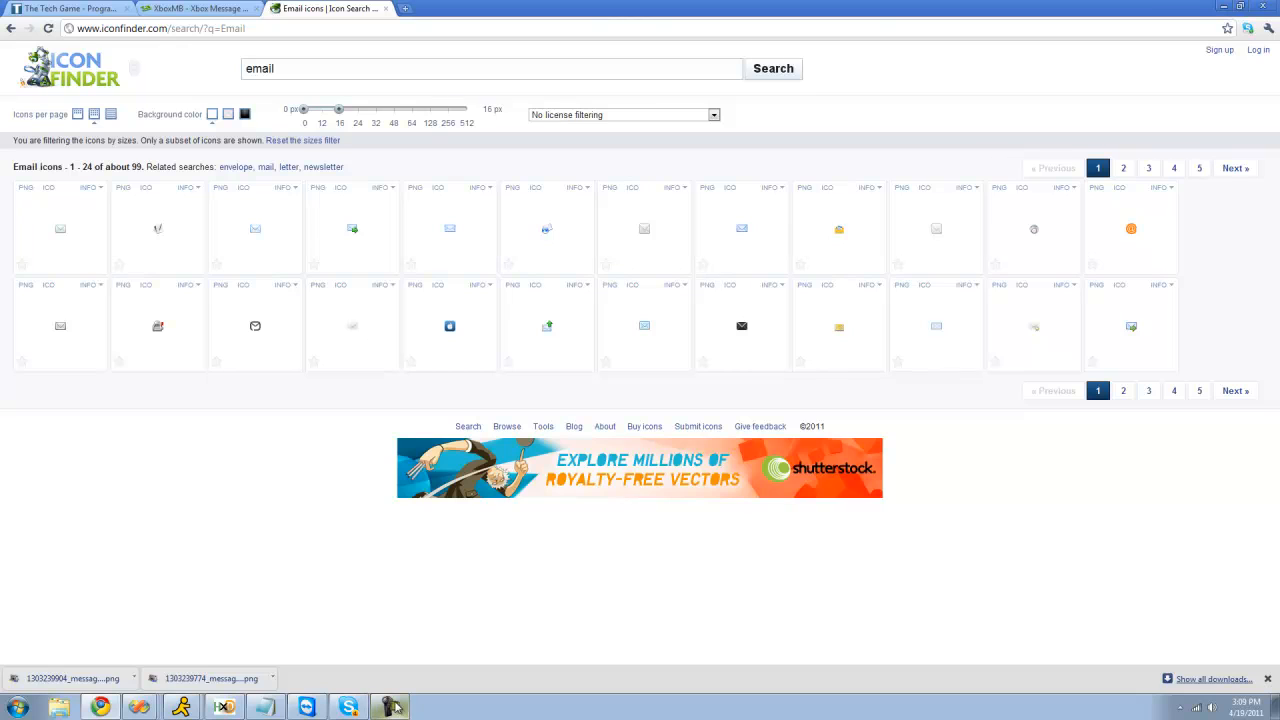
drag(338, 109, 374, 109)
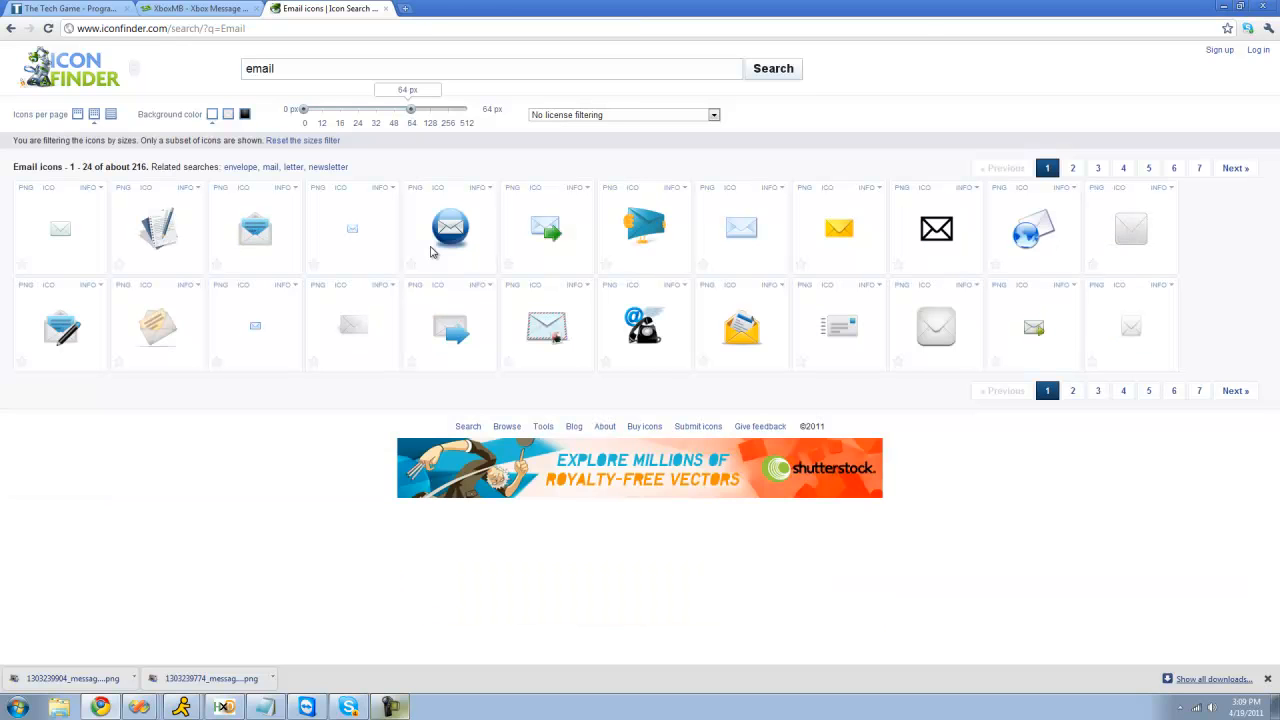
mouse_move(314, 281)
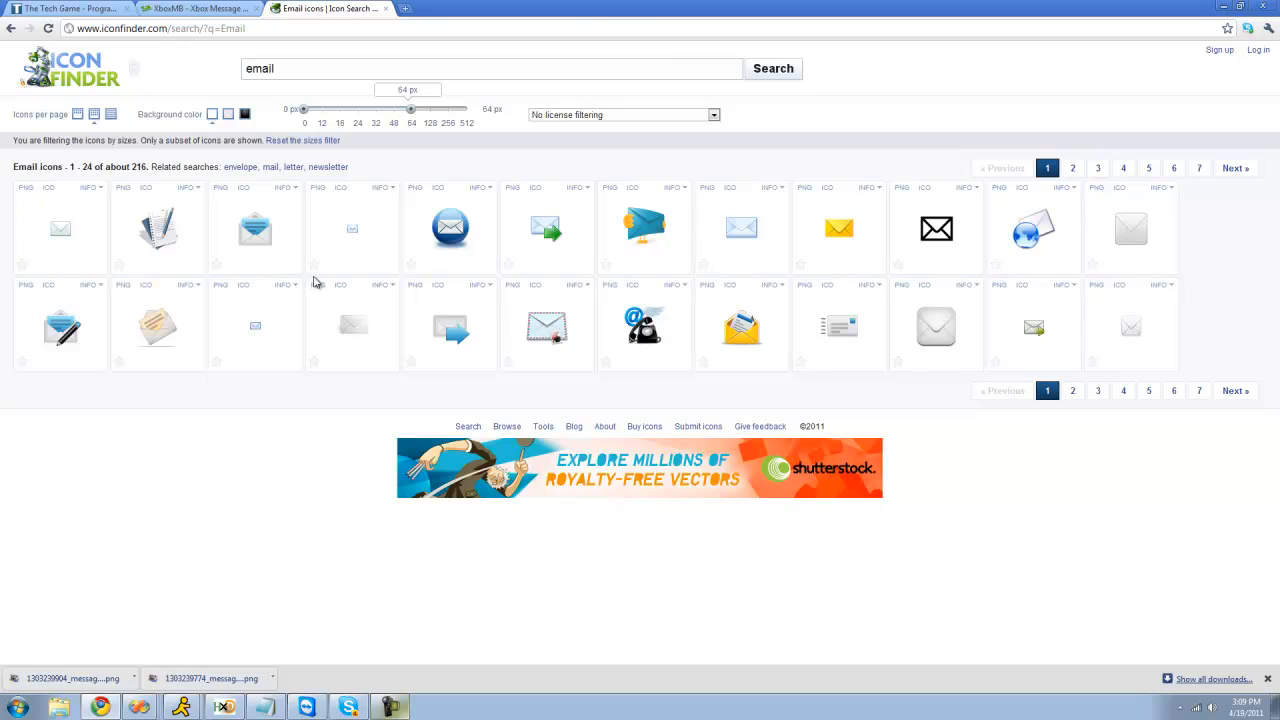
mouse_move(414, 188)
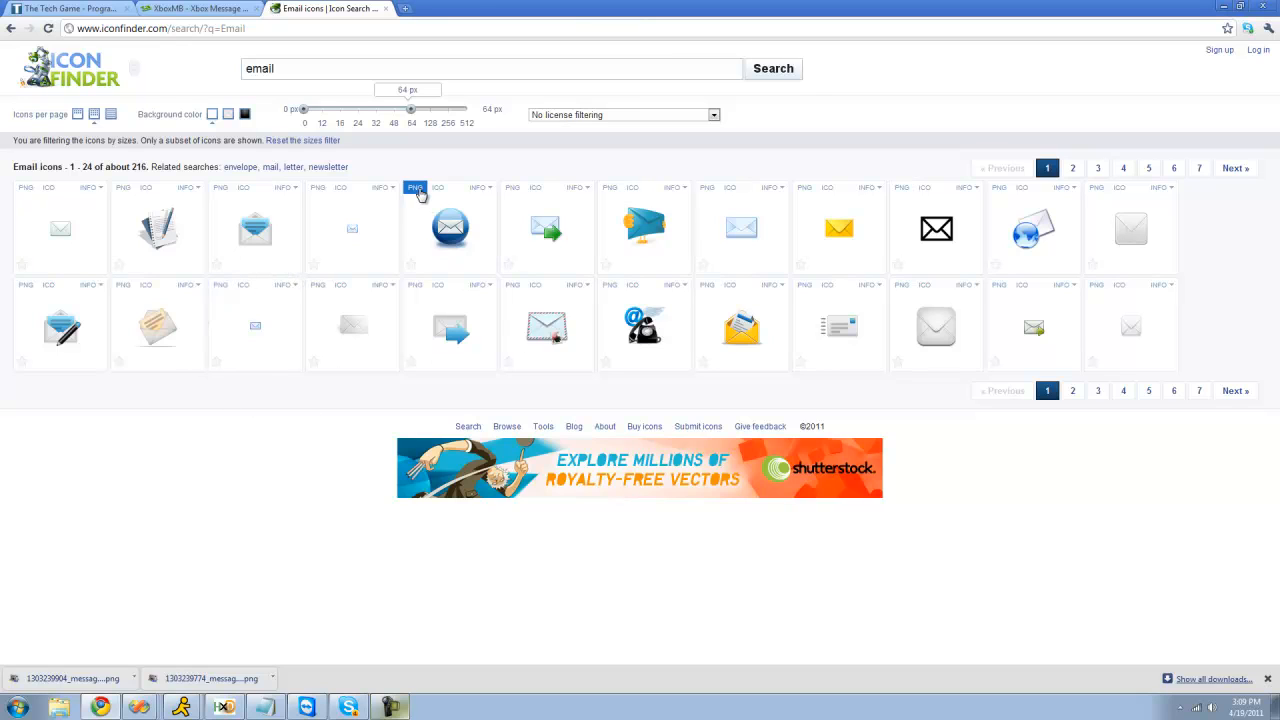
mouse_move(447, 277)
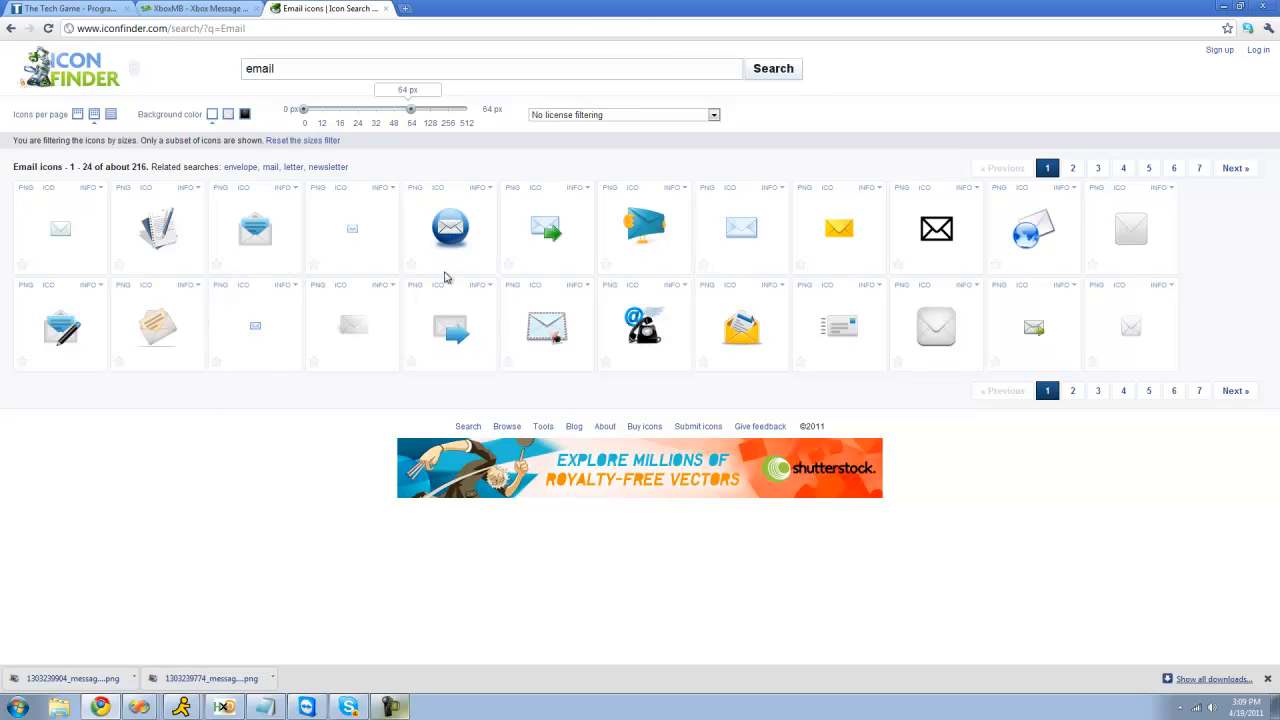
mouse_move(463, 170)
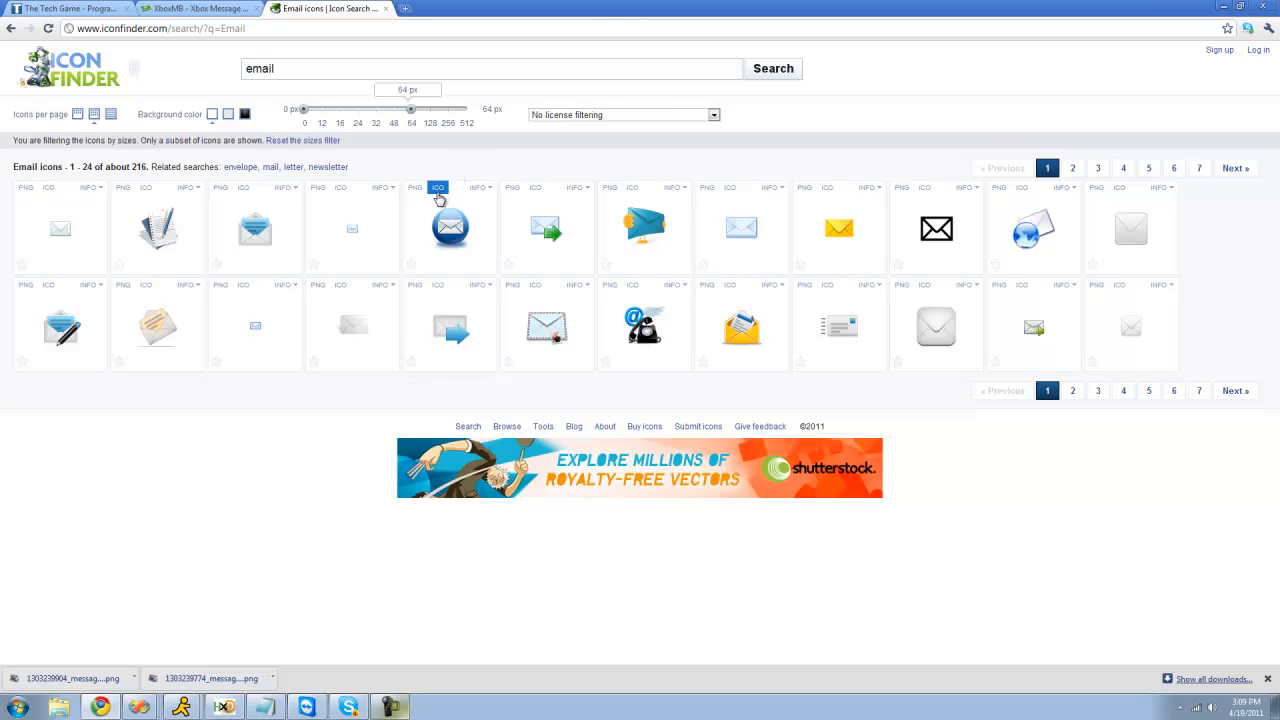
click(437, 187)
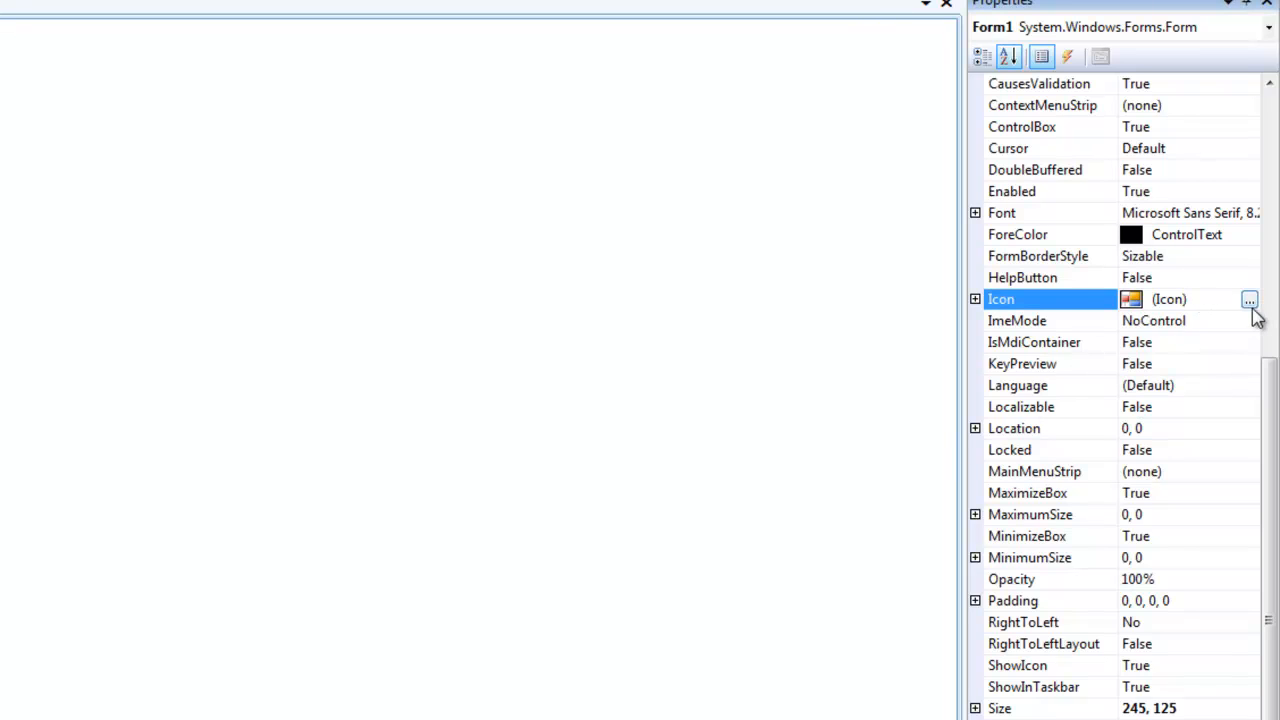
Step: Set Form1's icon to the downloaded .ico, test-run the app, and title it 'Emailer'
click(1249, 299)
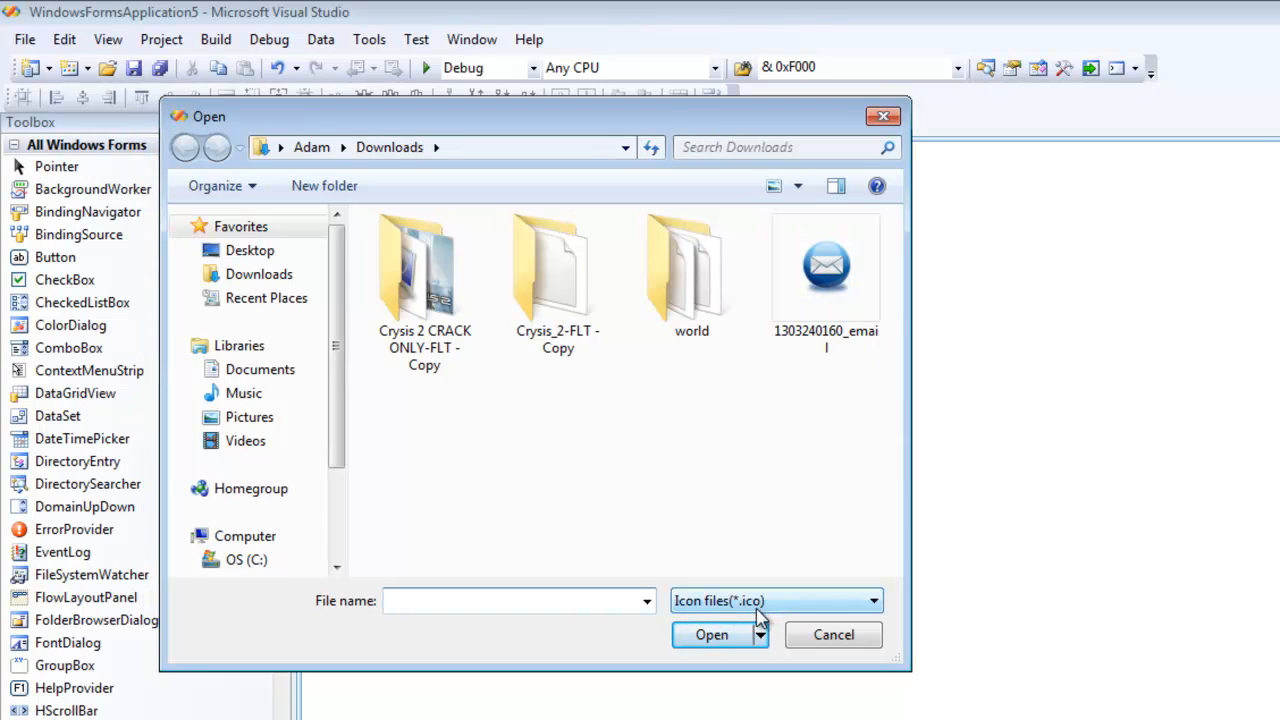
click(825, 265)
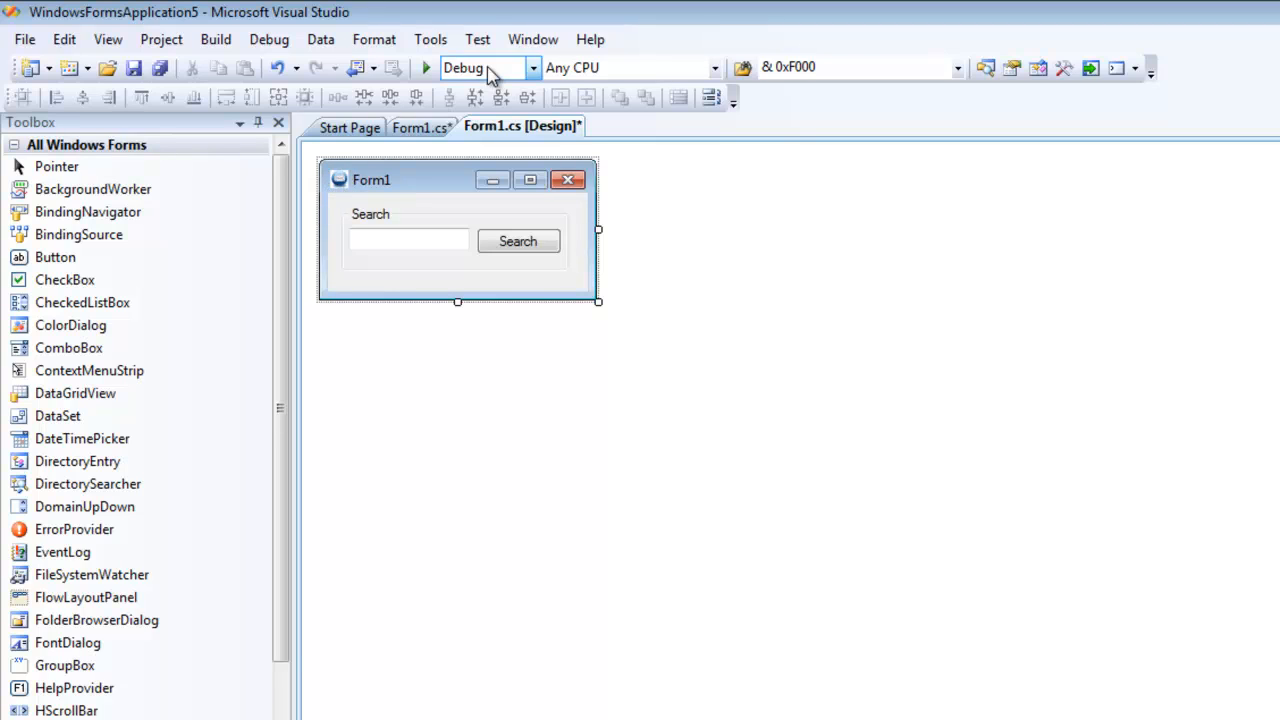
mouse_move(425, 67)
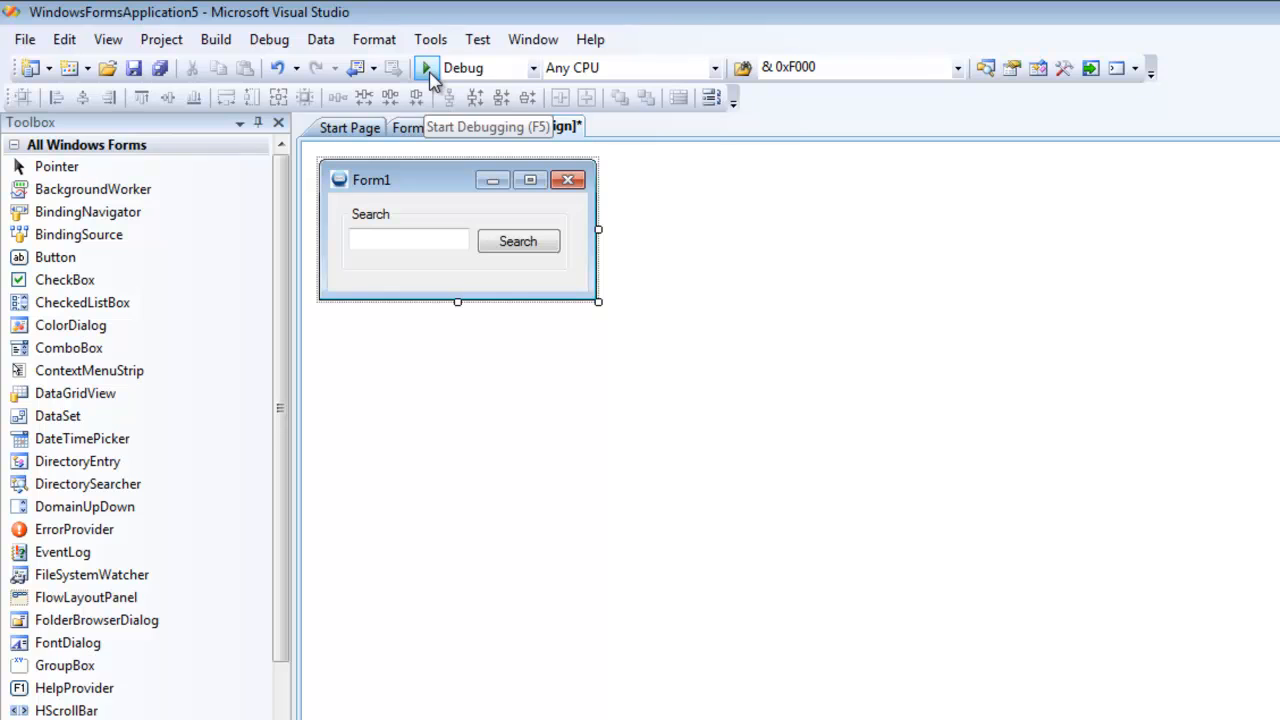
click(426, 67)
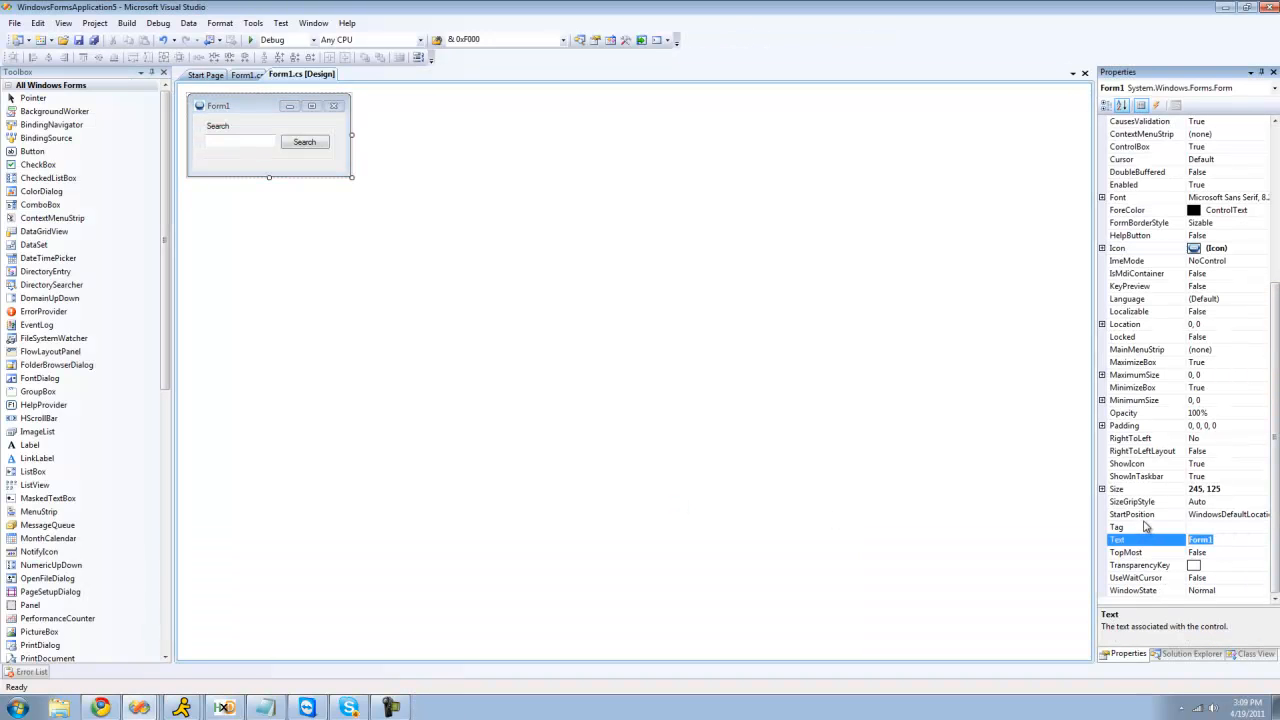
text(Emailer)
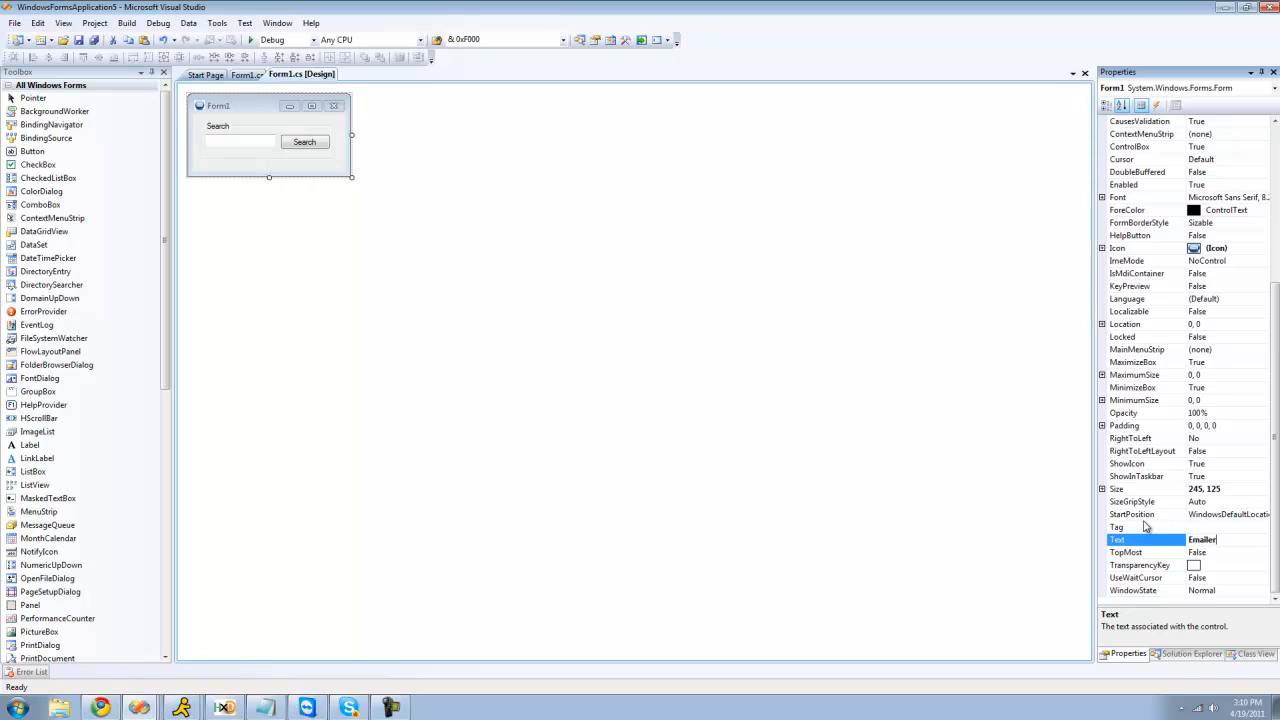